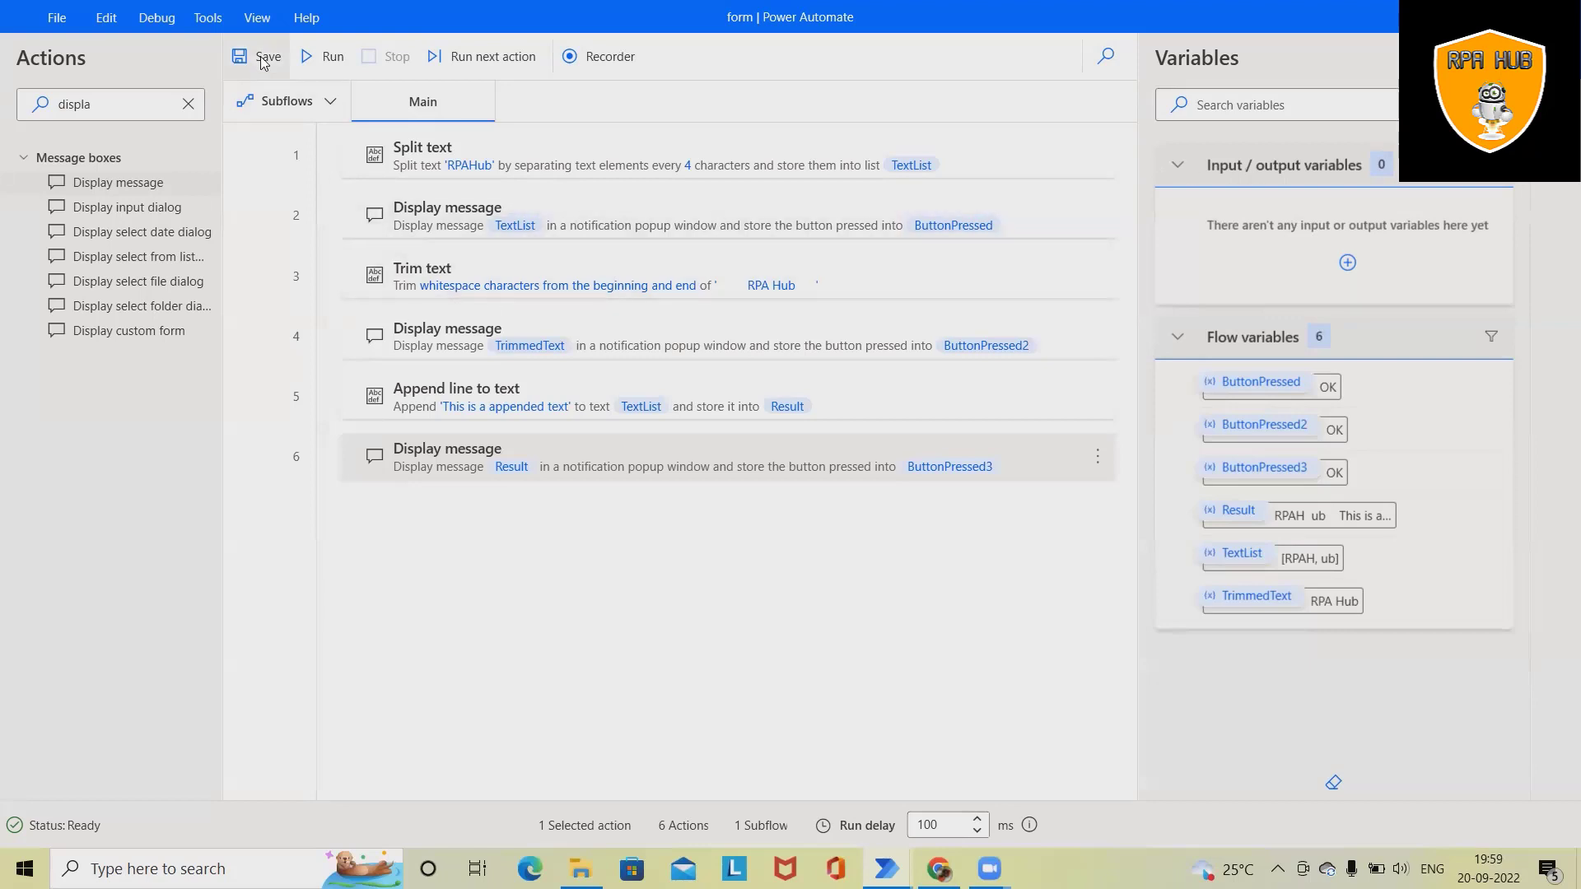
mouse_move(332, 67)
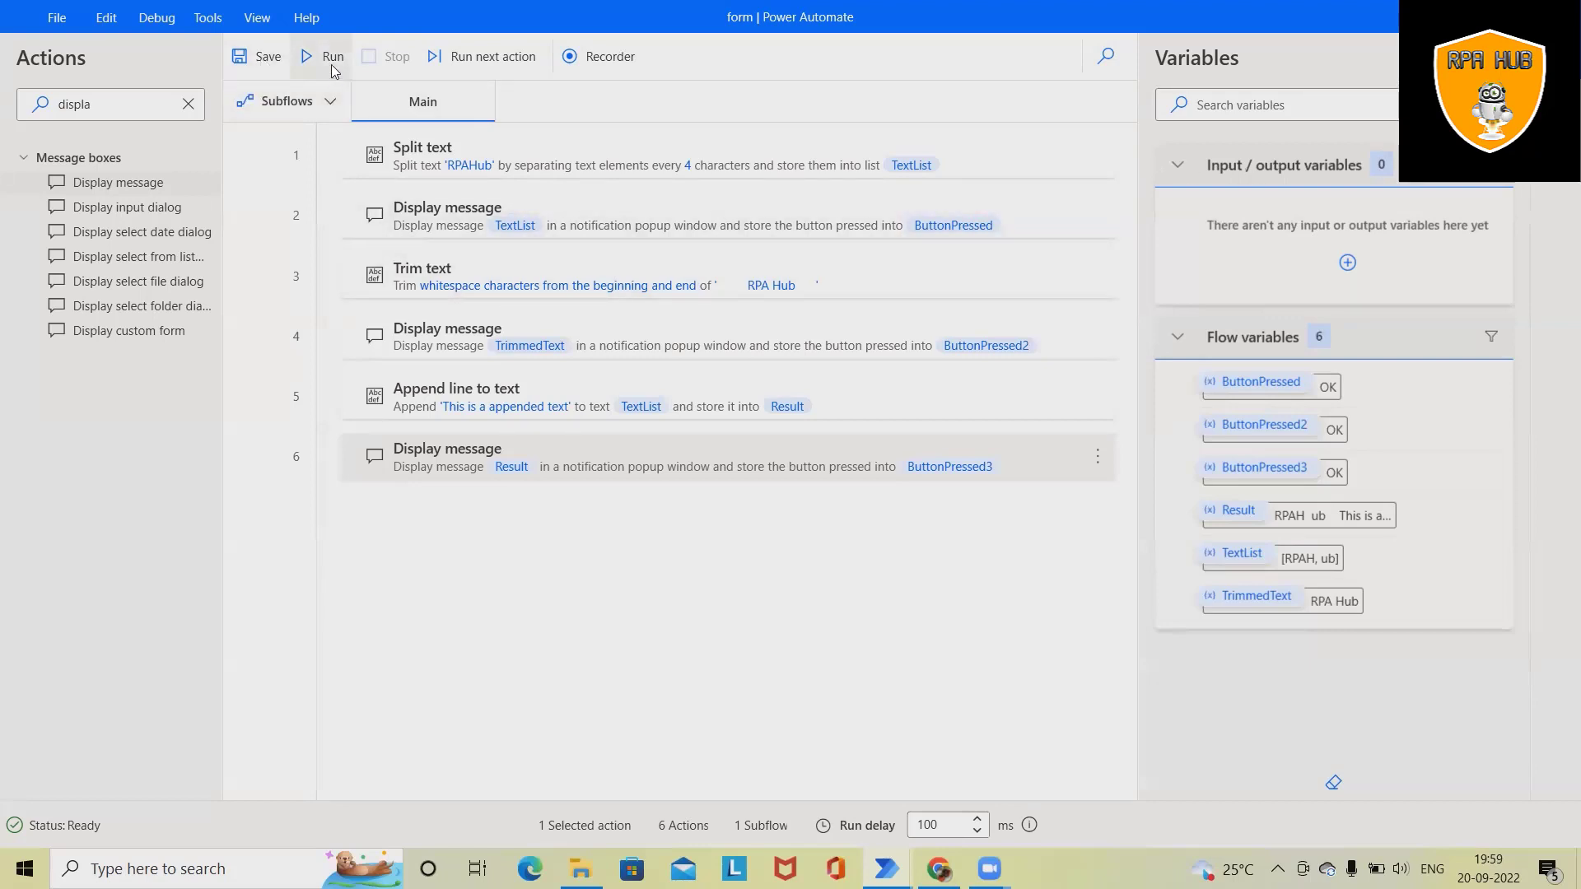
mouse_move(333, 56)
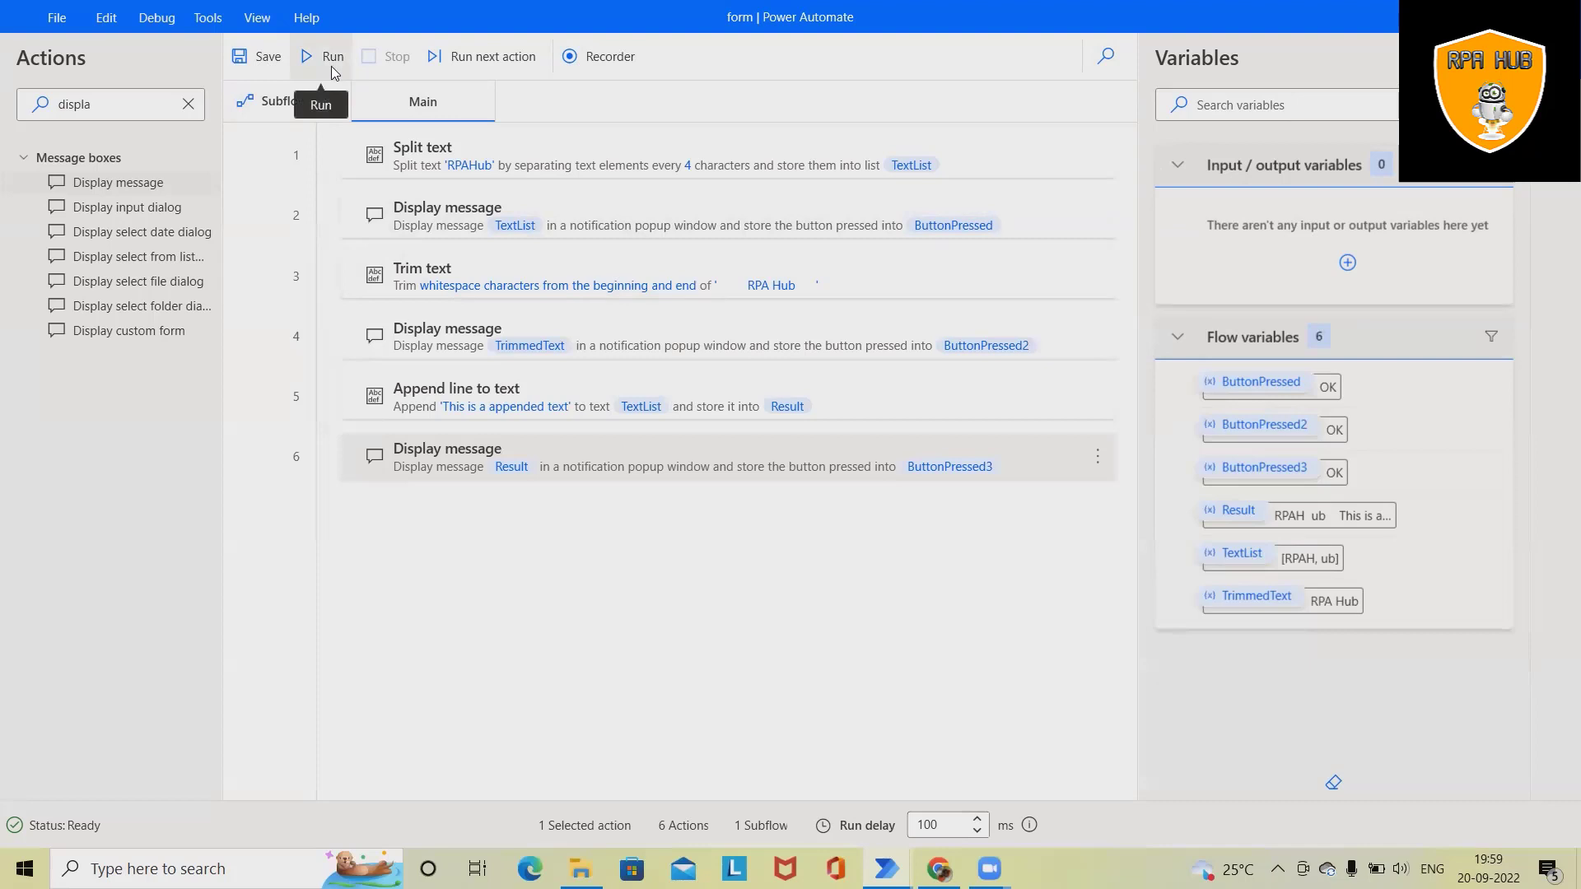
Run the flow and OK the split list, trimmed text and appended result popups in turn.
left_click(331, 56)
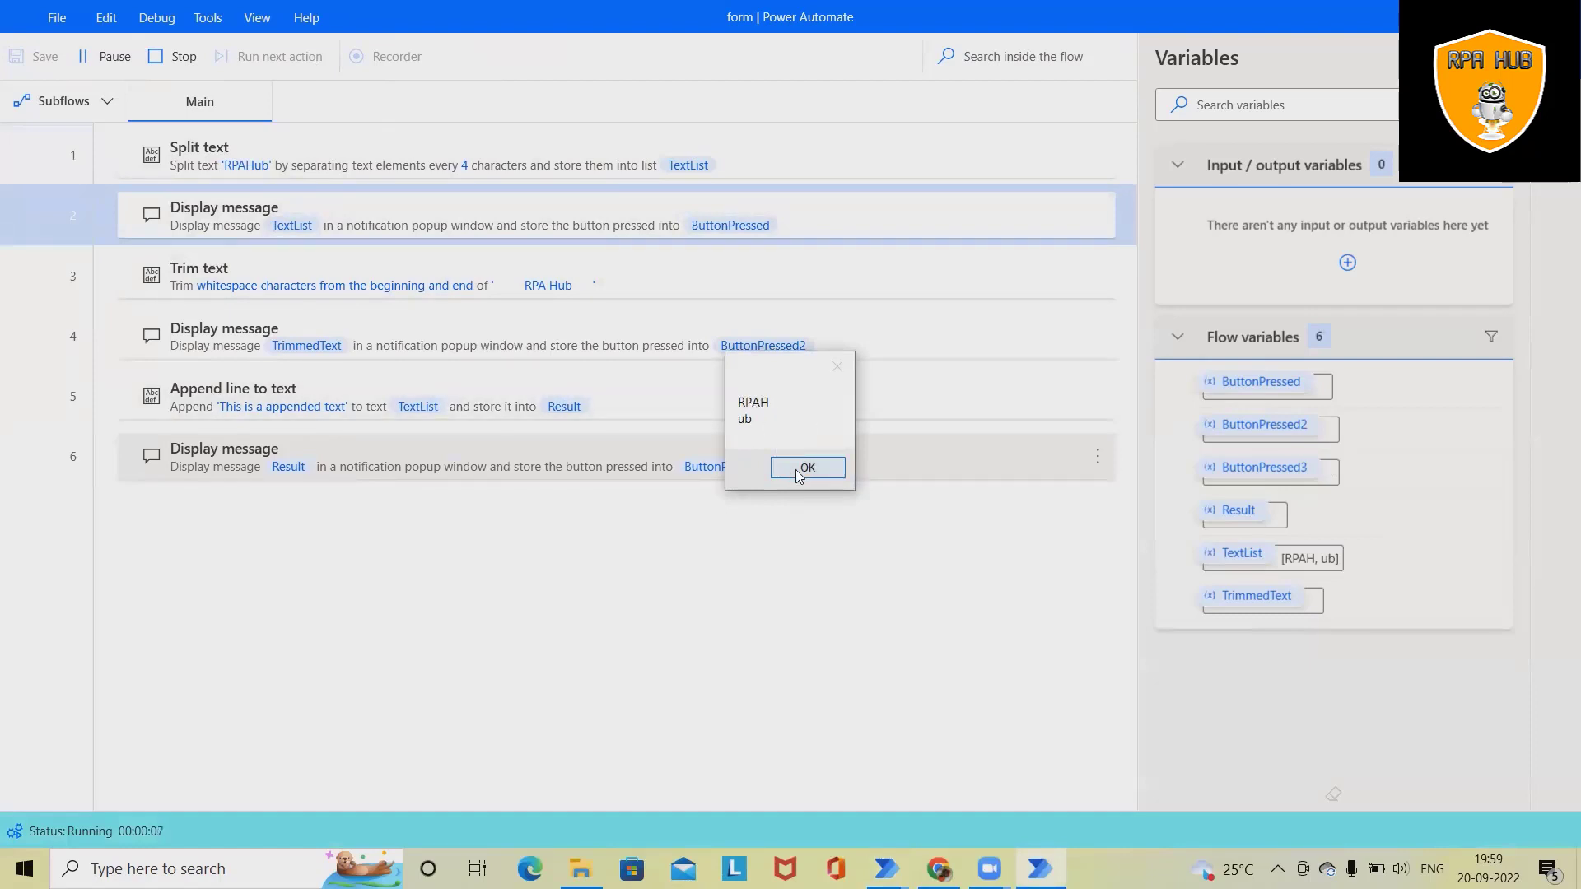
left_click(805, 466)
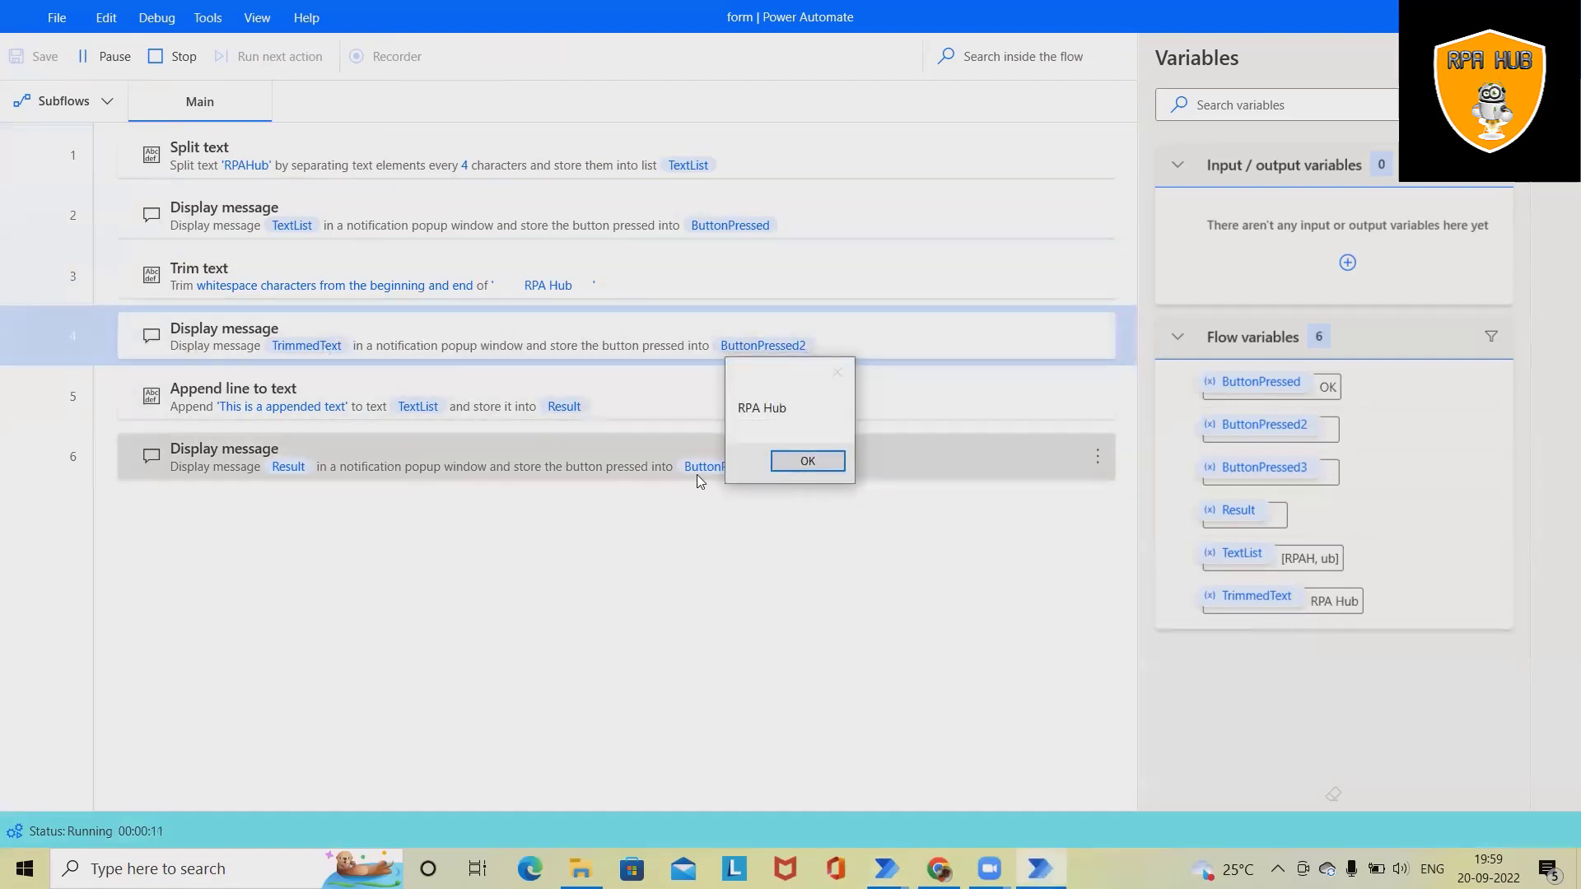
mouse_move(787, 481)
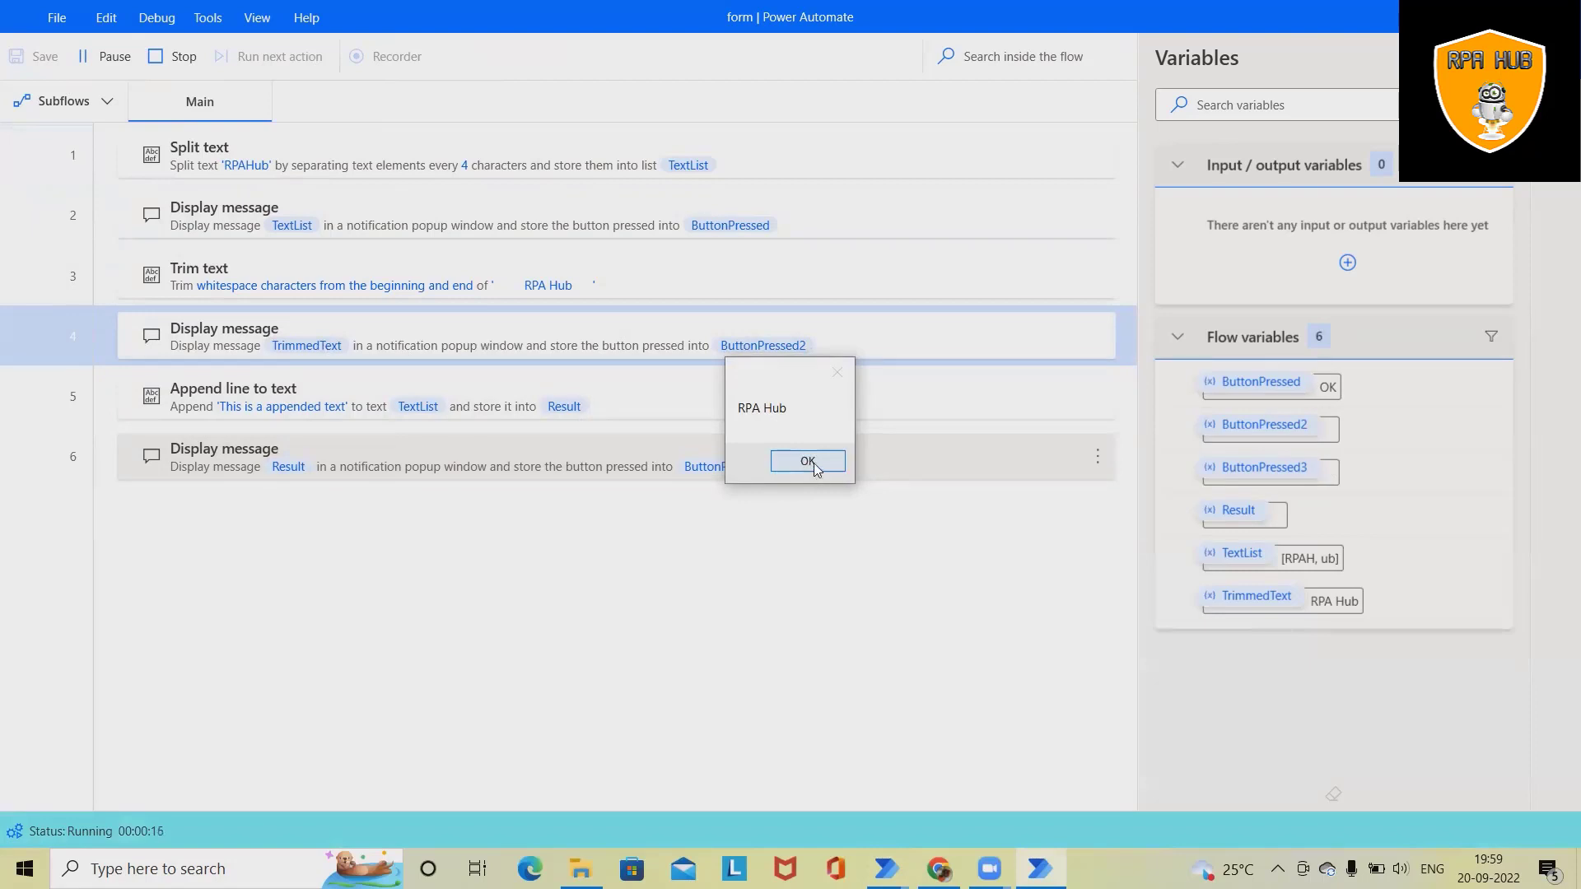
left_click(805, 461)
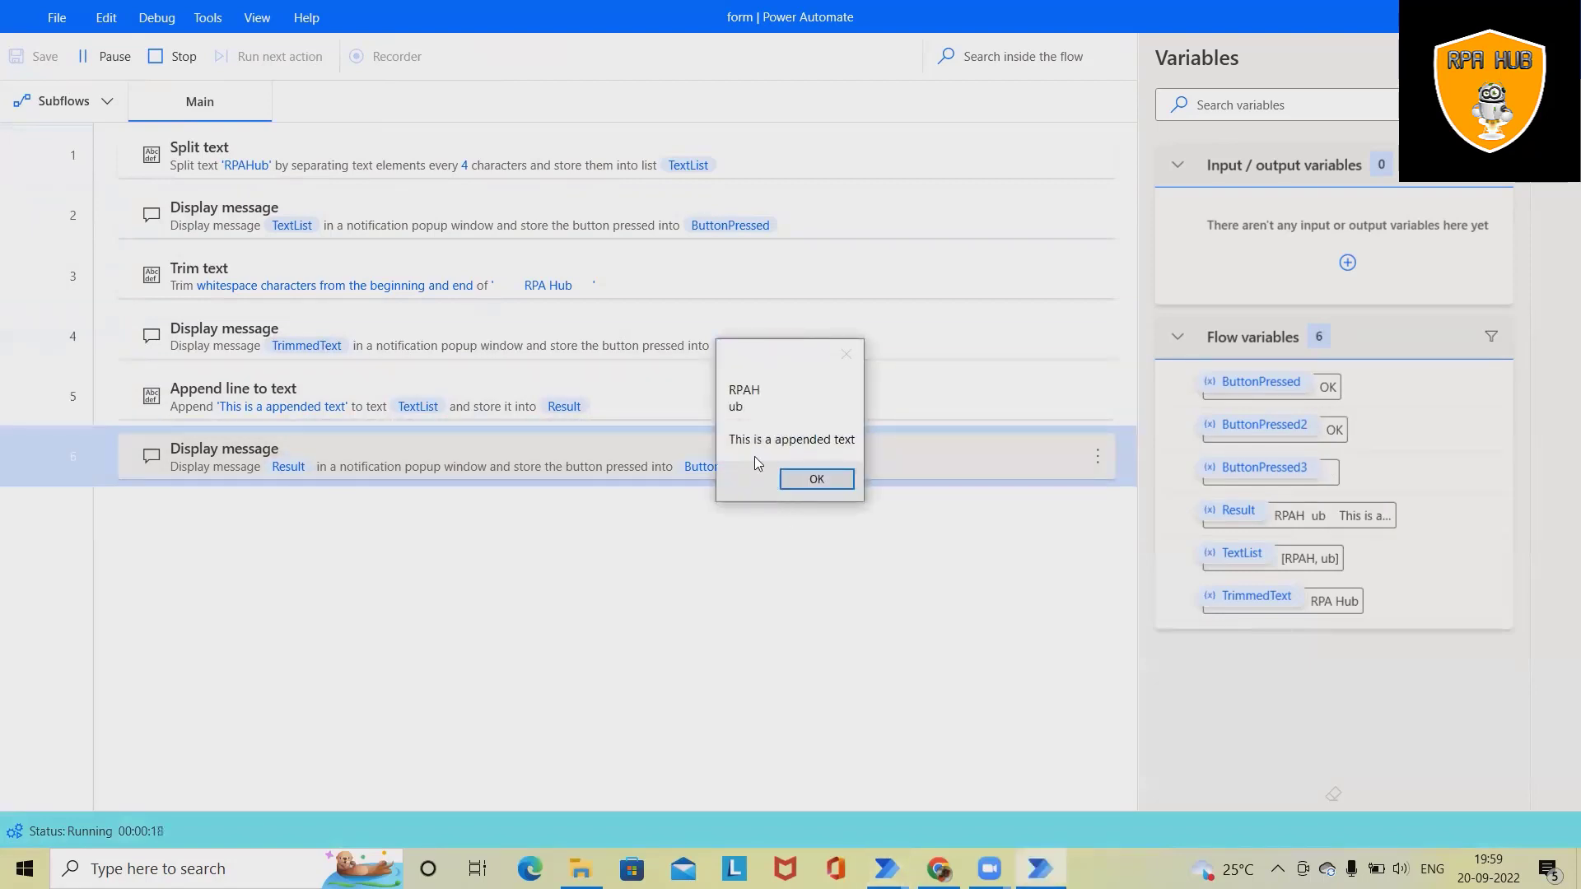
left_click(815, 477)
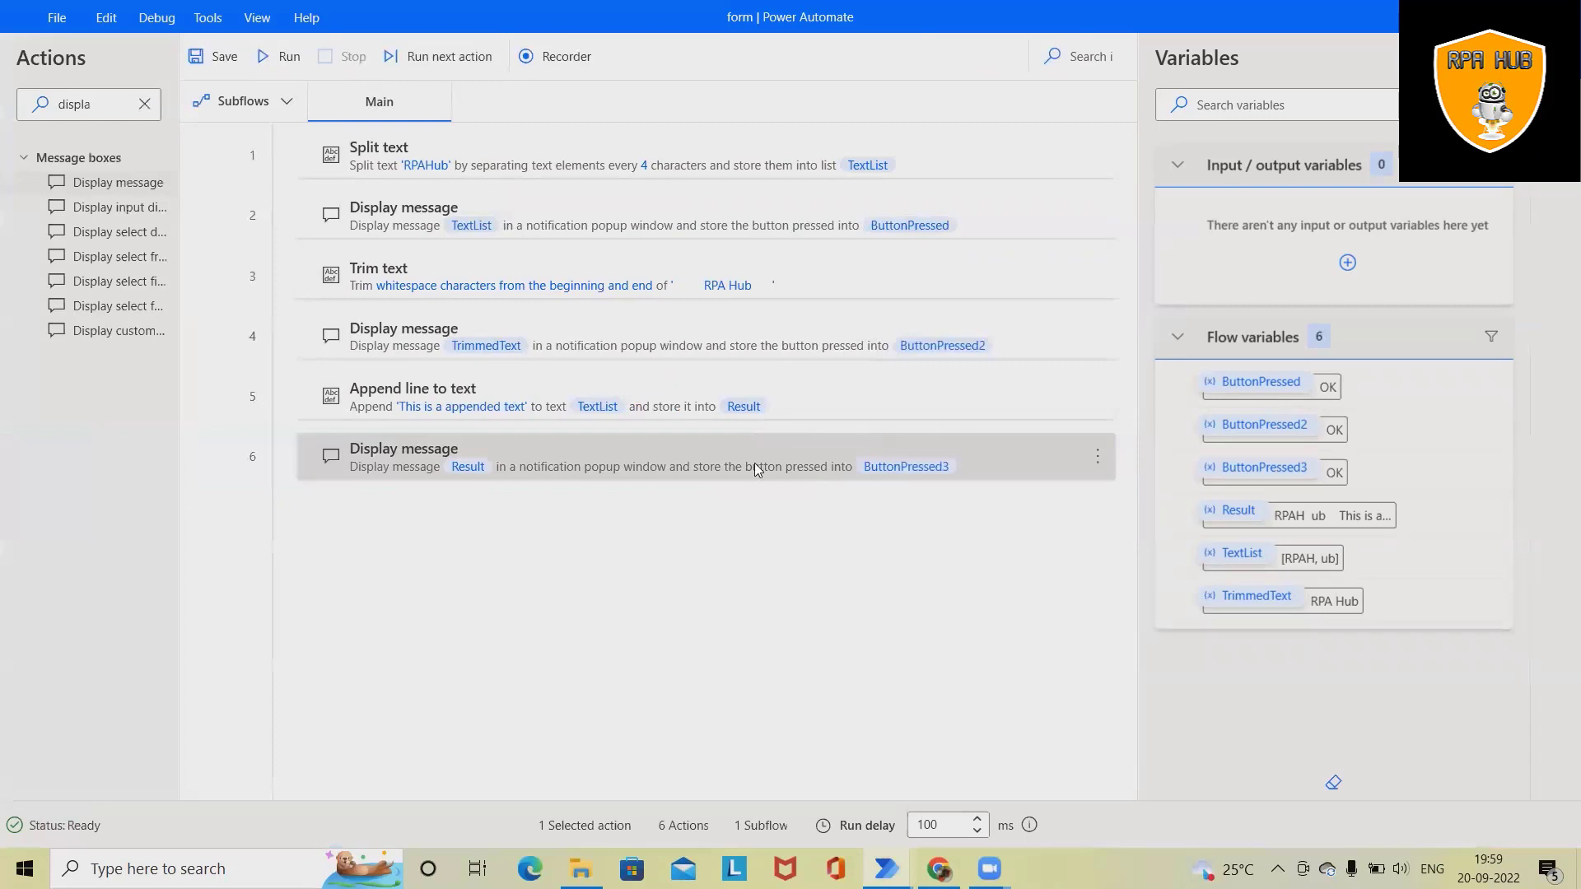
Delete every action from Main, clear the action search and expand the Text actions group.
left_click(595, 155)
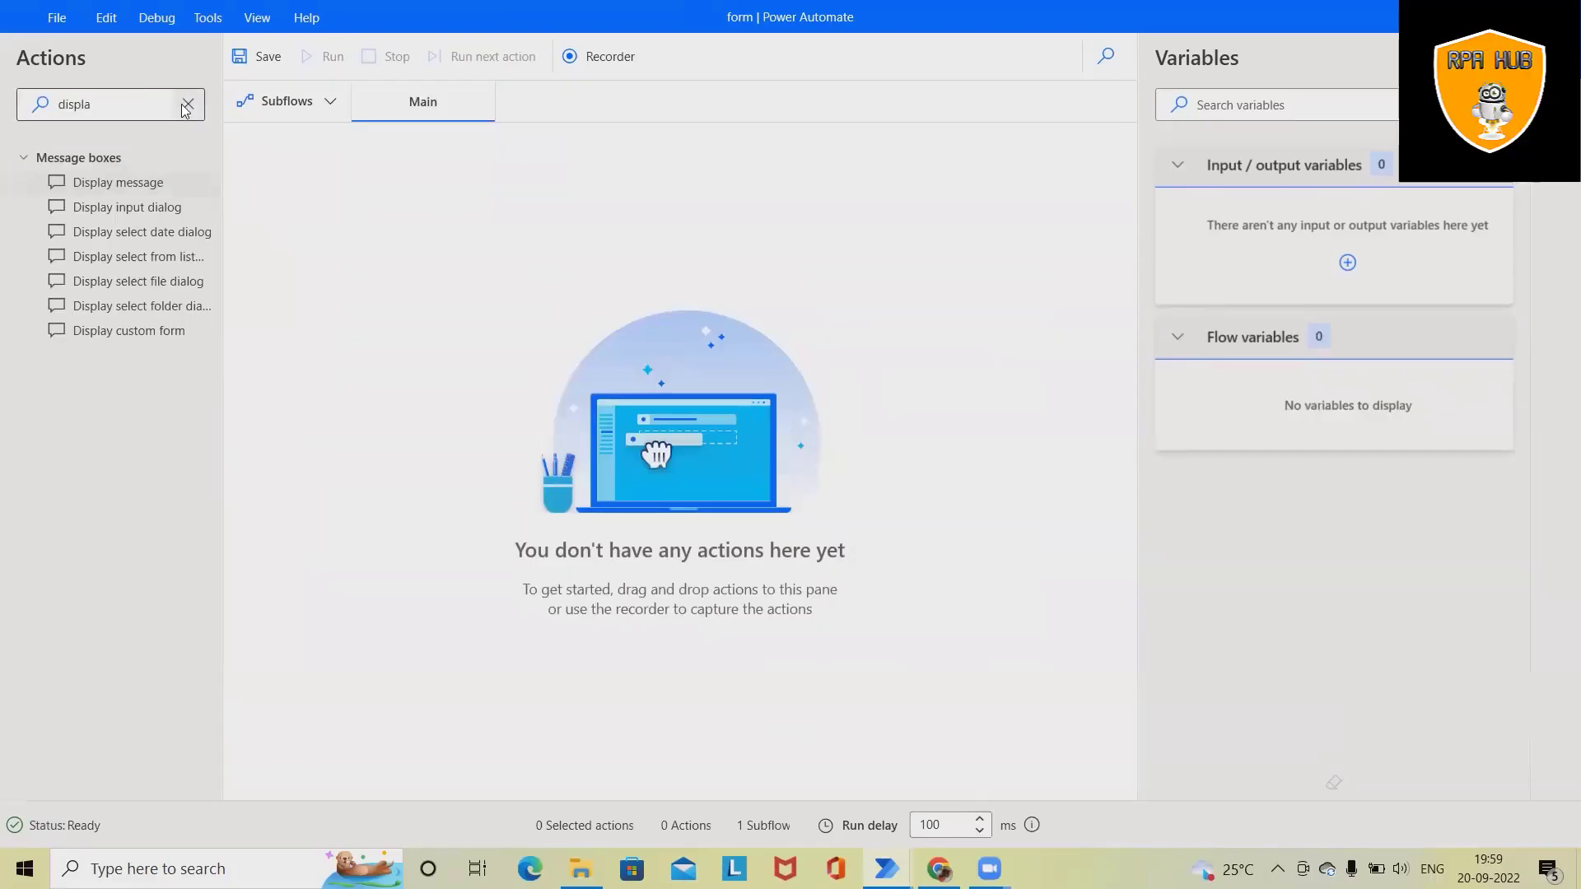
left_click(186, 104)
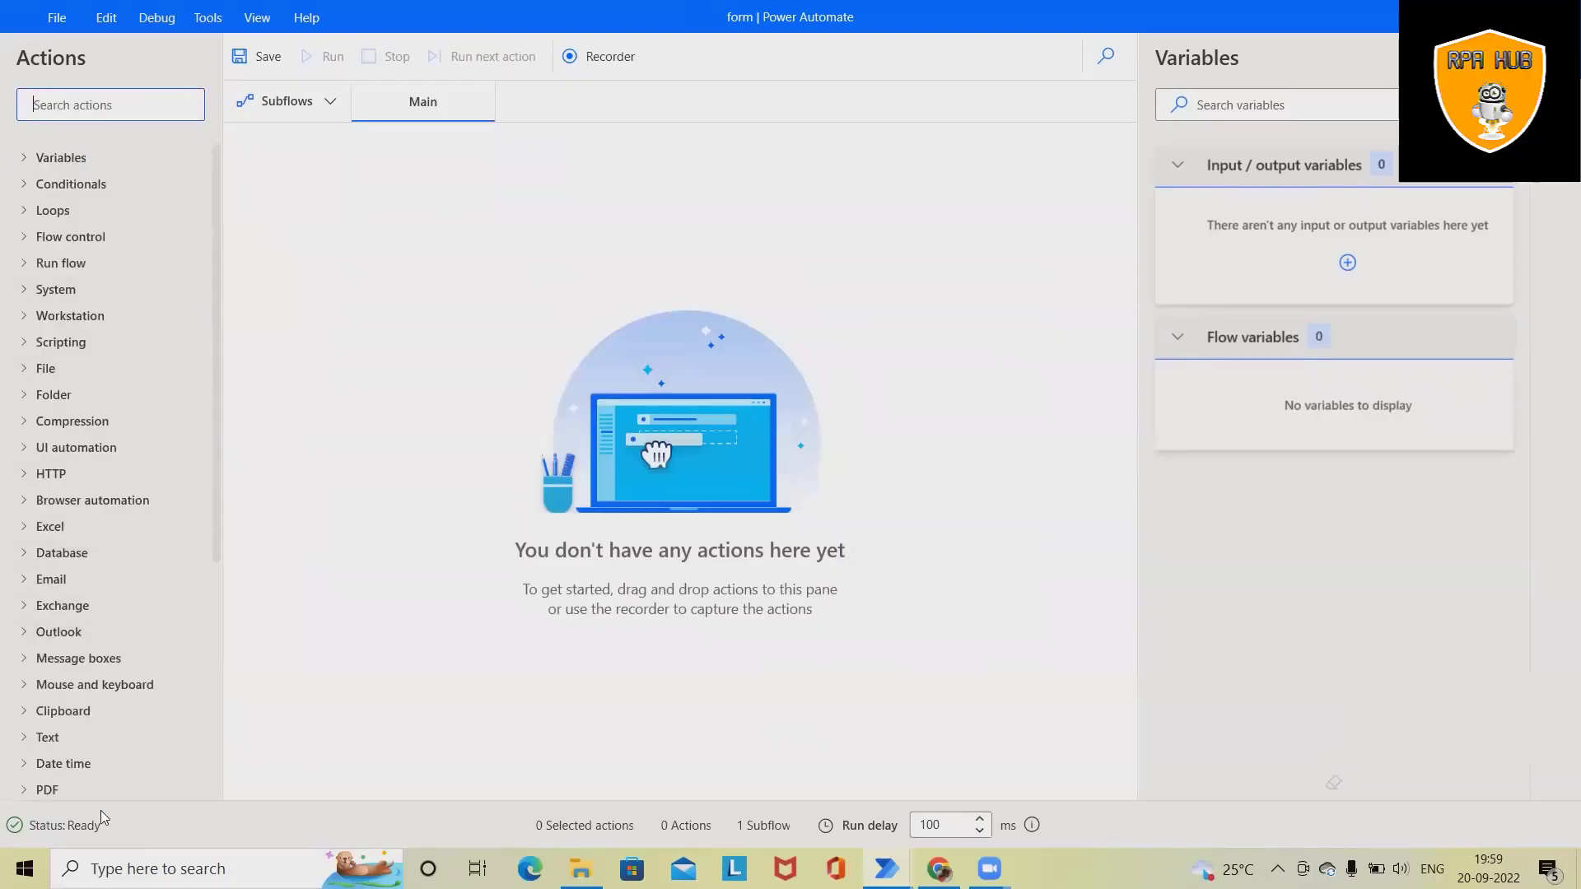
left_click(46, 737)
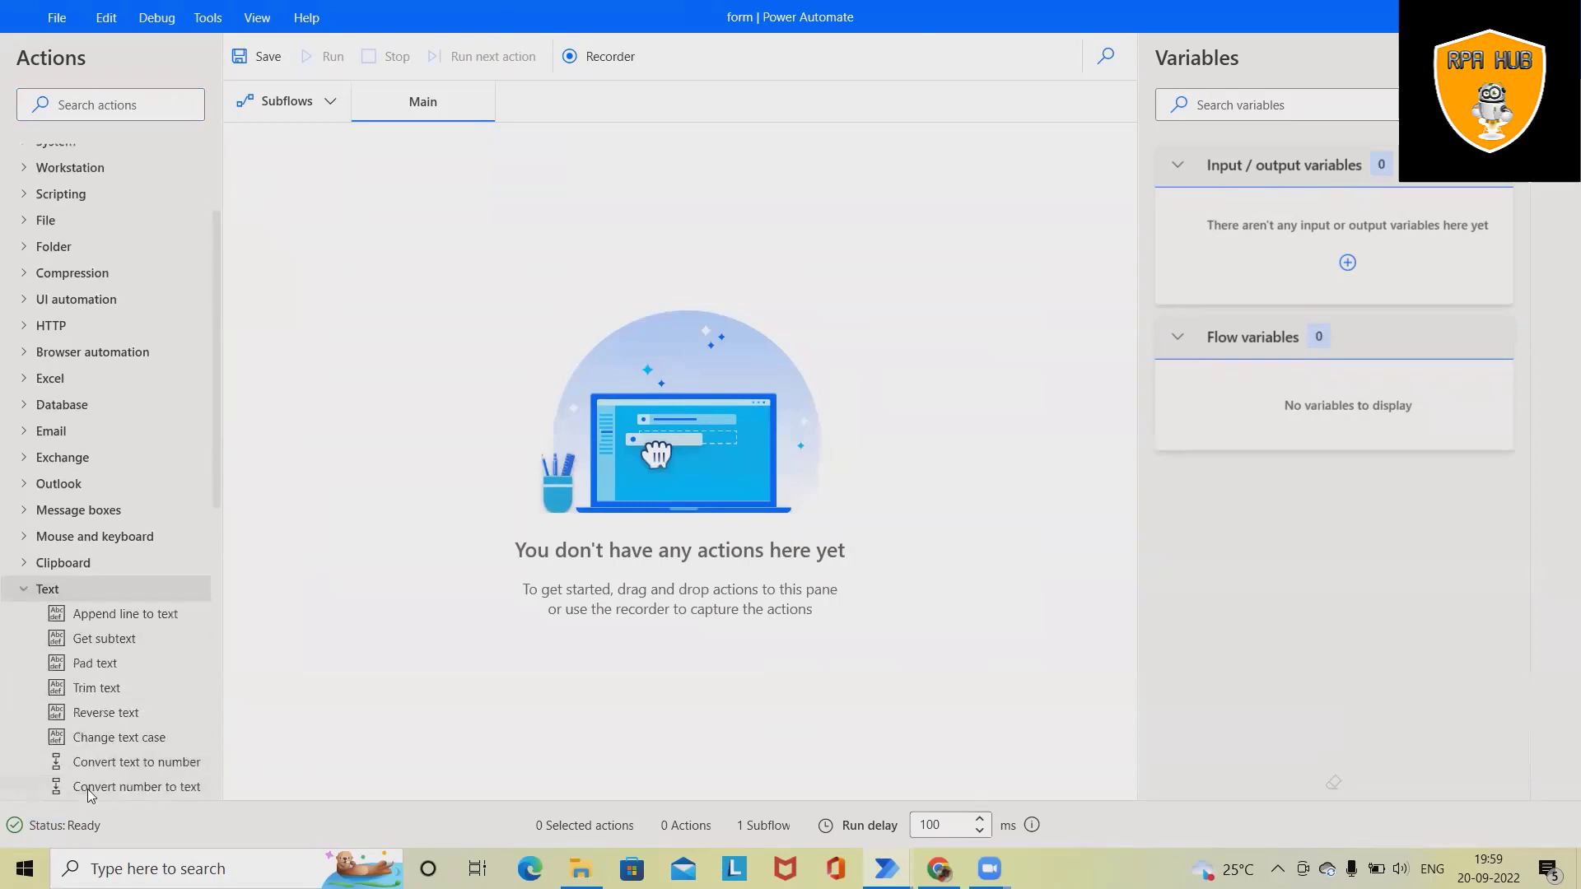
scroll("down", 3)
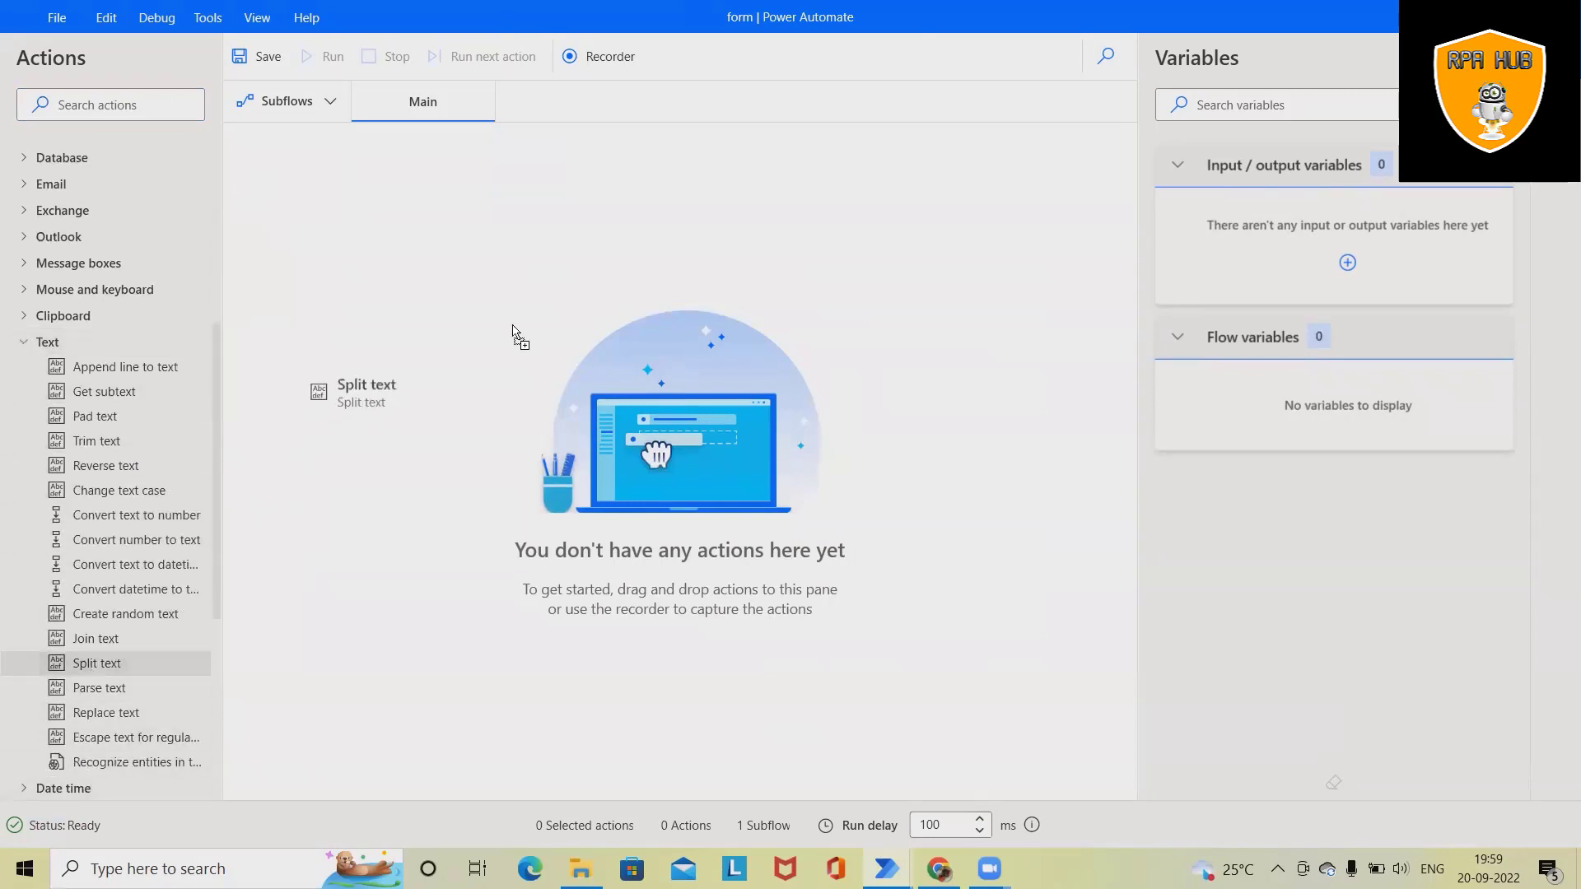
Add a Split text action on 'RPAHub' with delimiter type Number of characters.
double_click(96, 661)
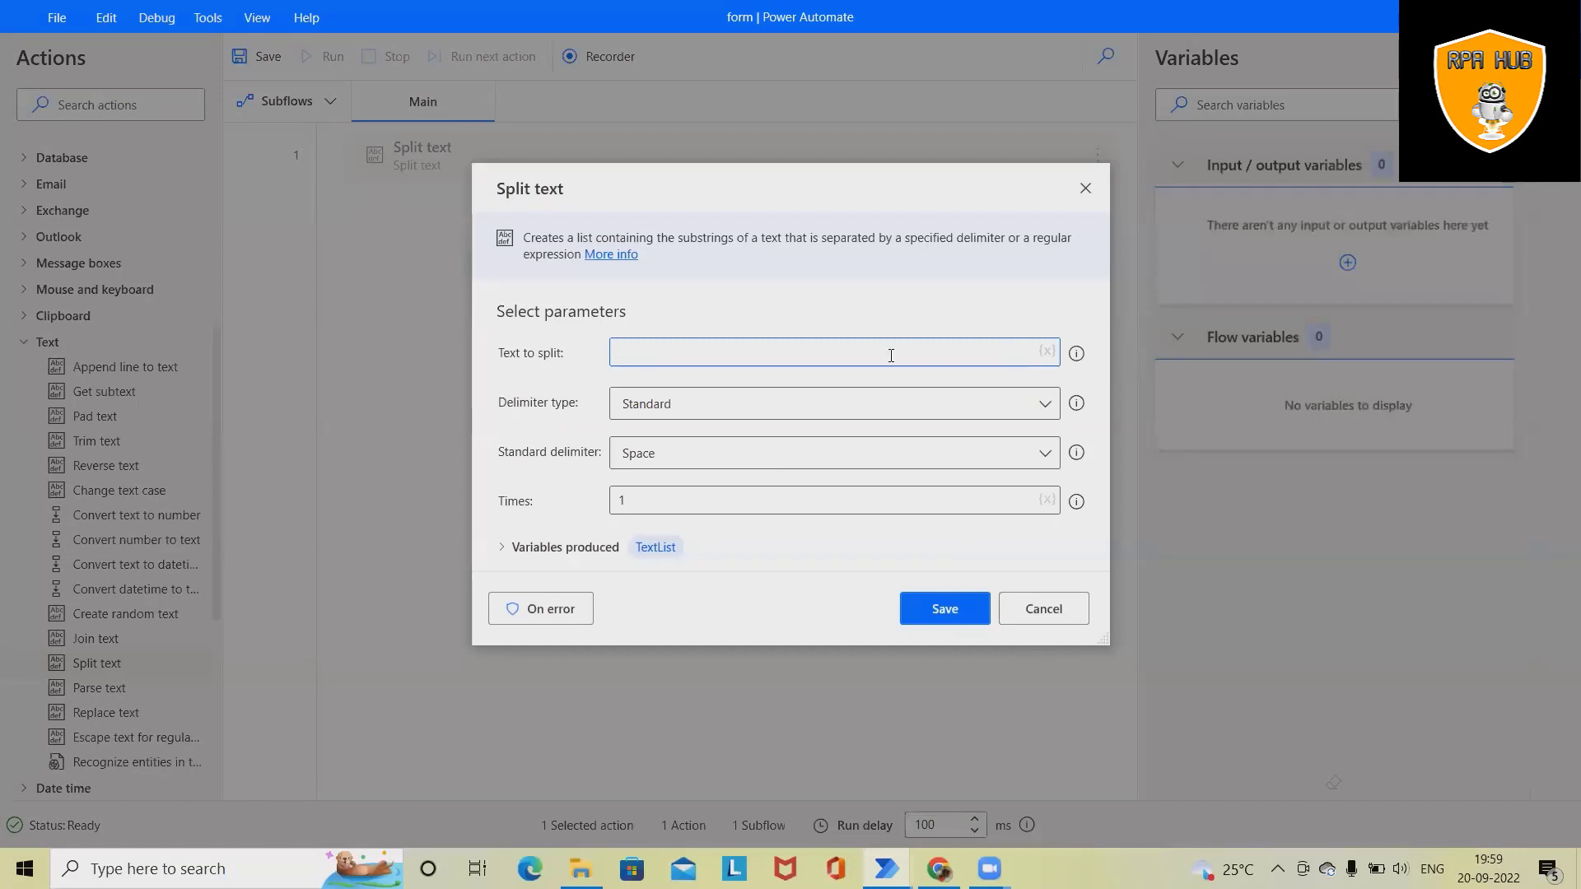
type("RPA")
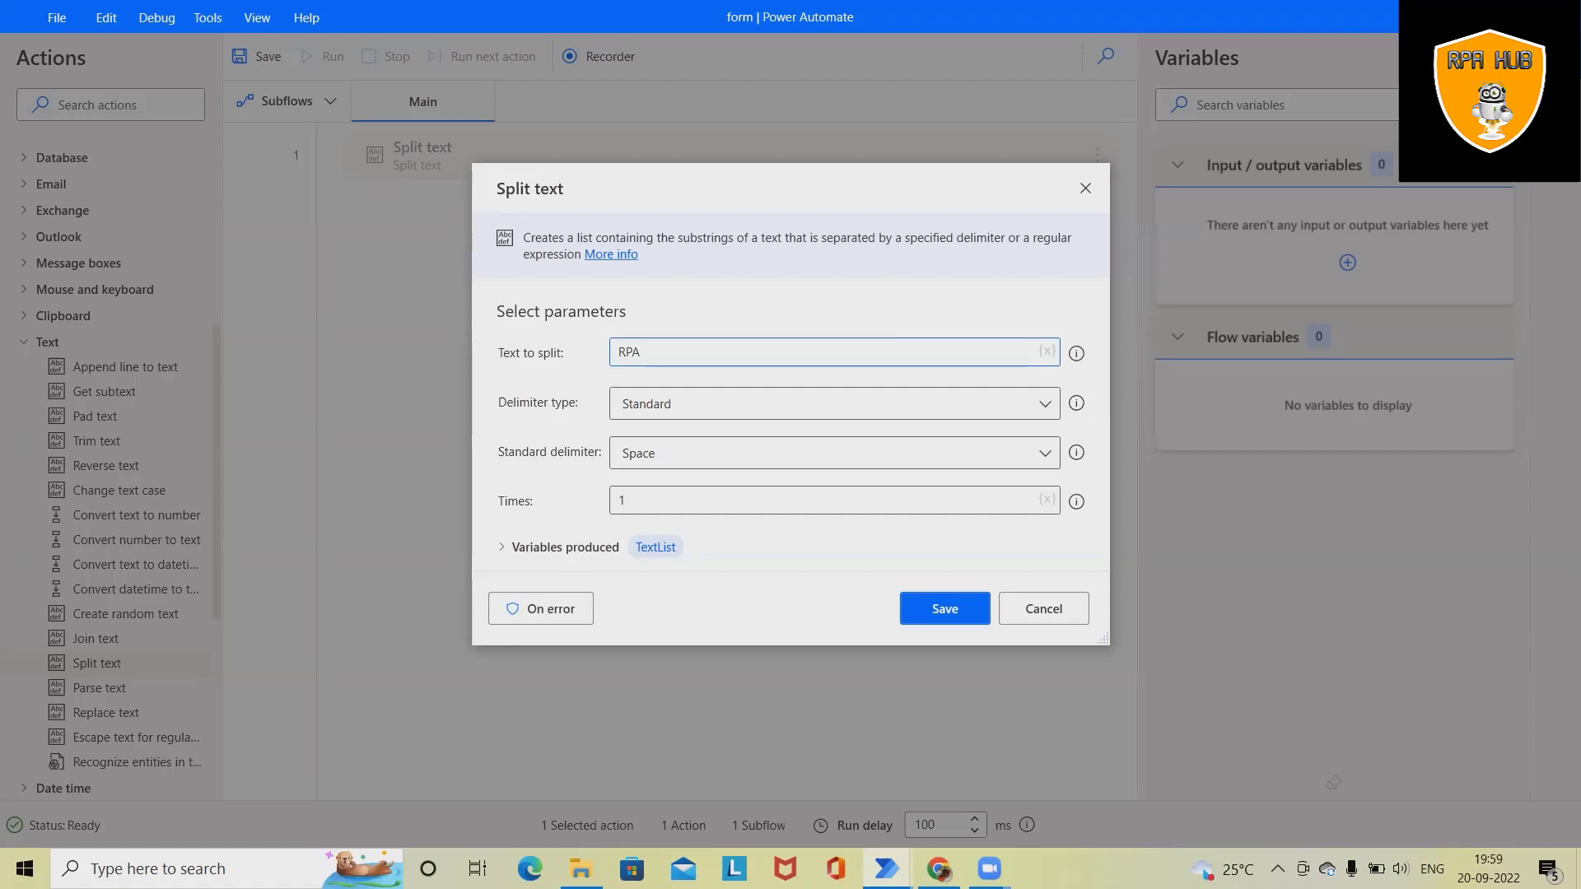
type("Hub")
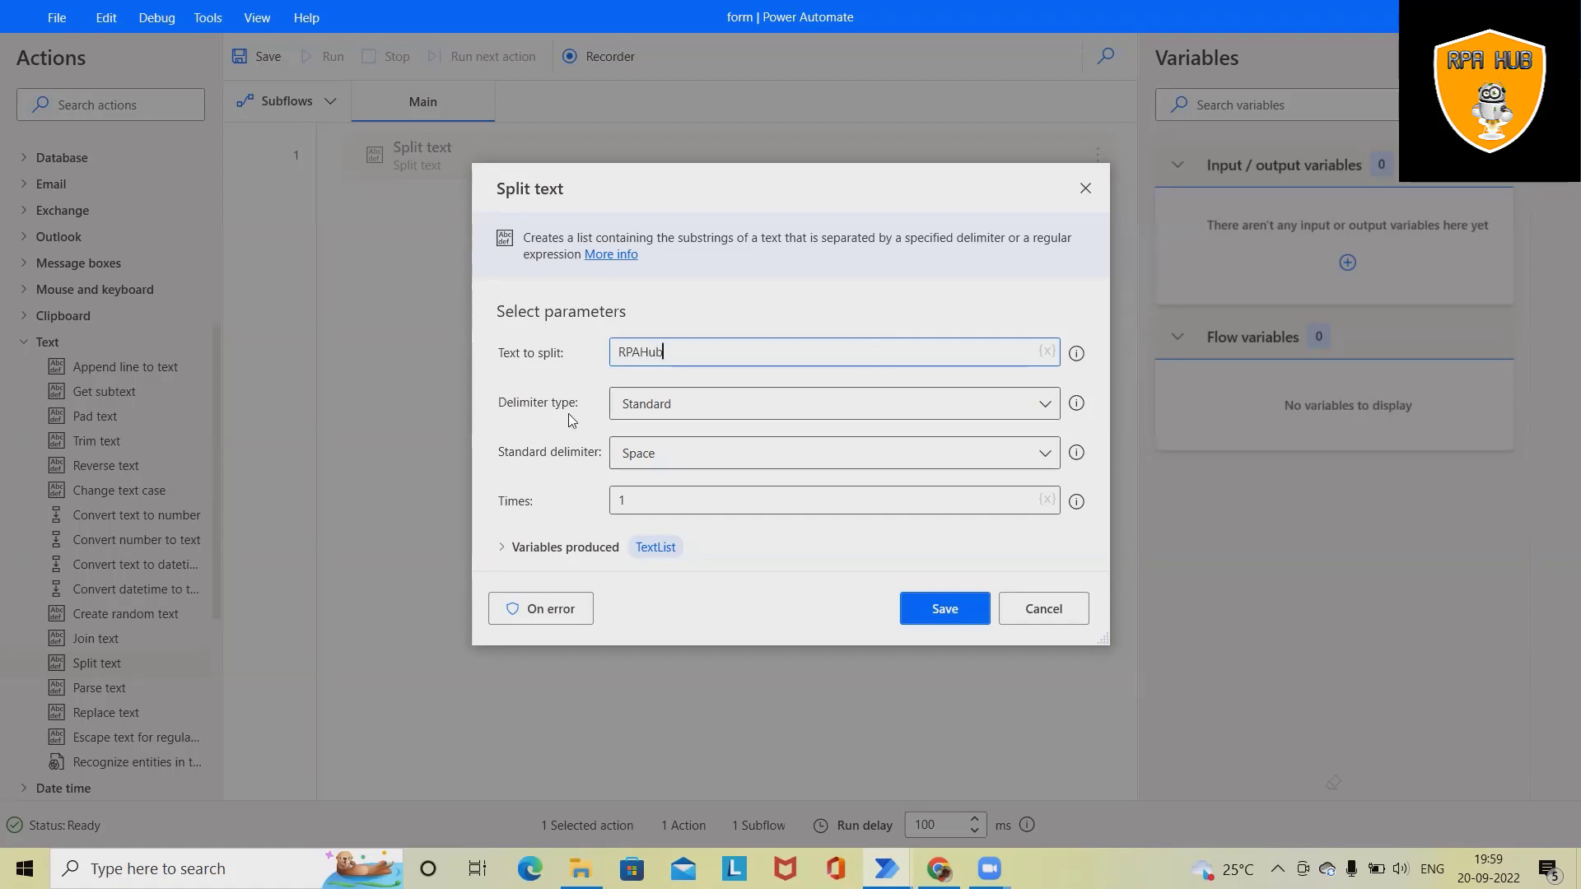
left_click(833, 404)
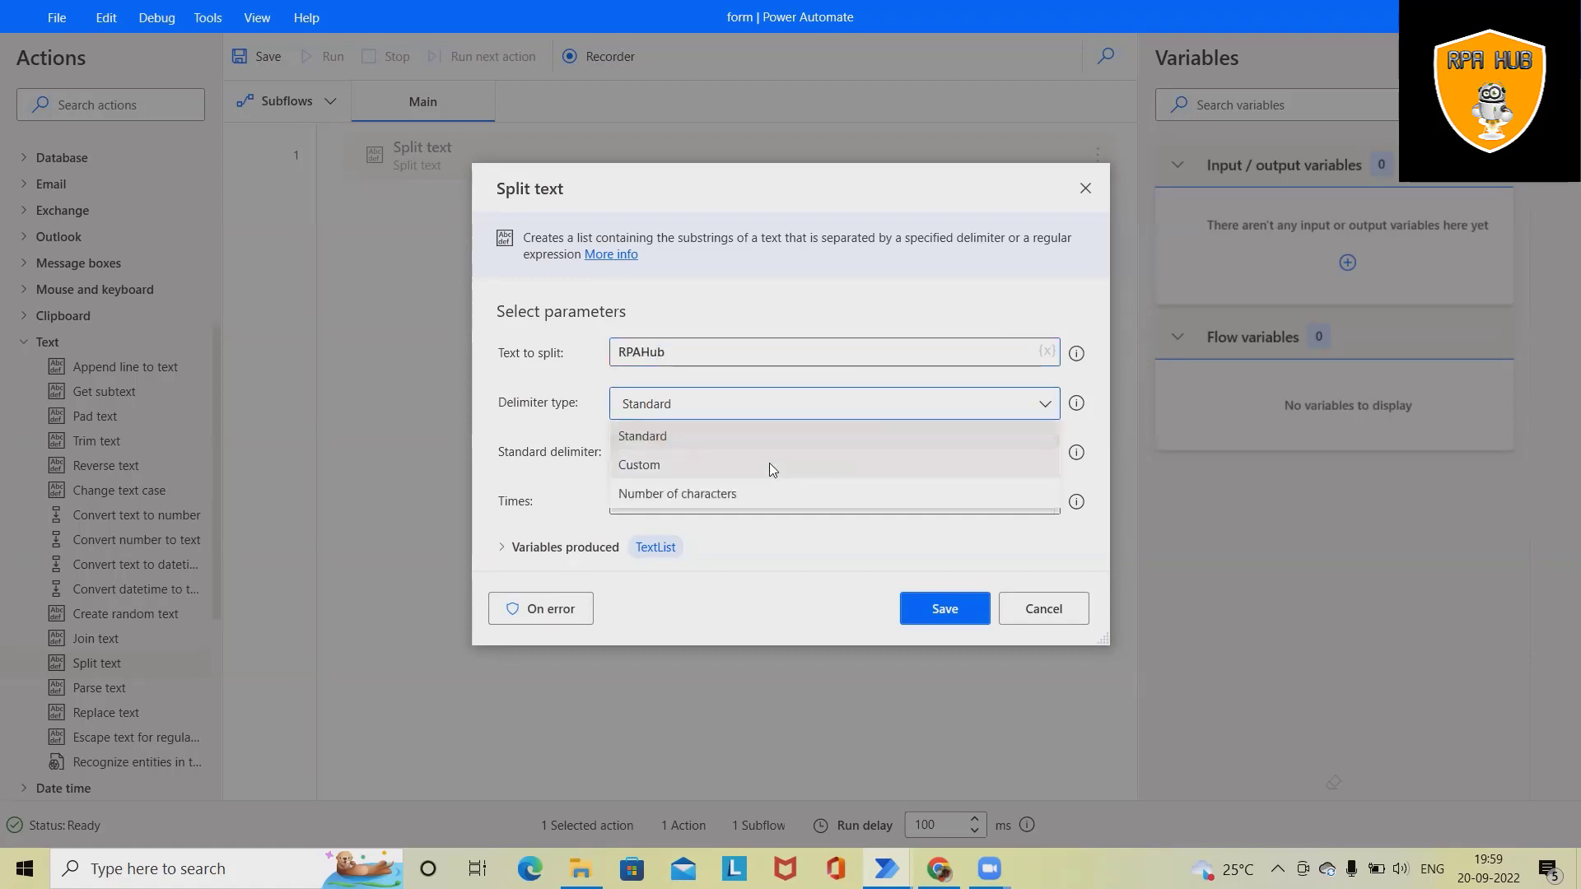
mouse_move(761, 501)
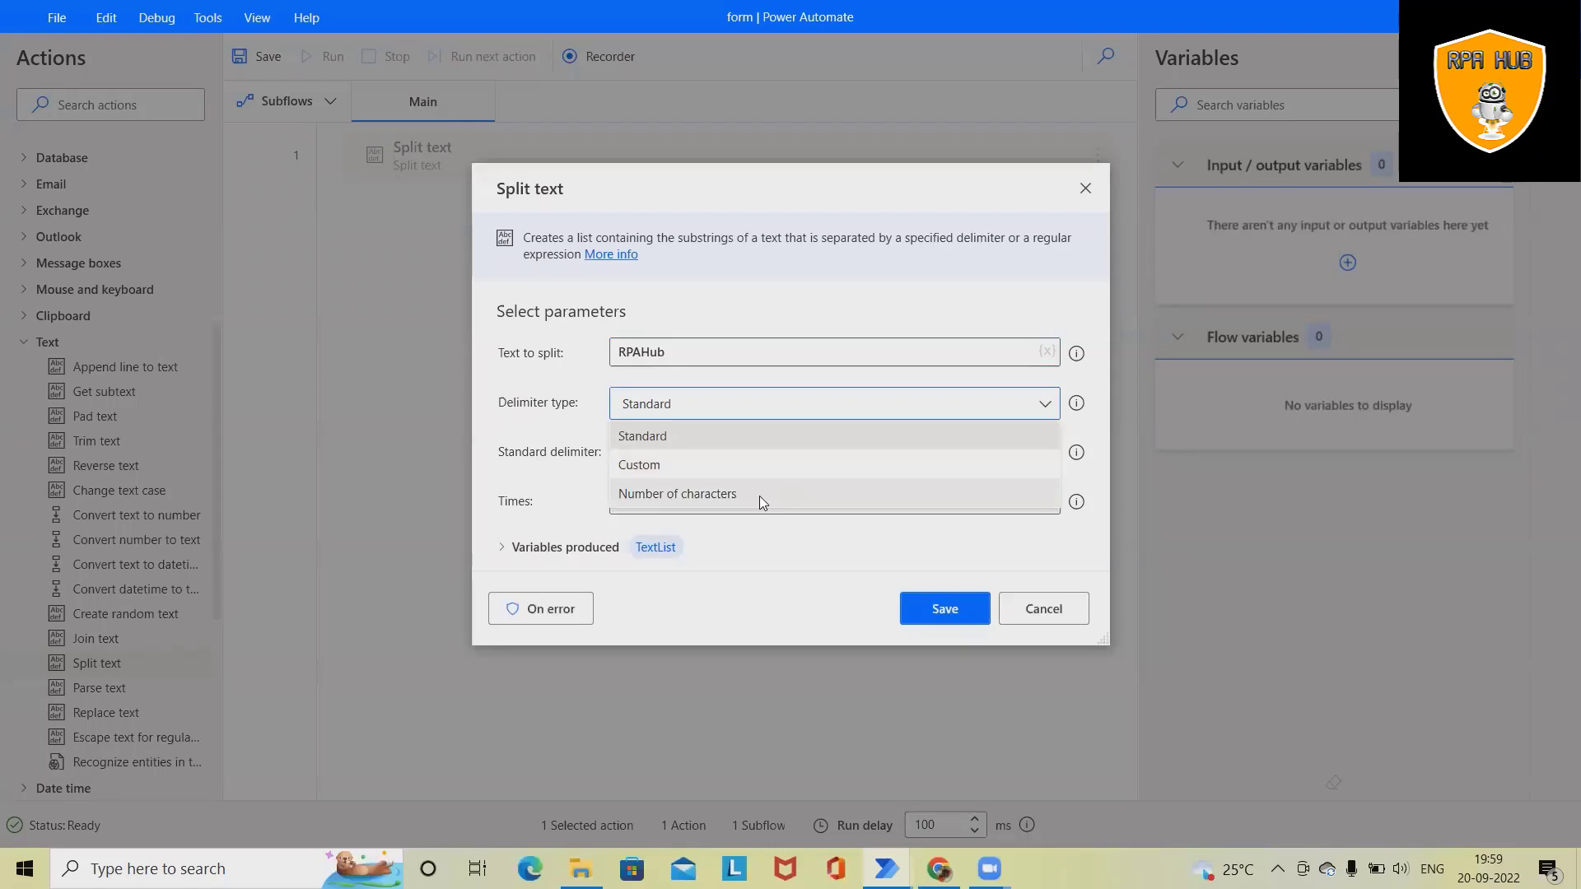
left_click(676, 492)
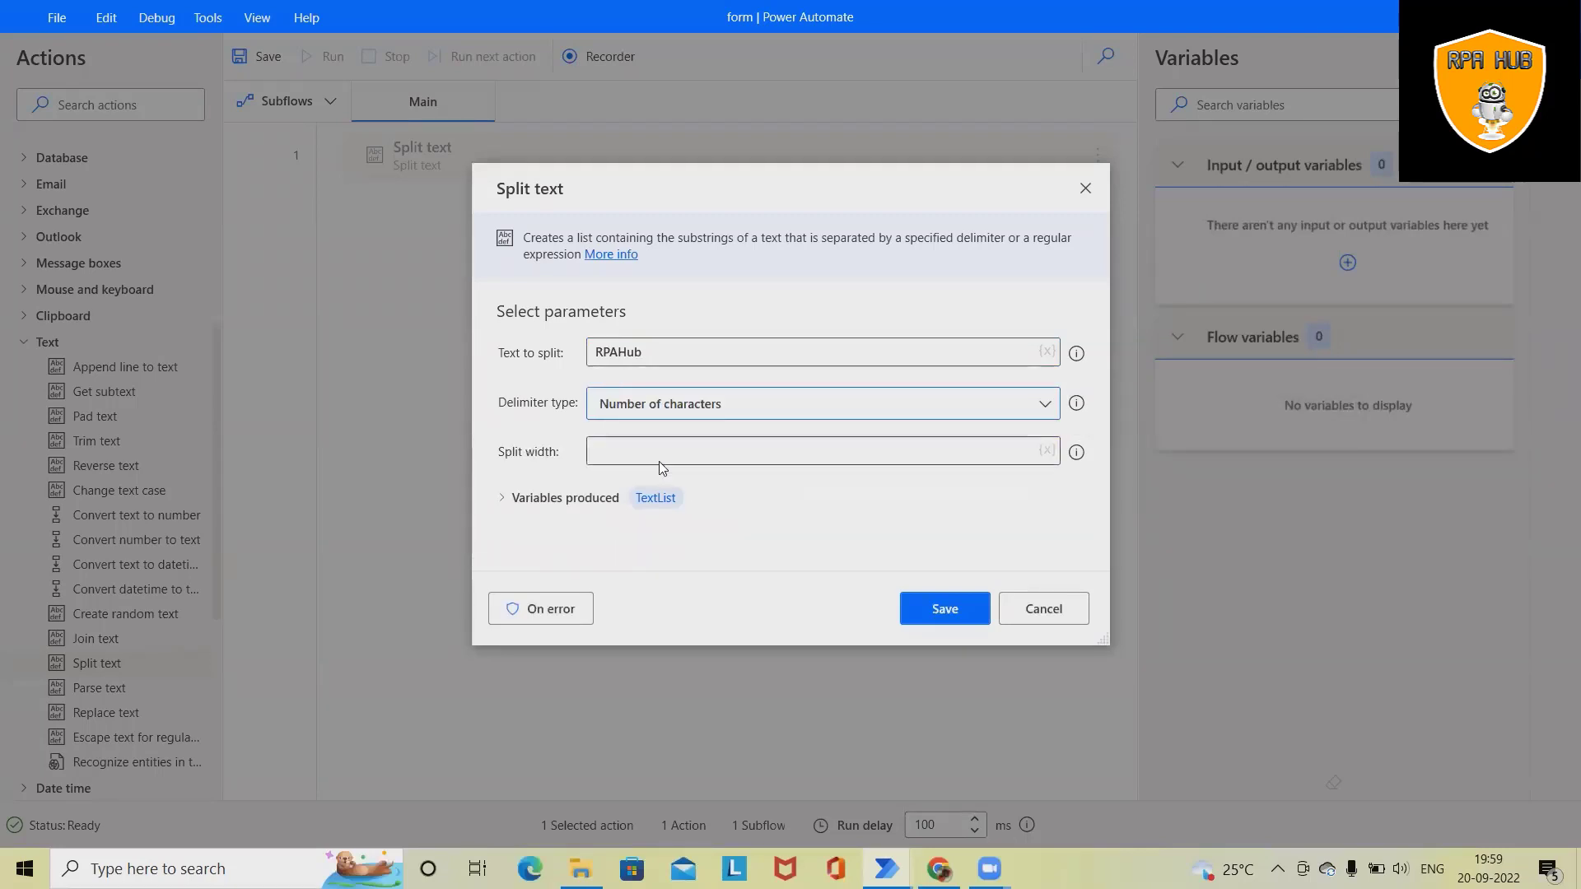
left_click(822, 451)
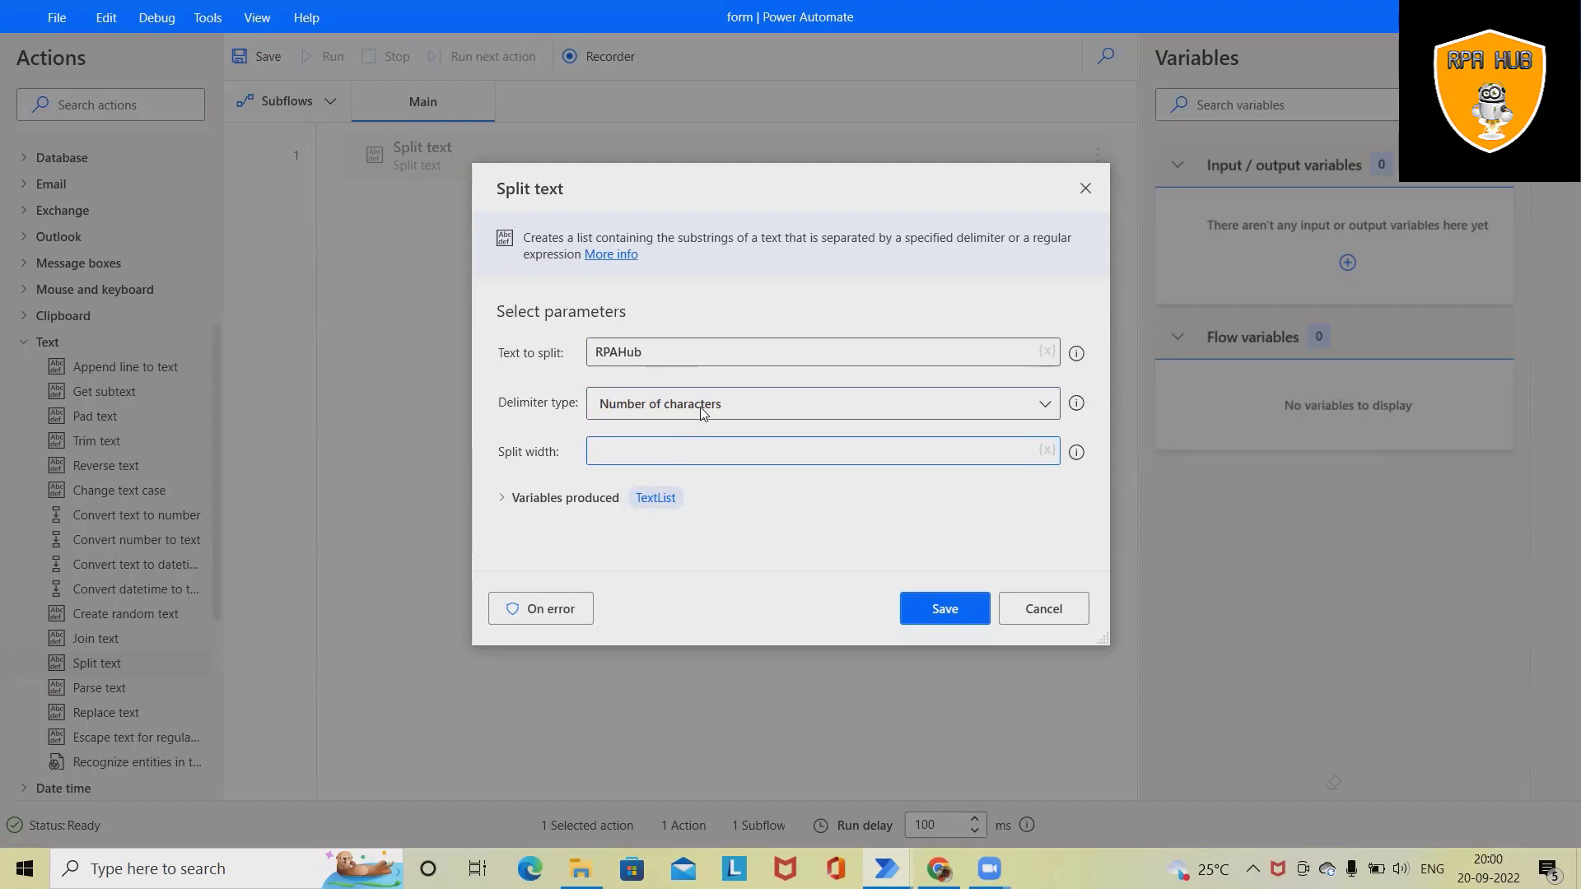
Set the split width to 3, keep Number of characters and save the action into TextList.
left_click(820, 404)
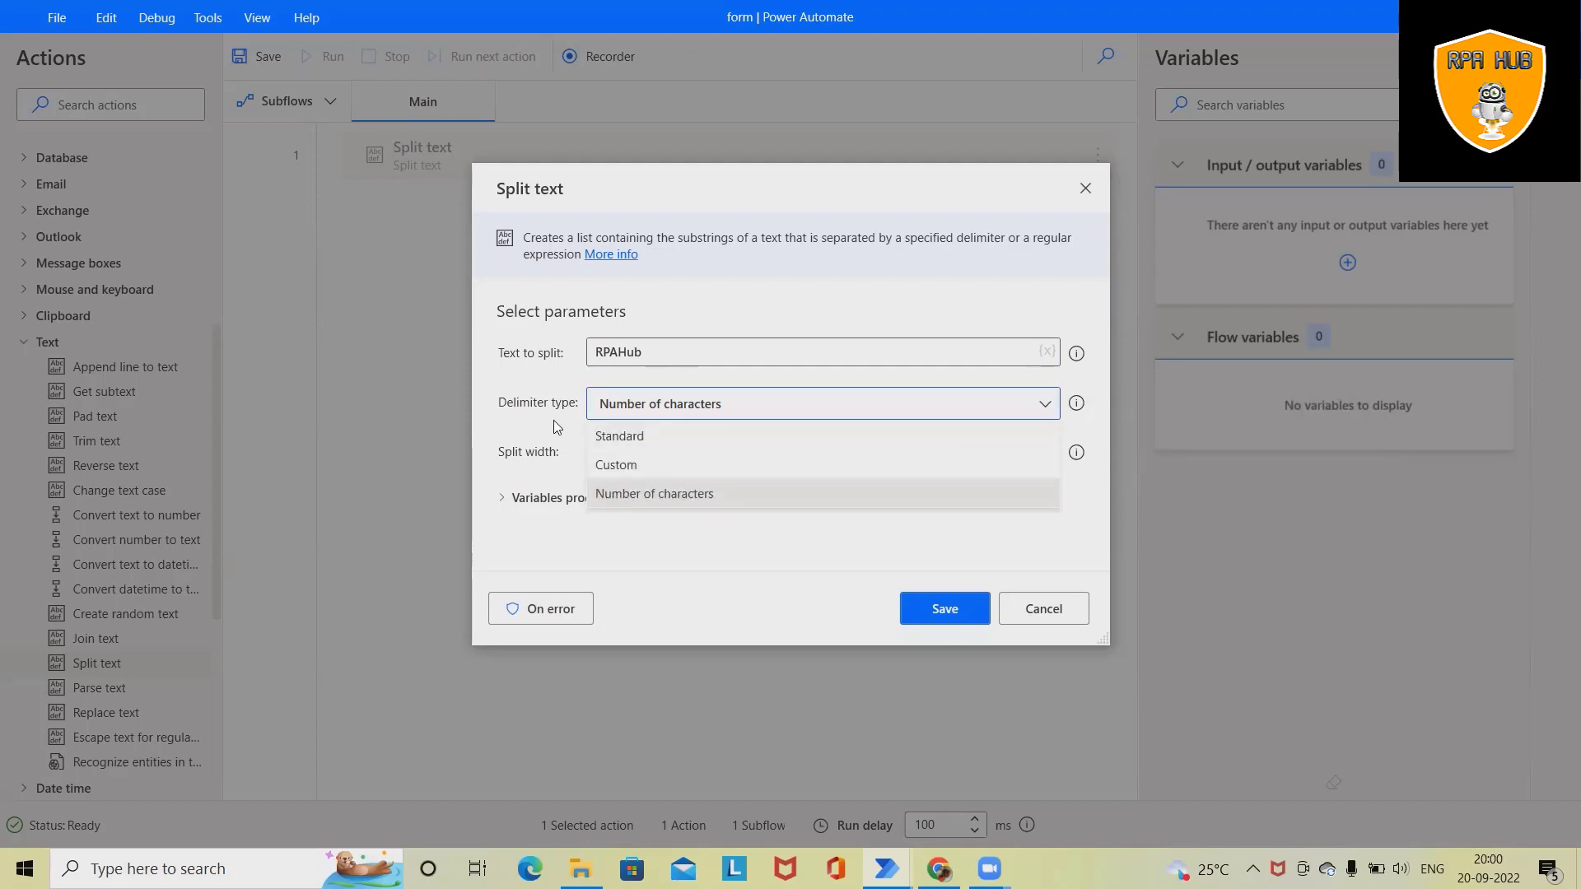
left_click(653, 493)
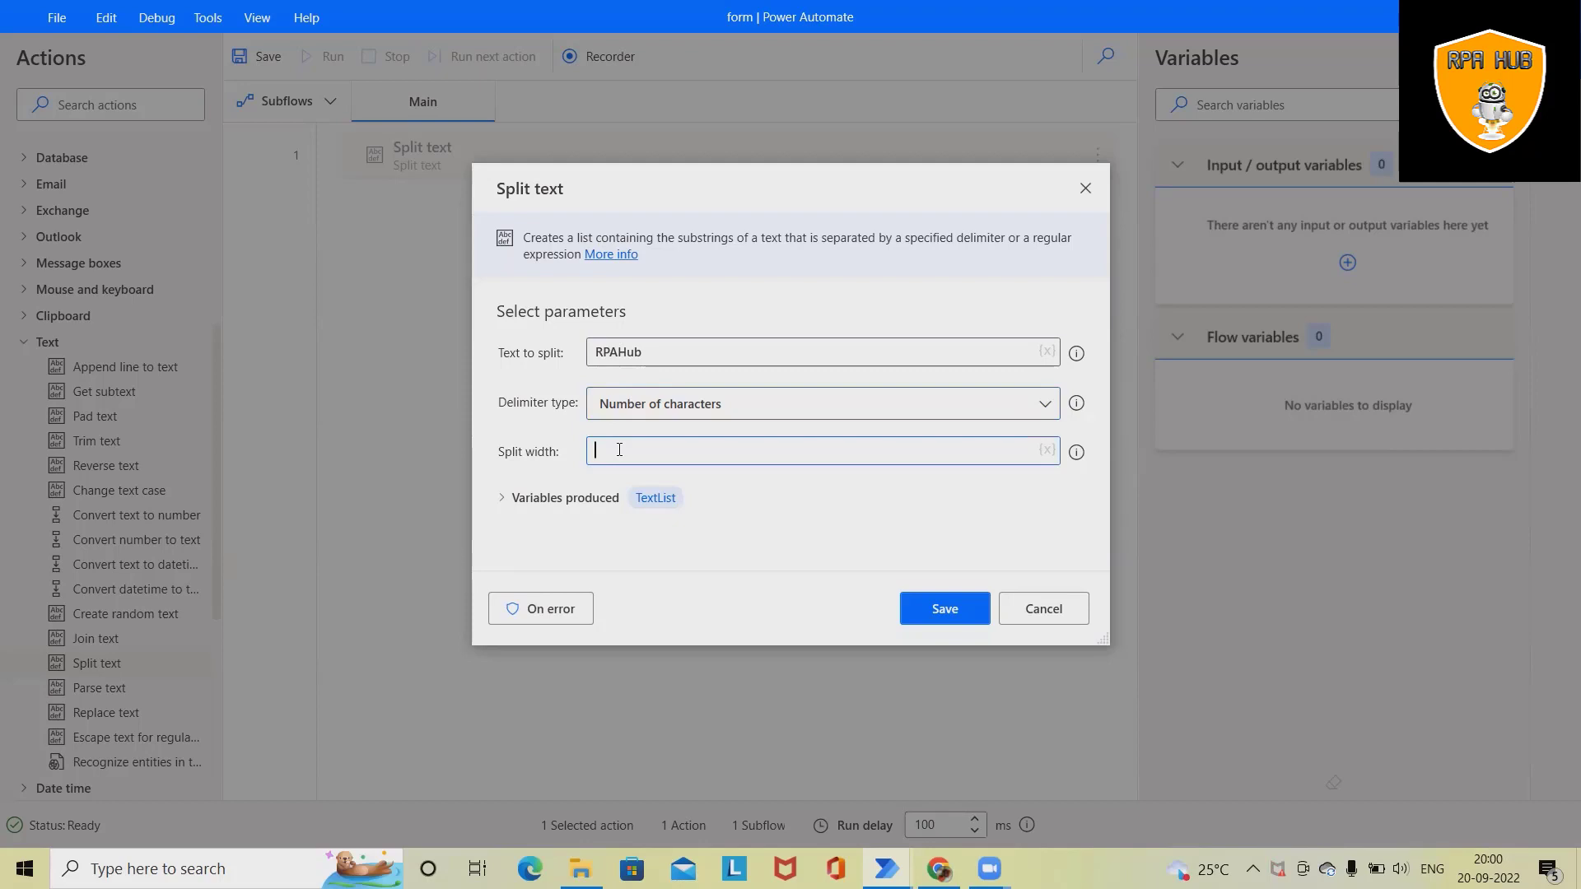
mouse_move(609, 351)
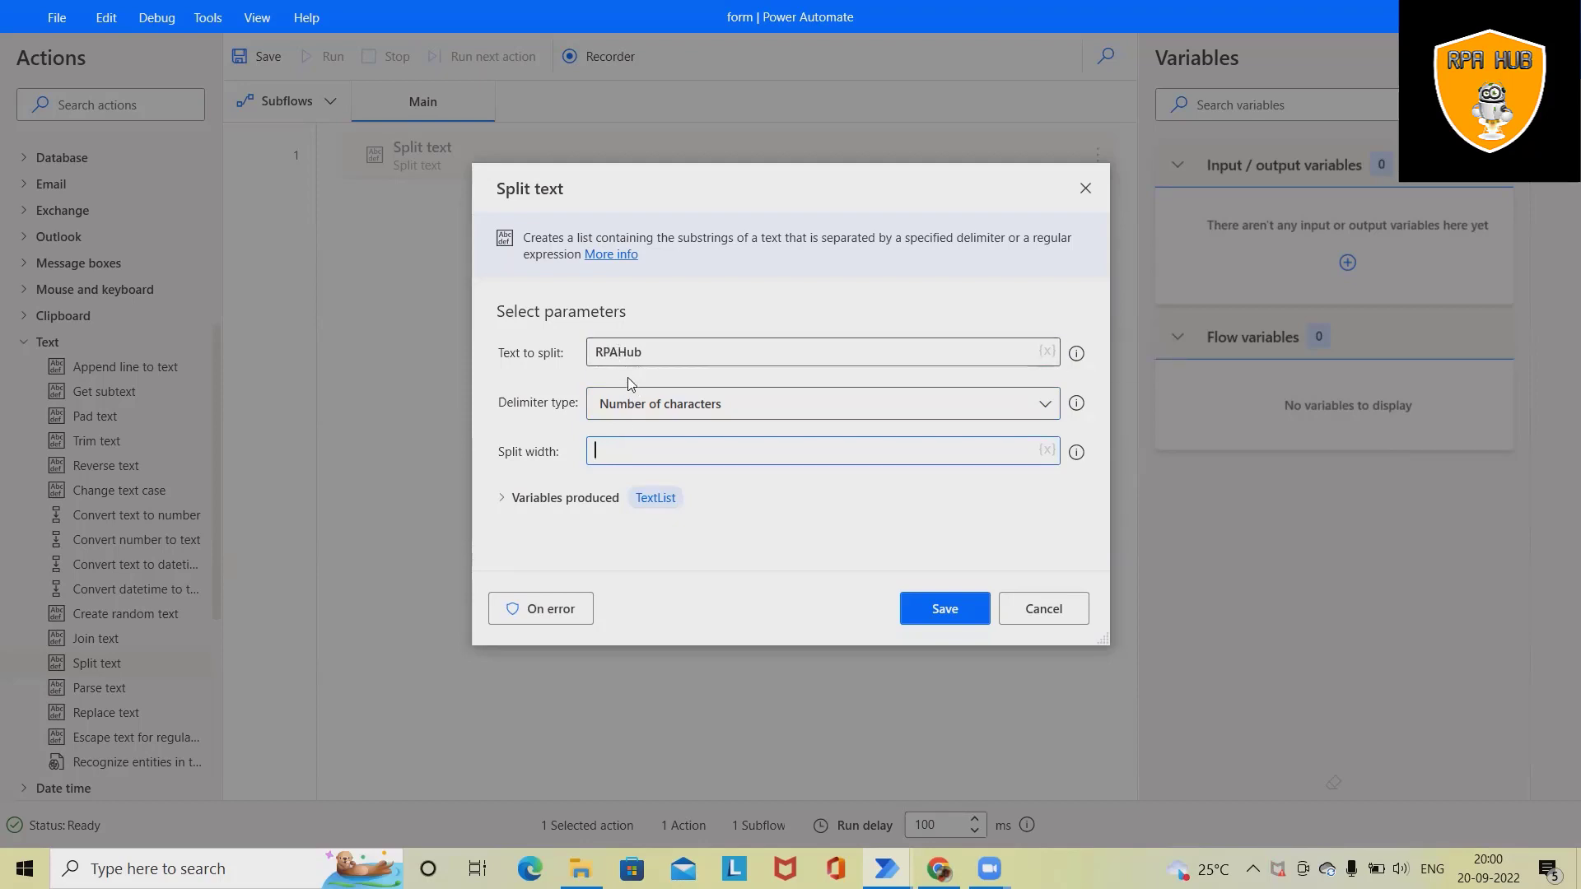
mouse_move(621, 353)
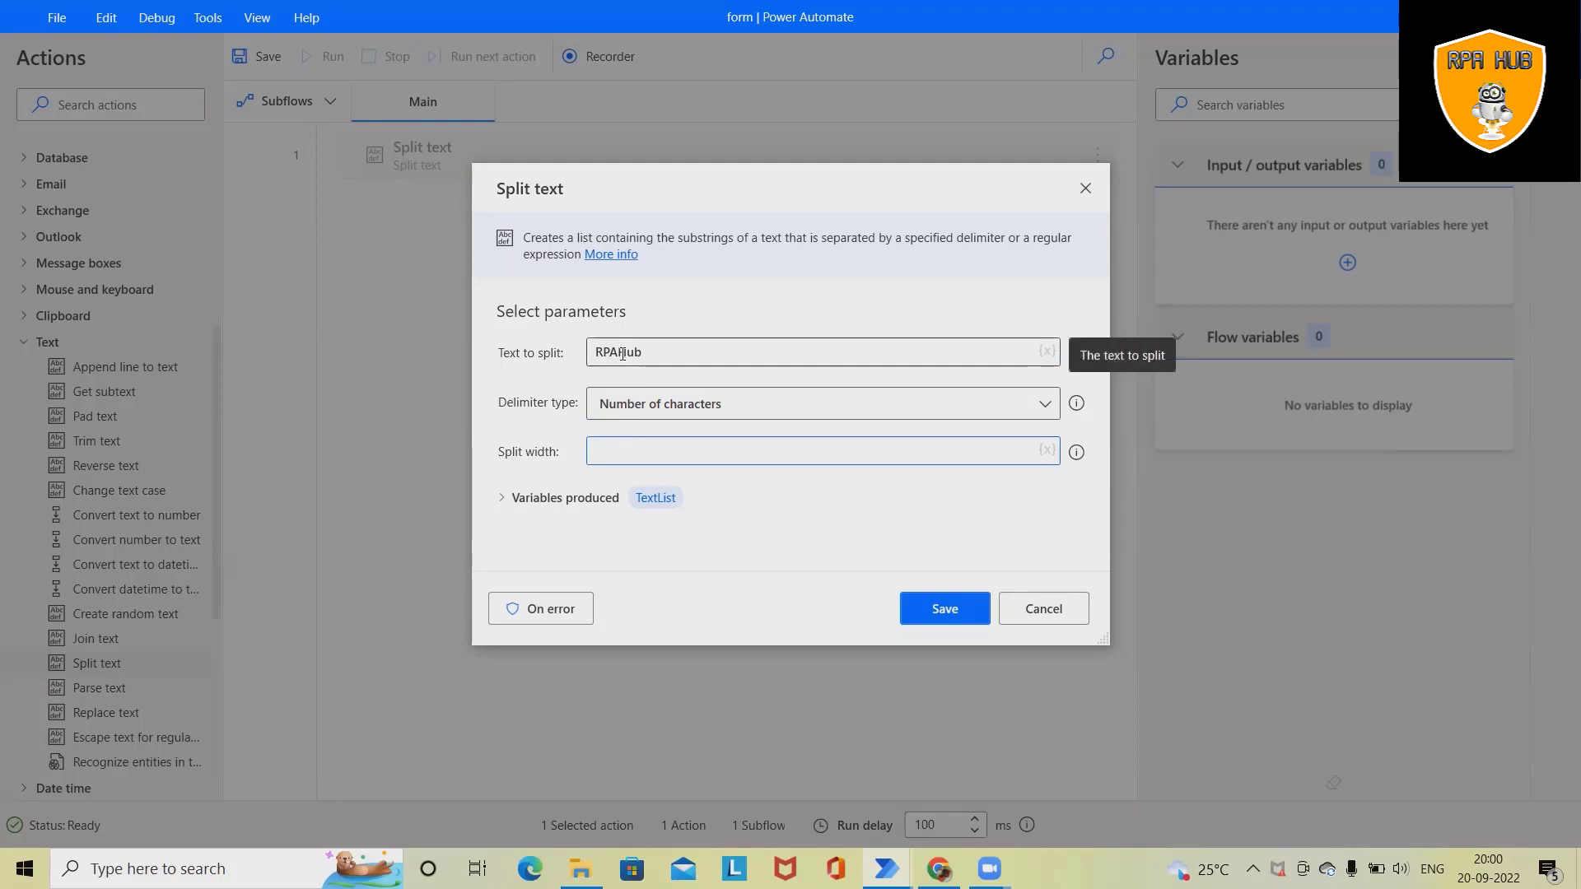
type("3")
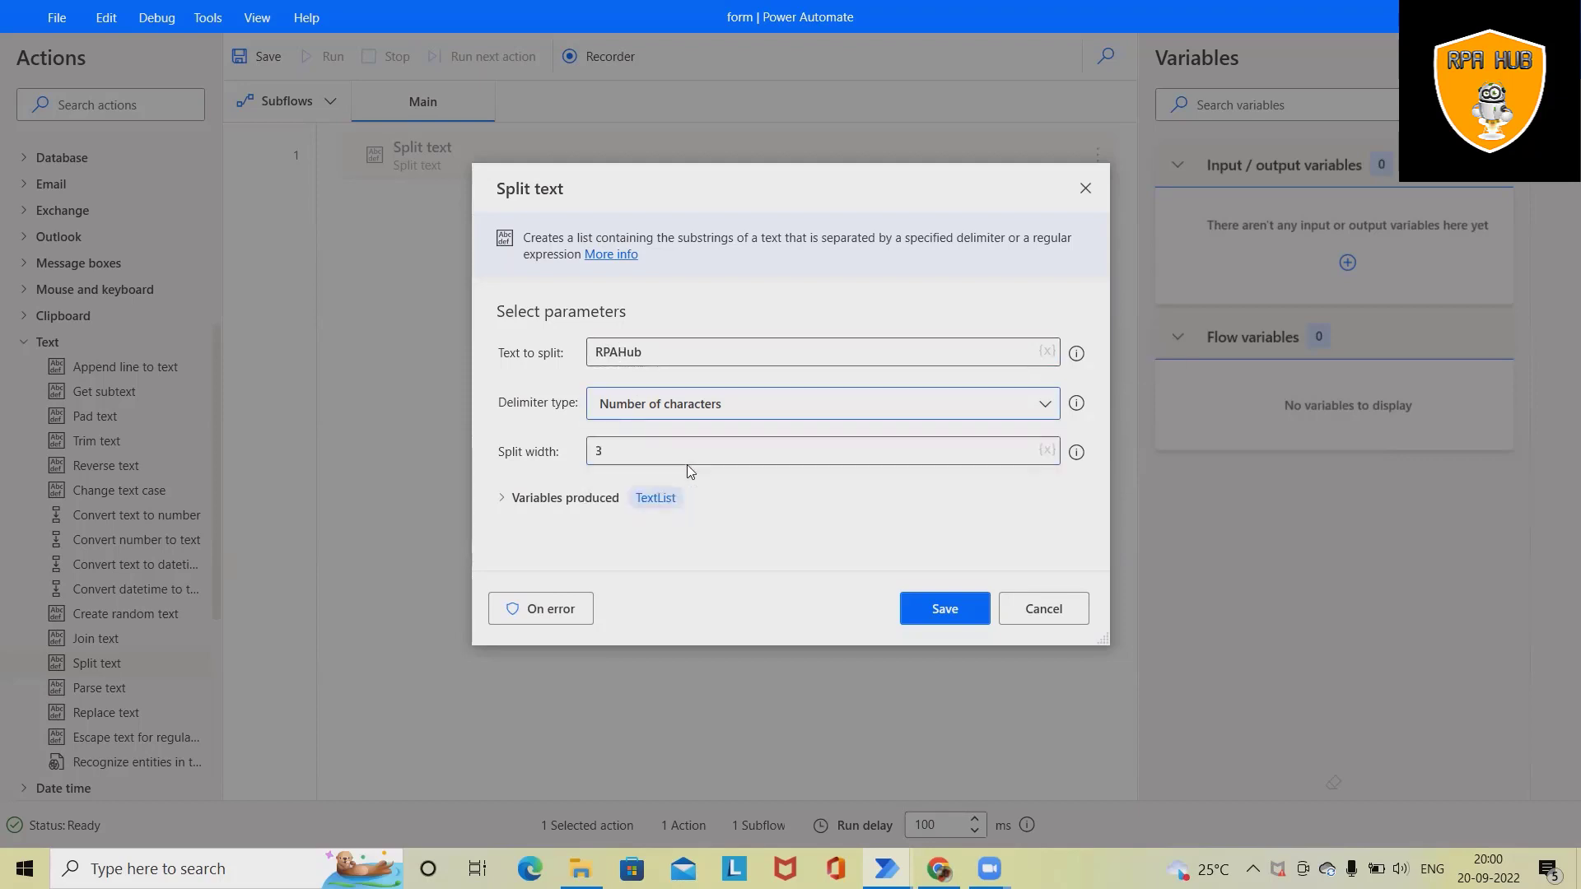
left_click(820, 403)
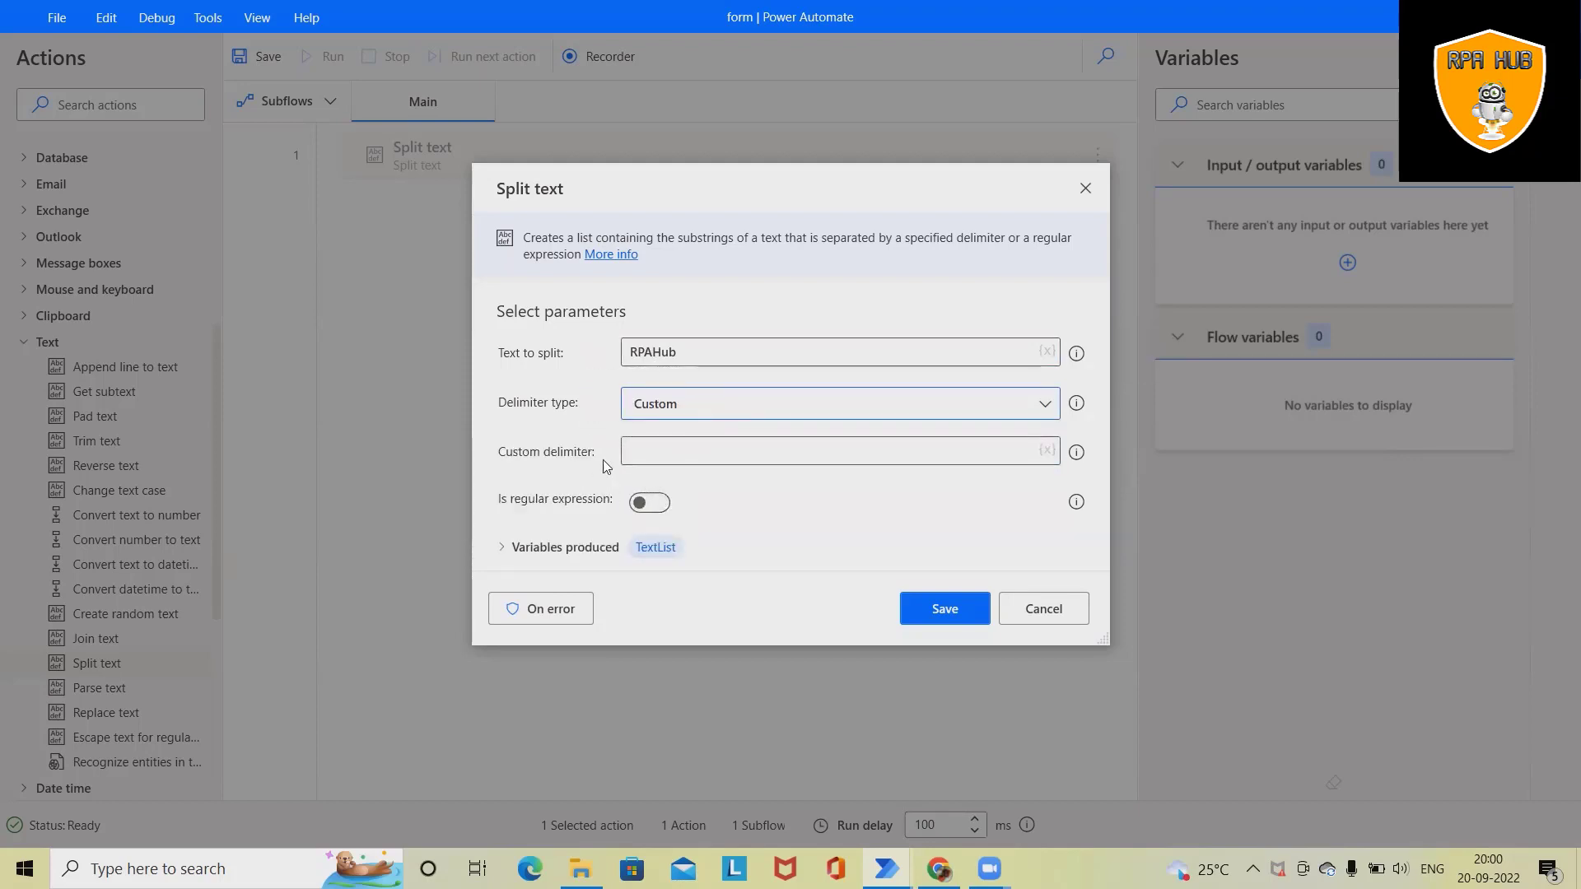
left_click(838, 403)
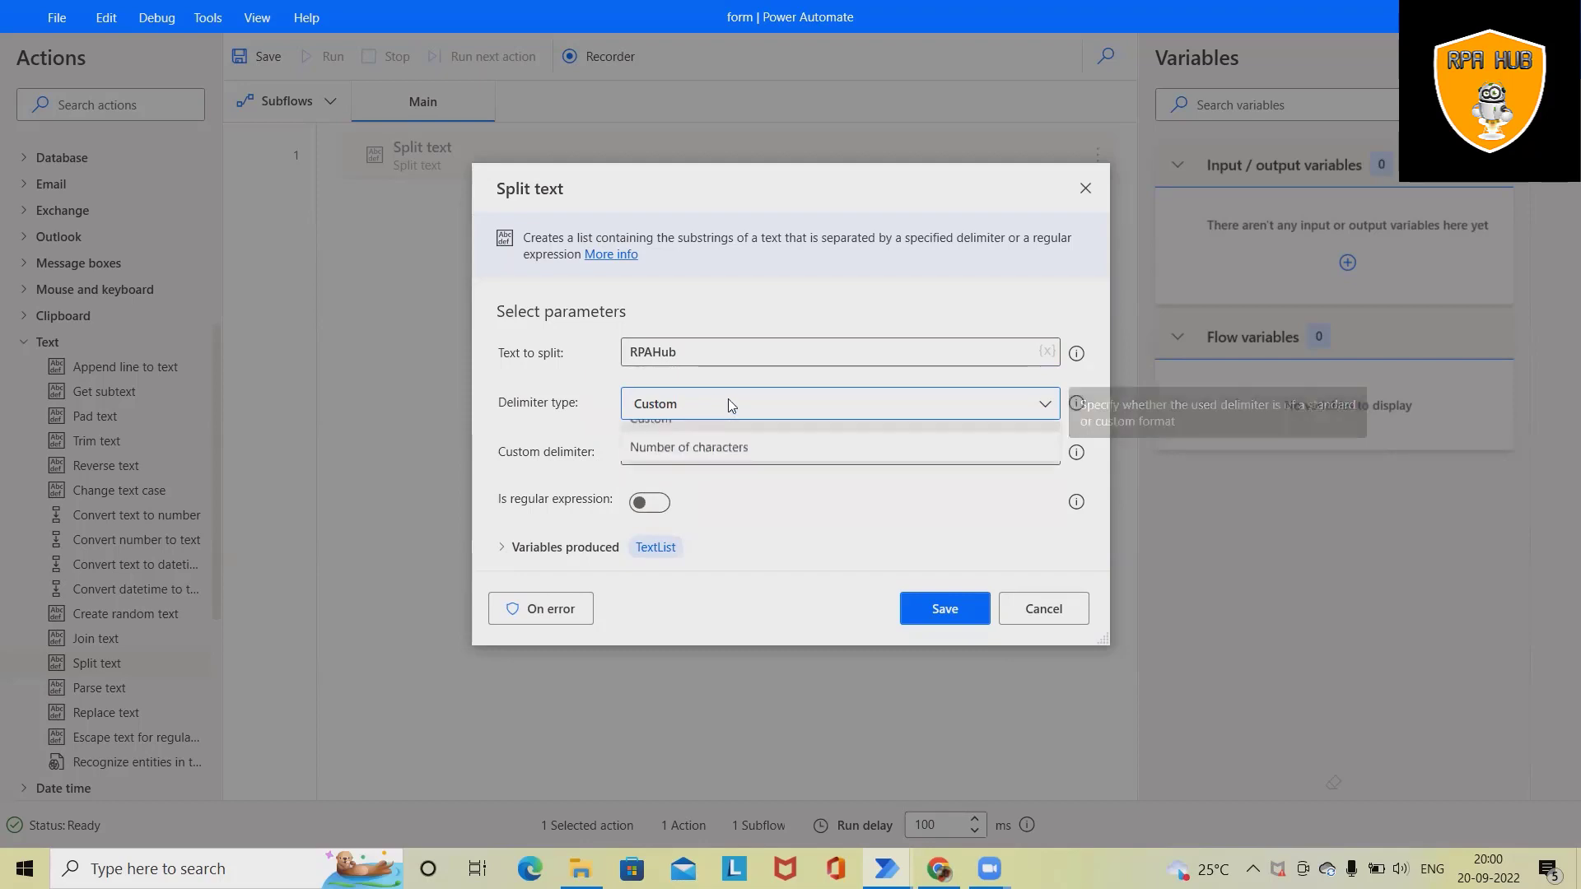
left_click(689, 446)
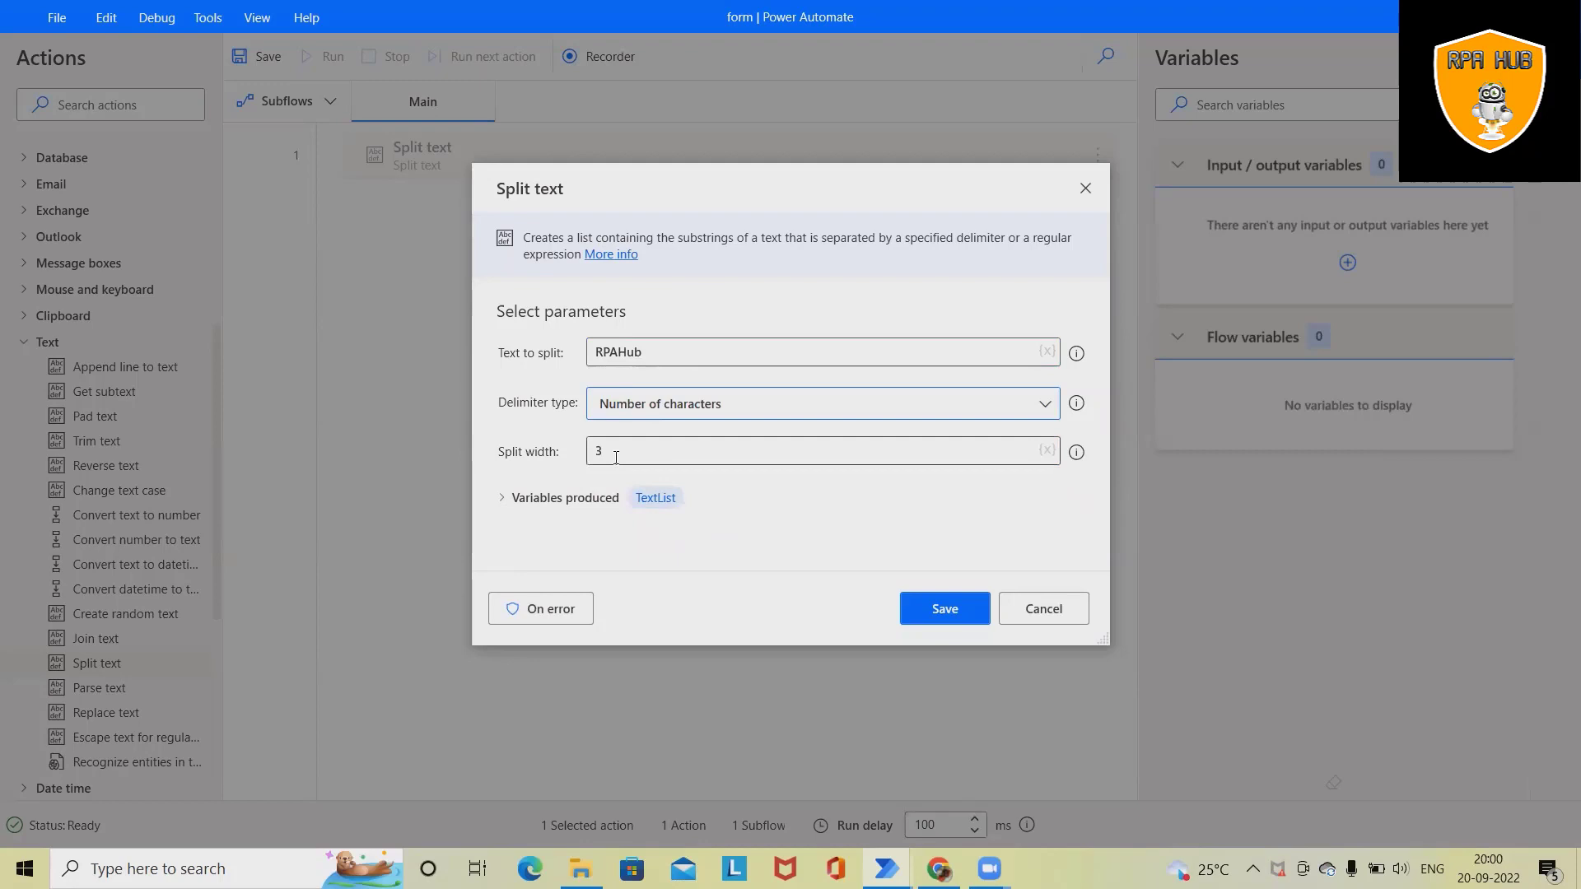
mouse_move(983, 672)
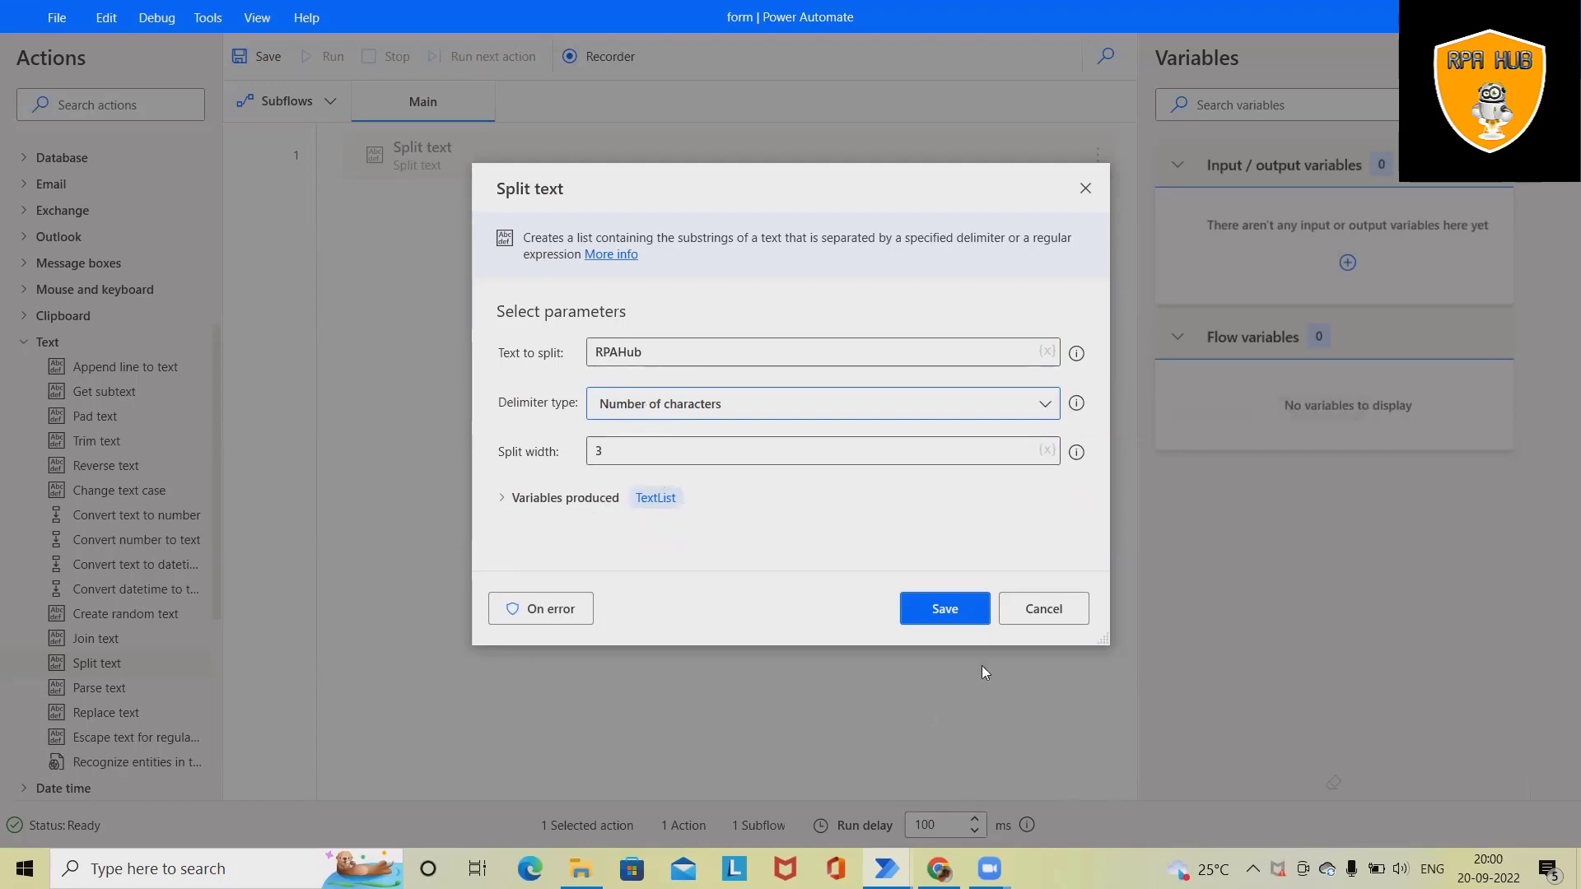
left_click(942, 607)
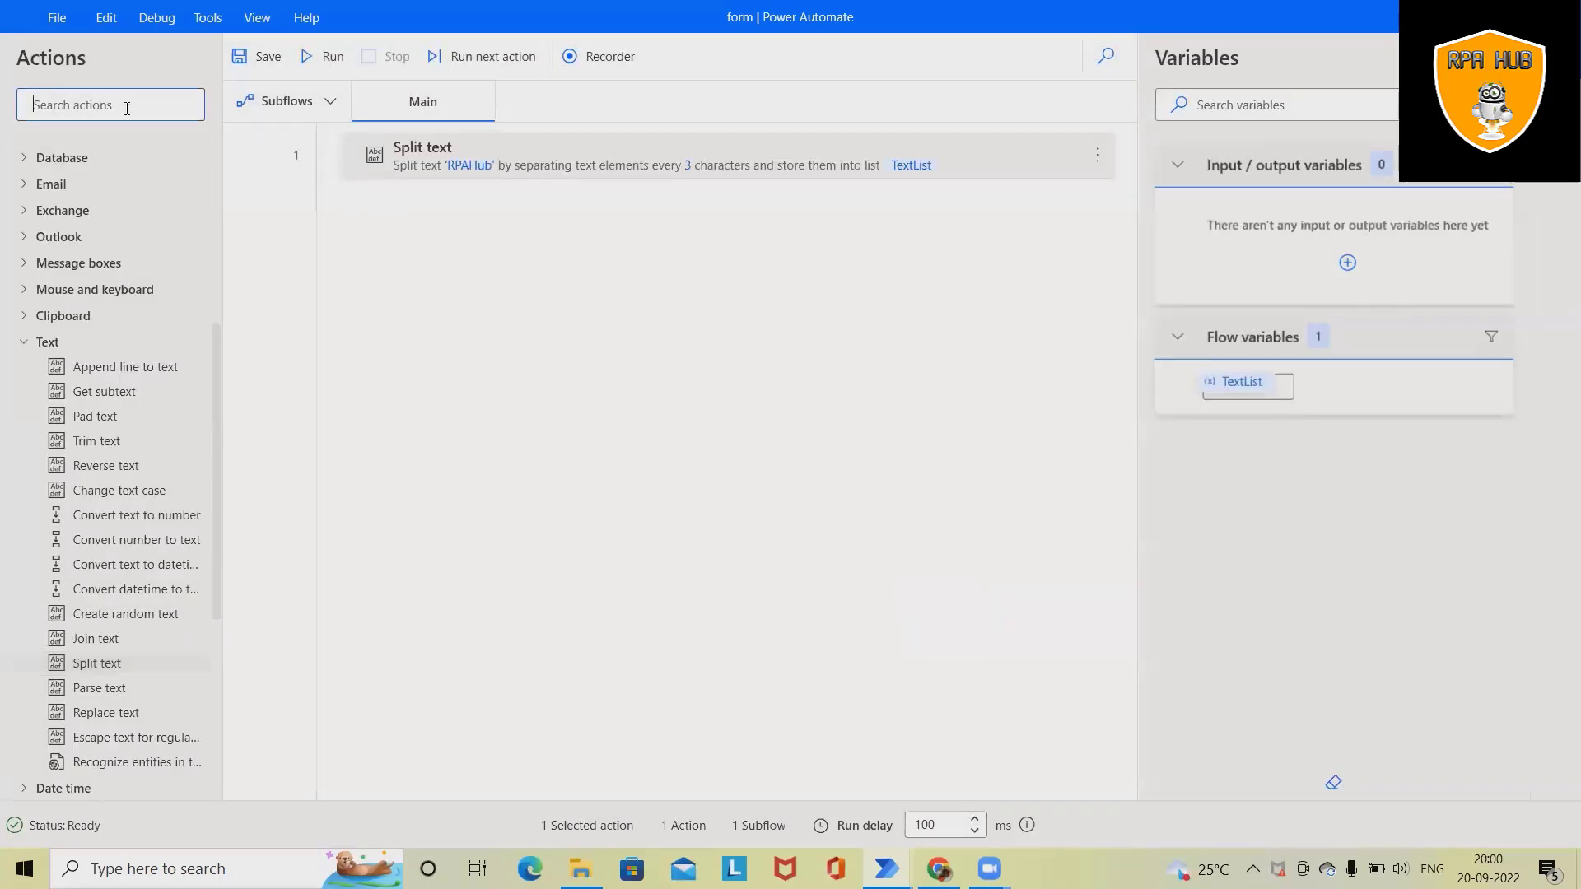
Add a Display message titled Split Text showing %TextList%, run the flow and OK the RPA / Hub popup.
type("dis")
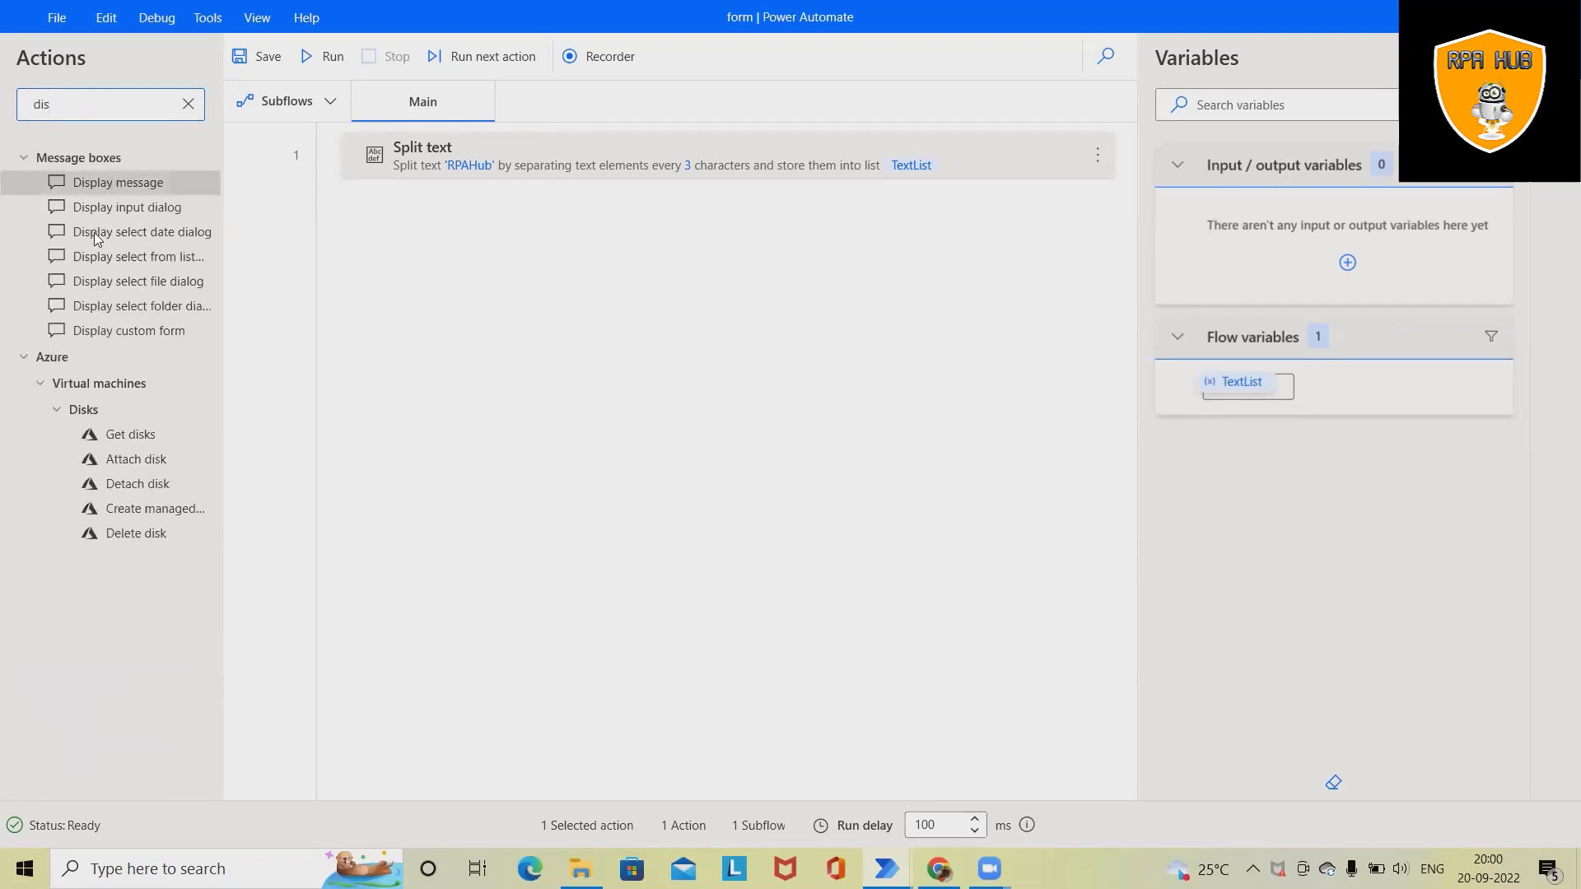
double_click(119, 181)
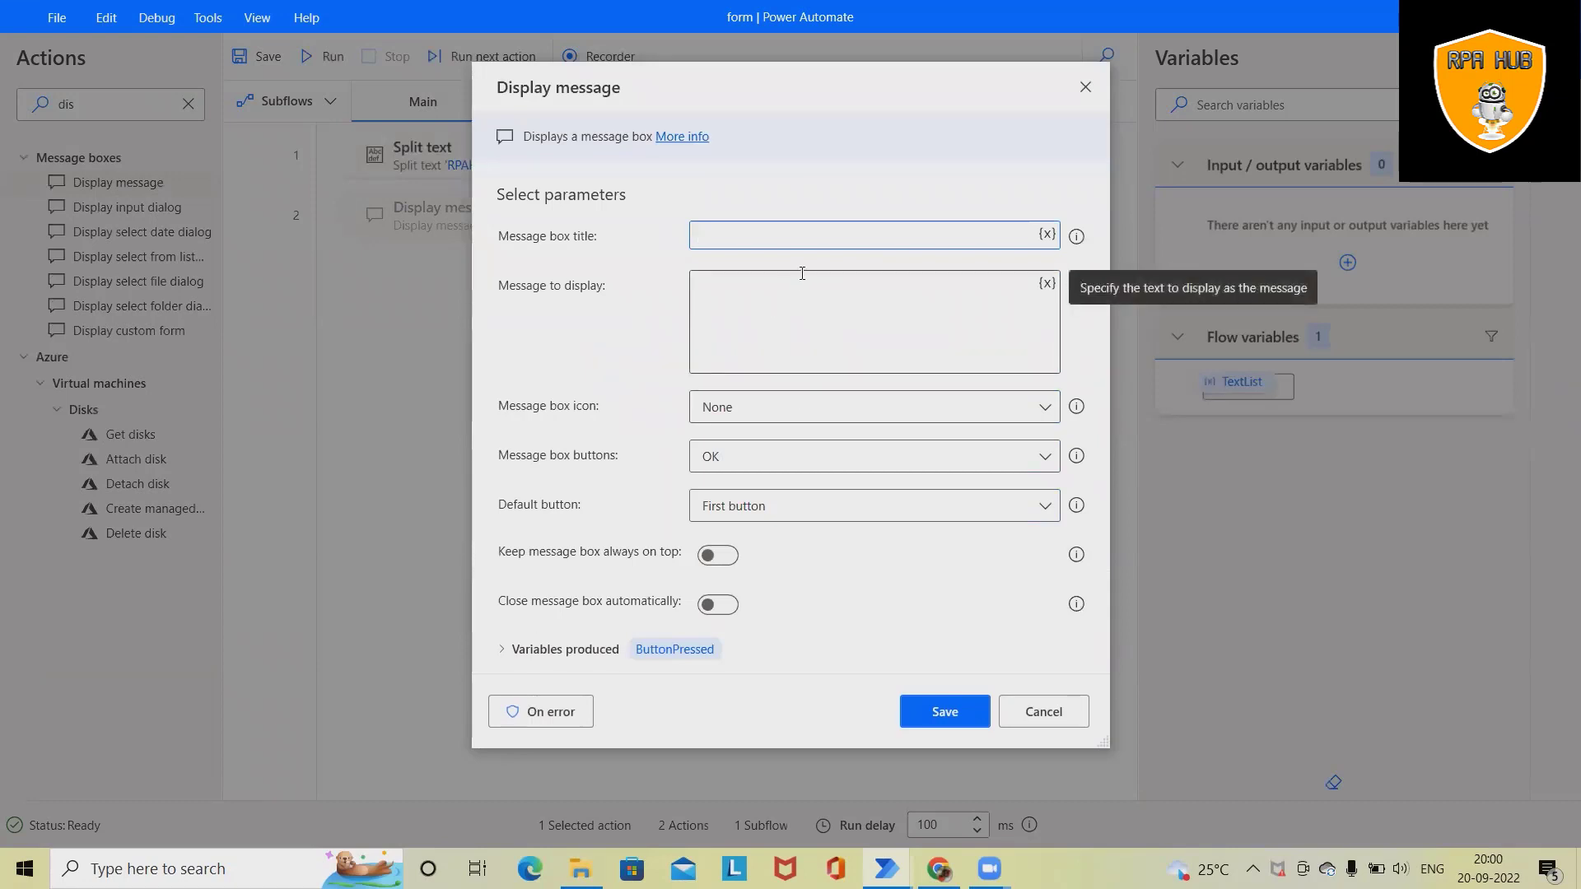
mouse_move(803, 168)
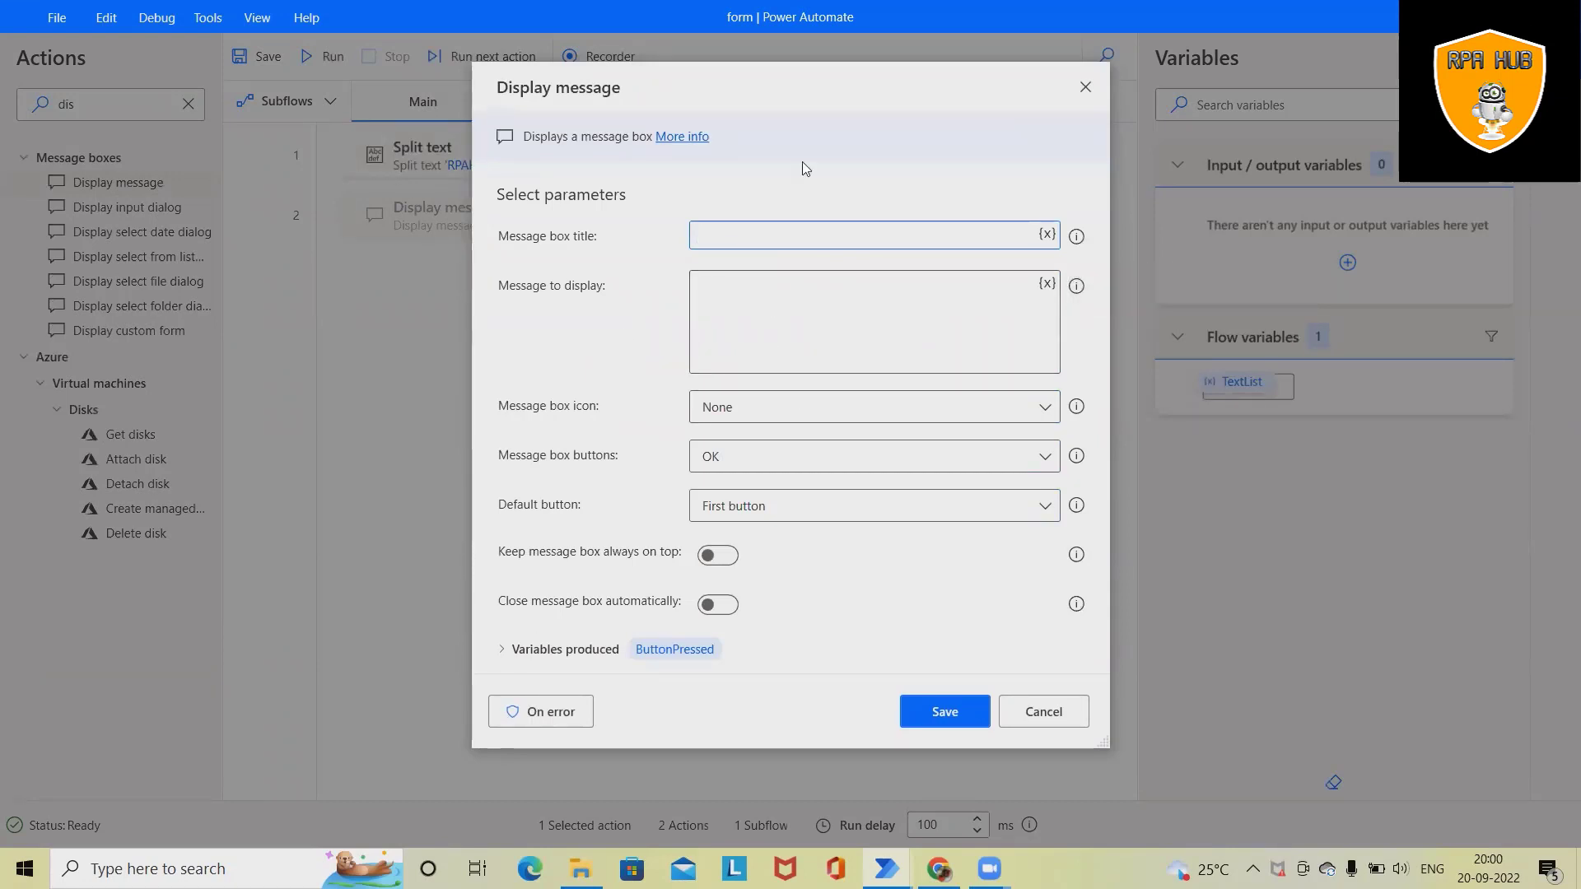
mouse_move(500, 253)
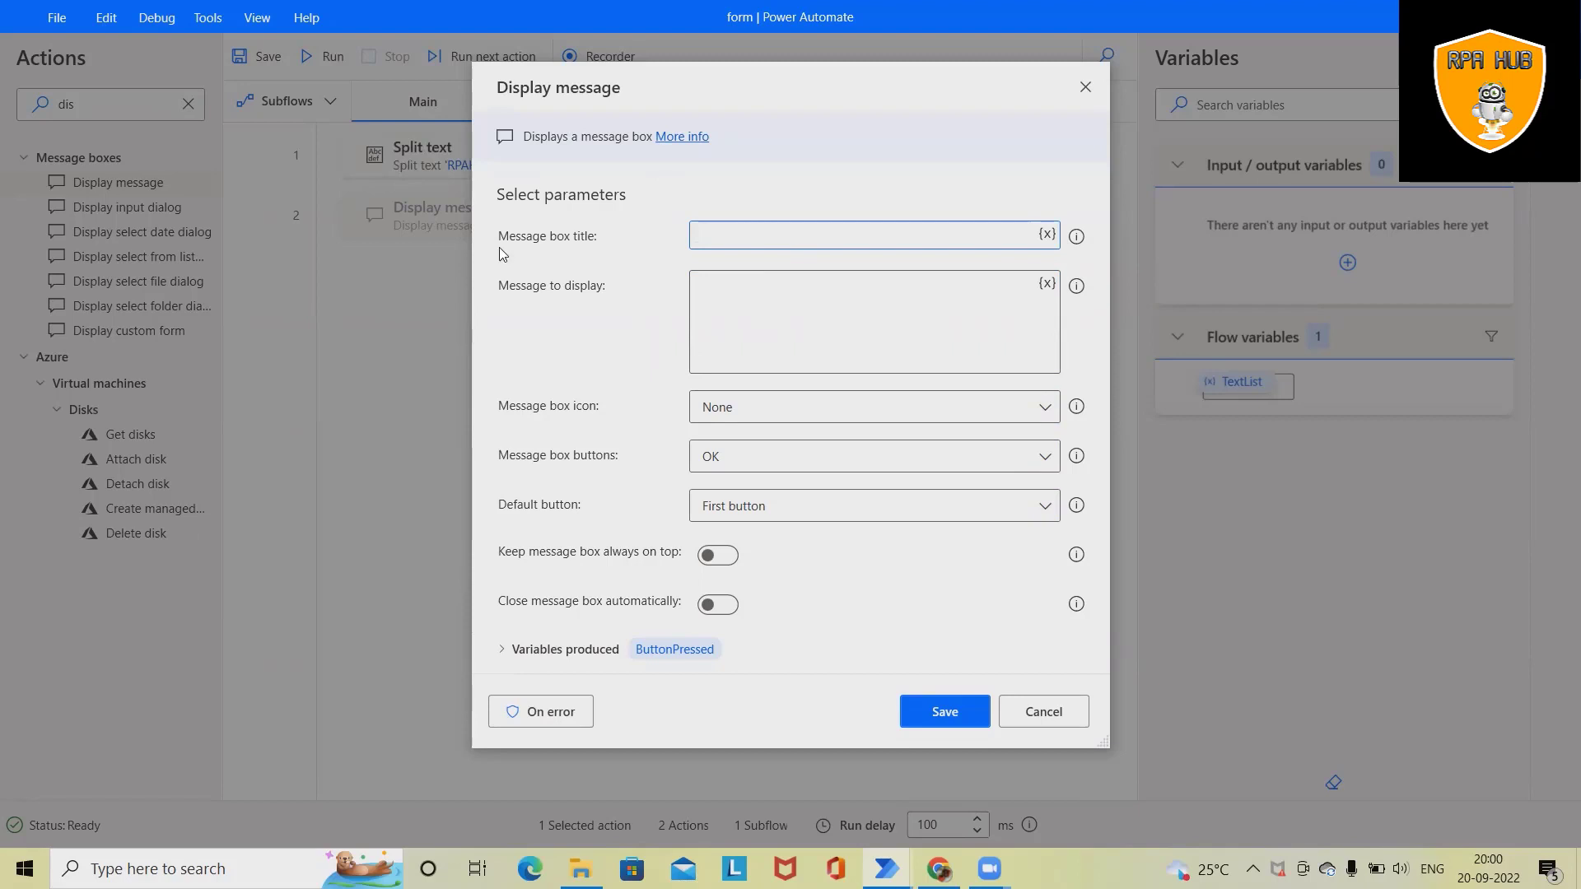
mouse_move(512, 224)
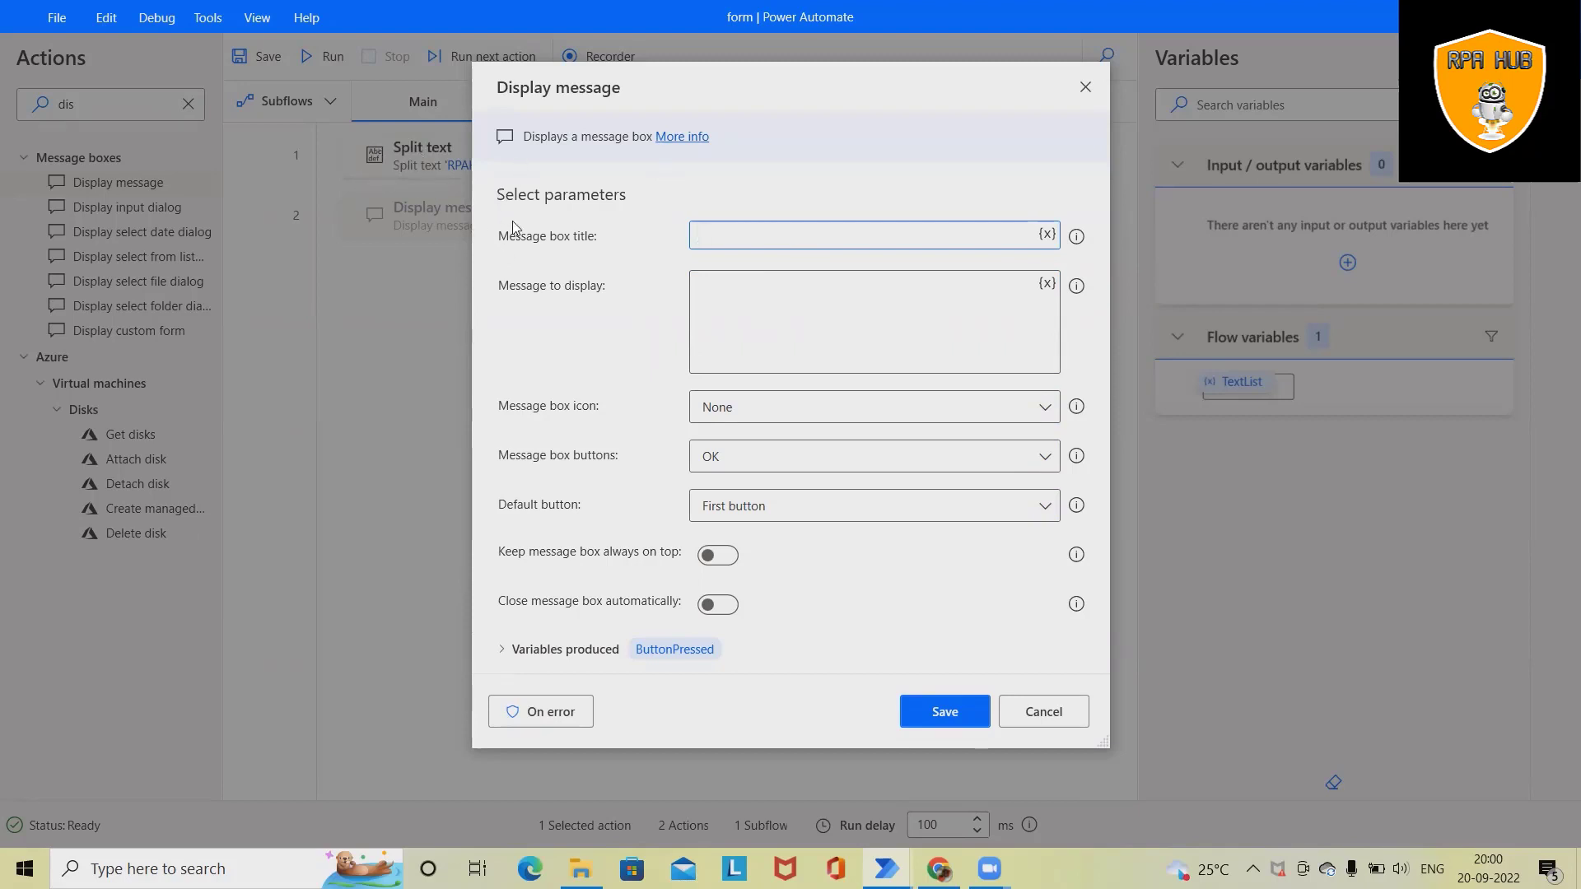
mouse_move(718, 258)
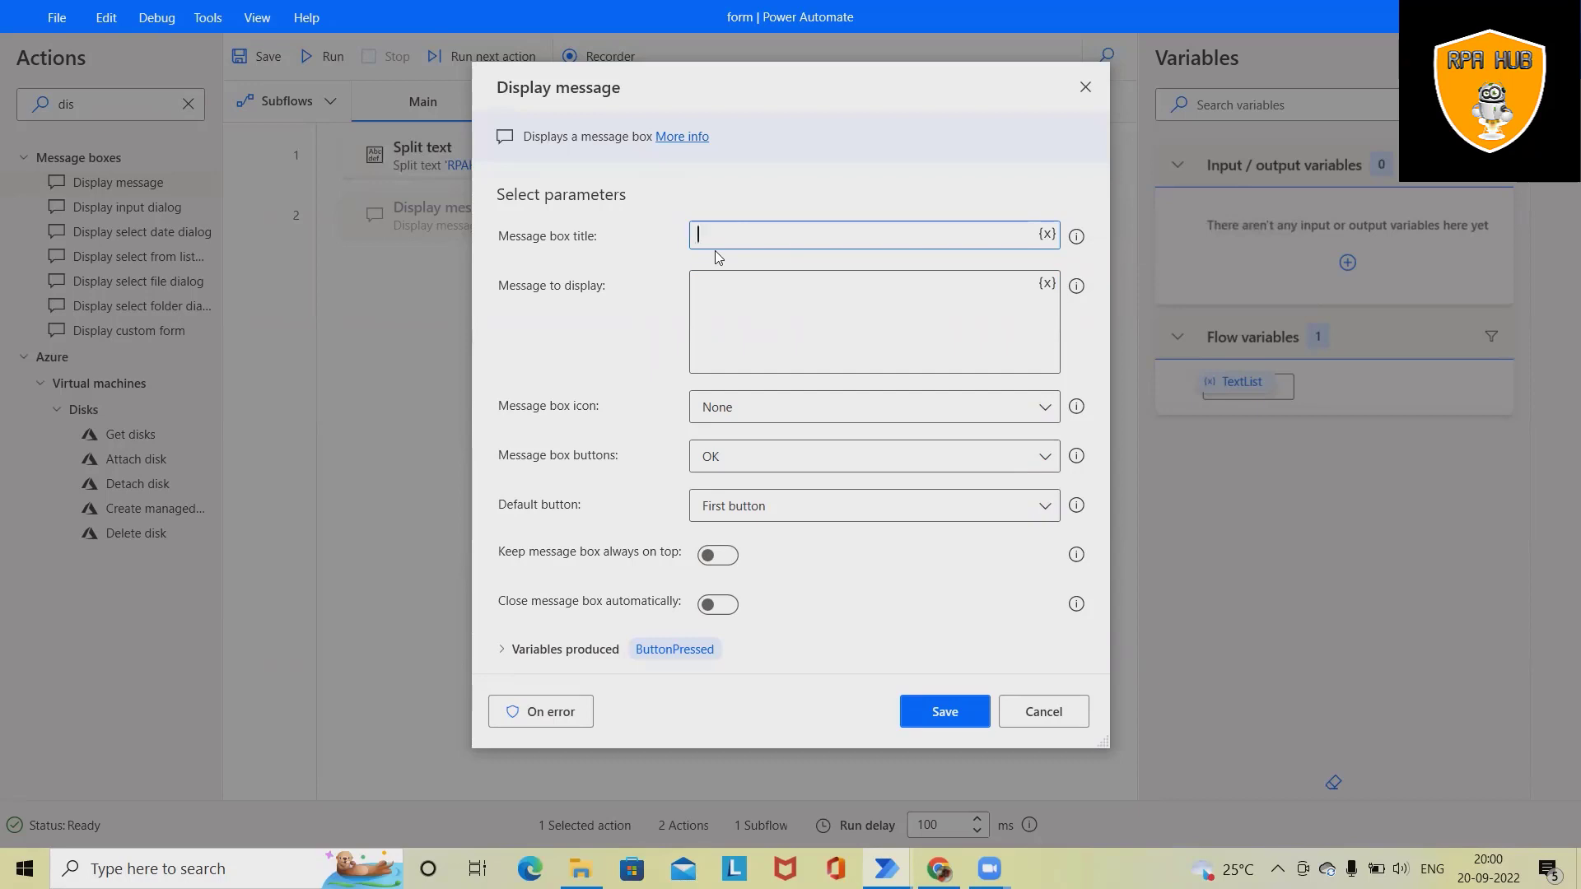
type("Sp")
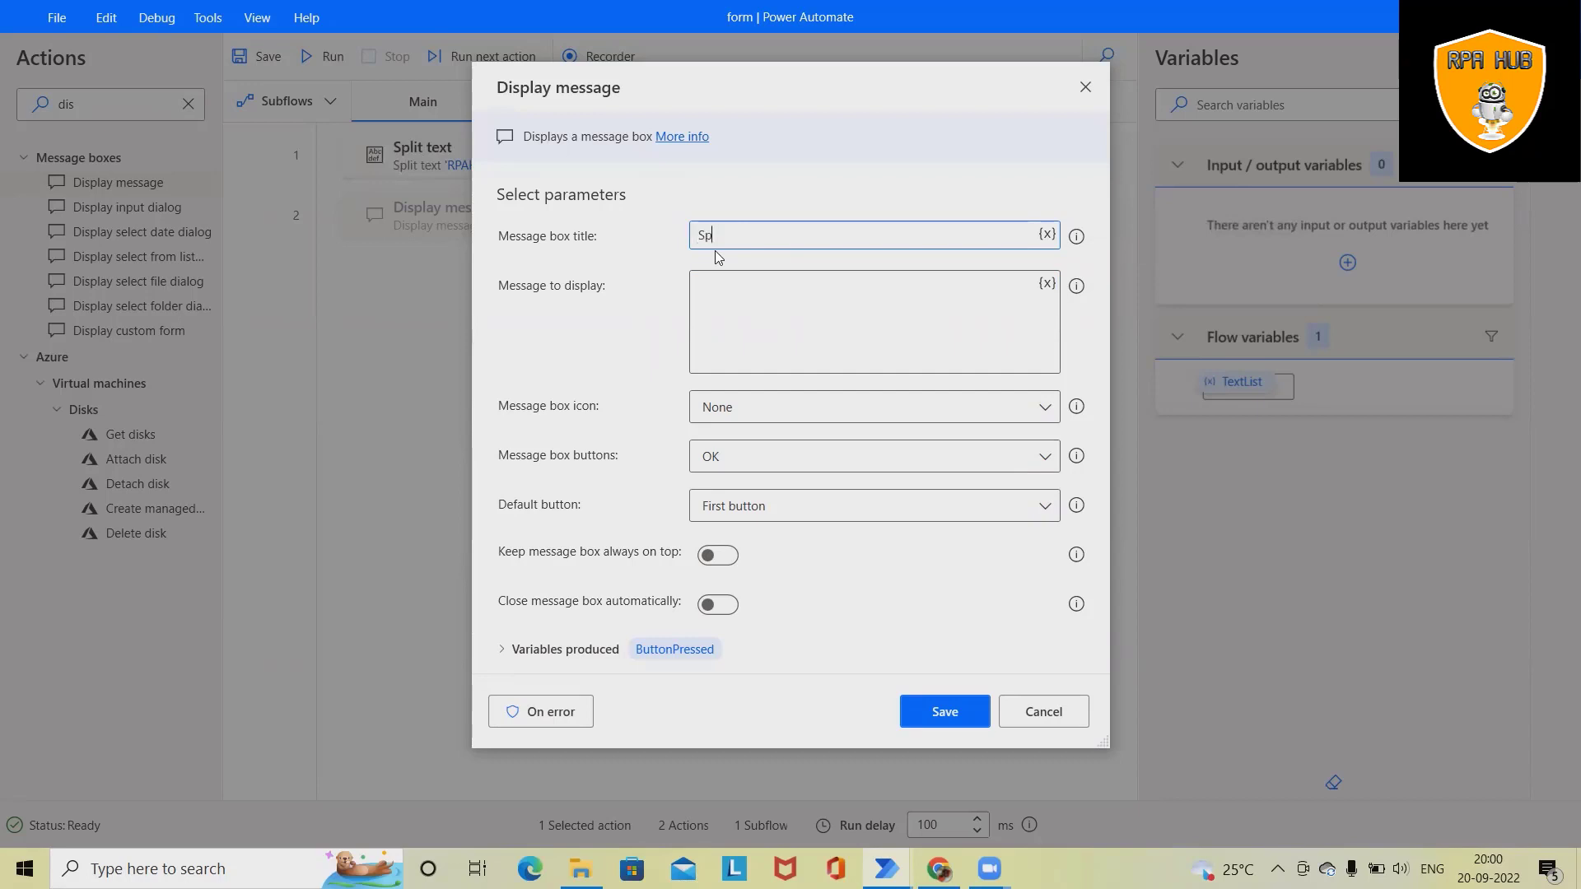
type("Split T")
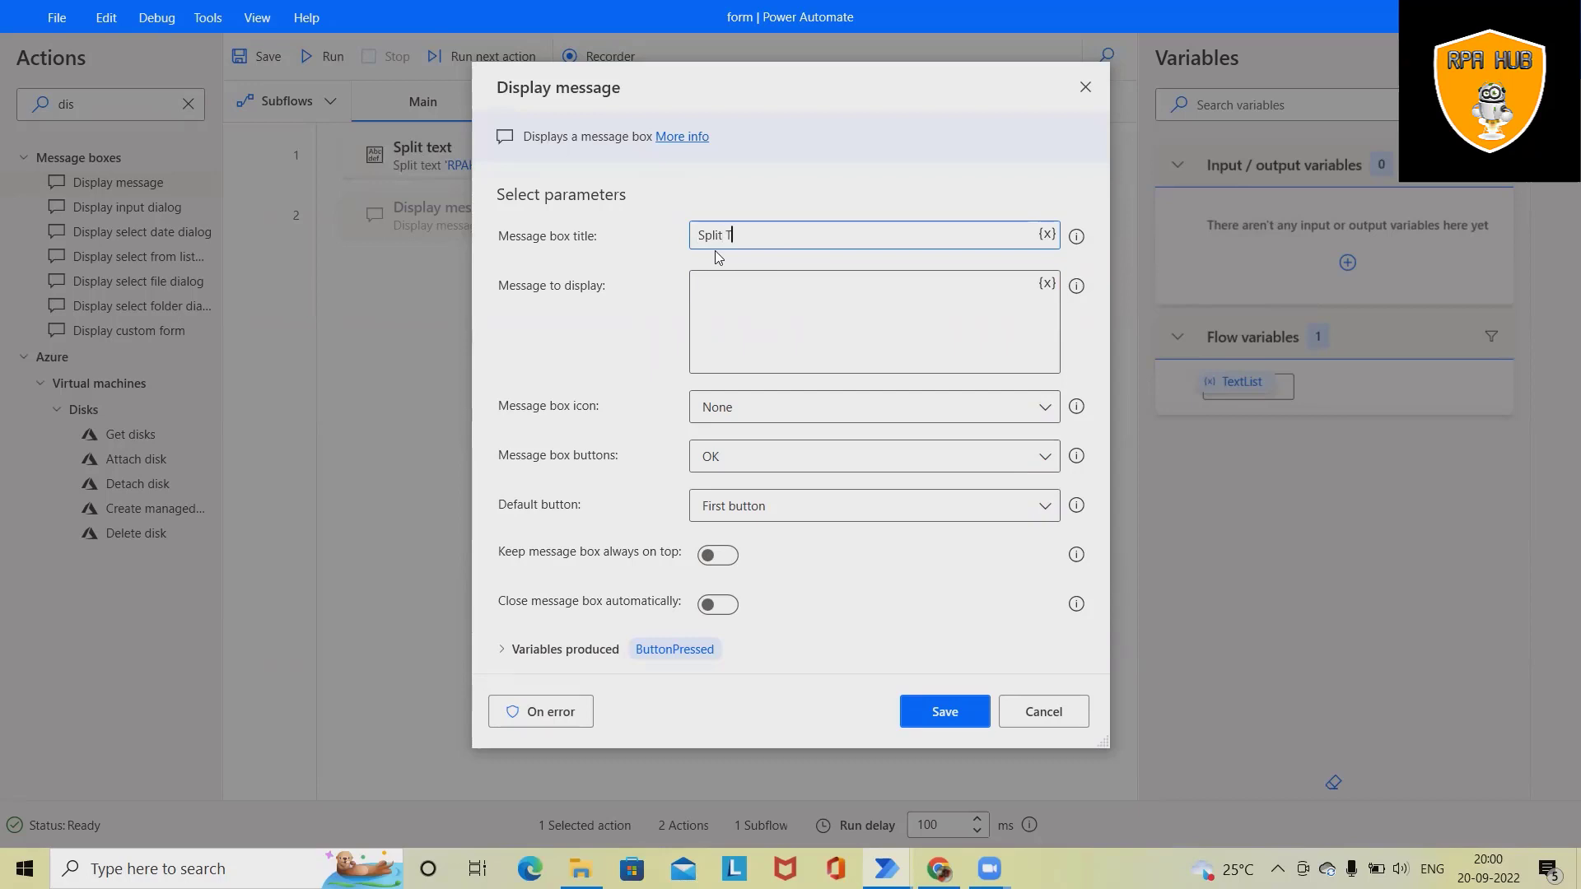
left_click(1046, 283)
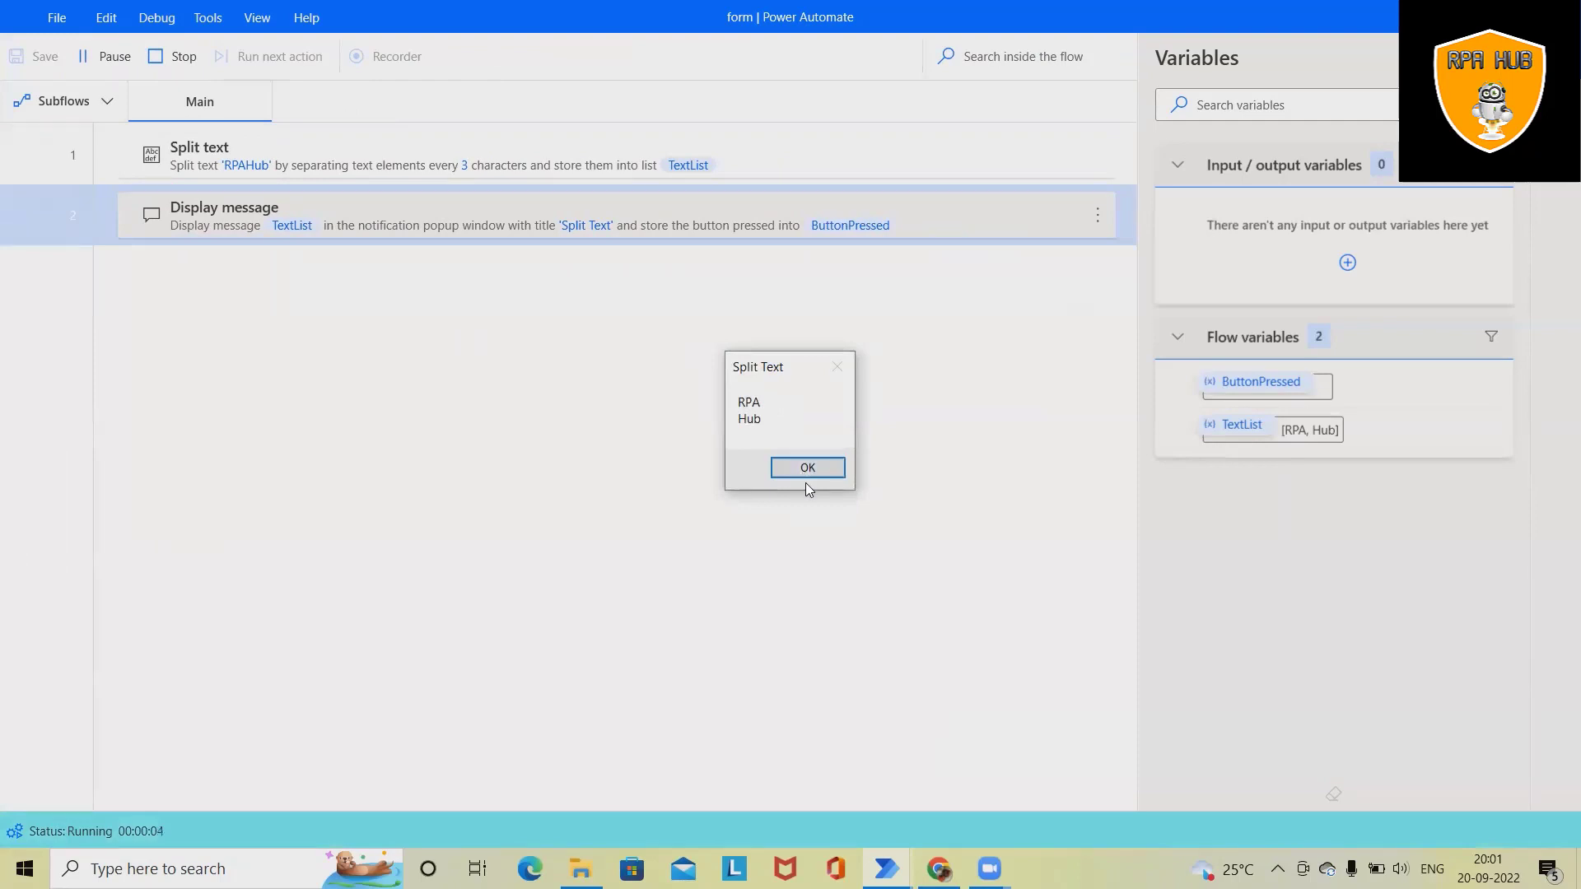
left_click(807, 466)
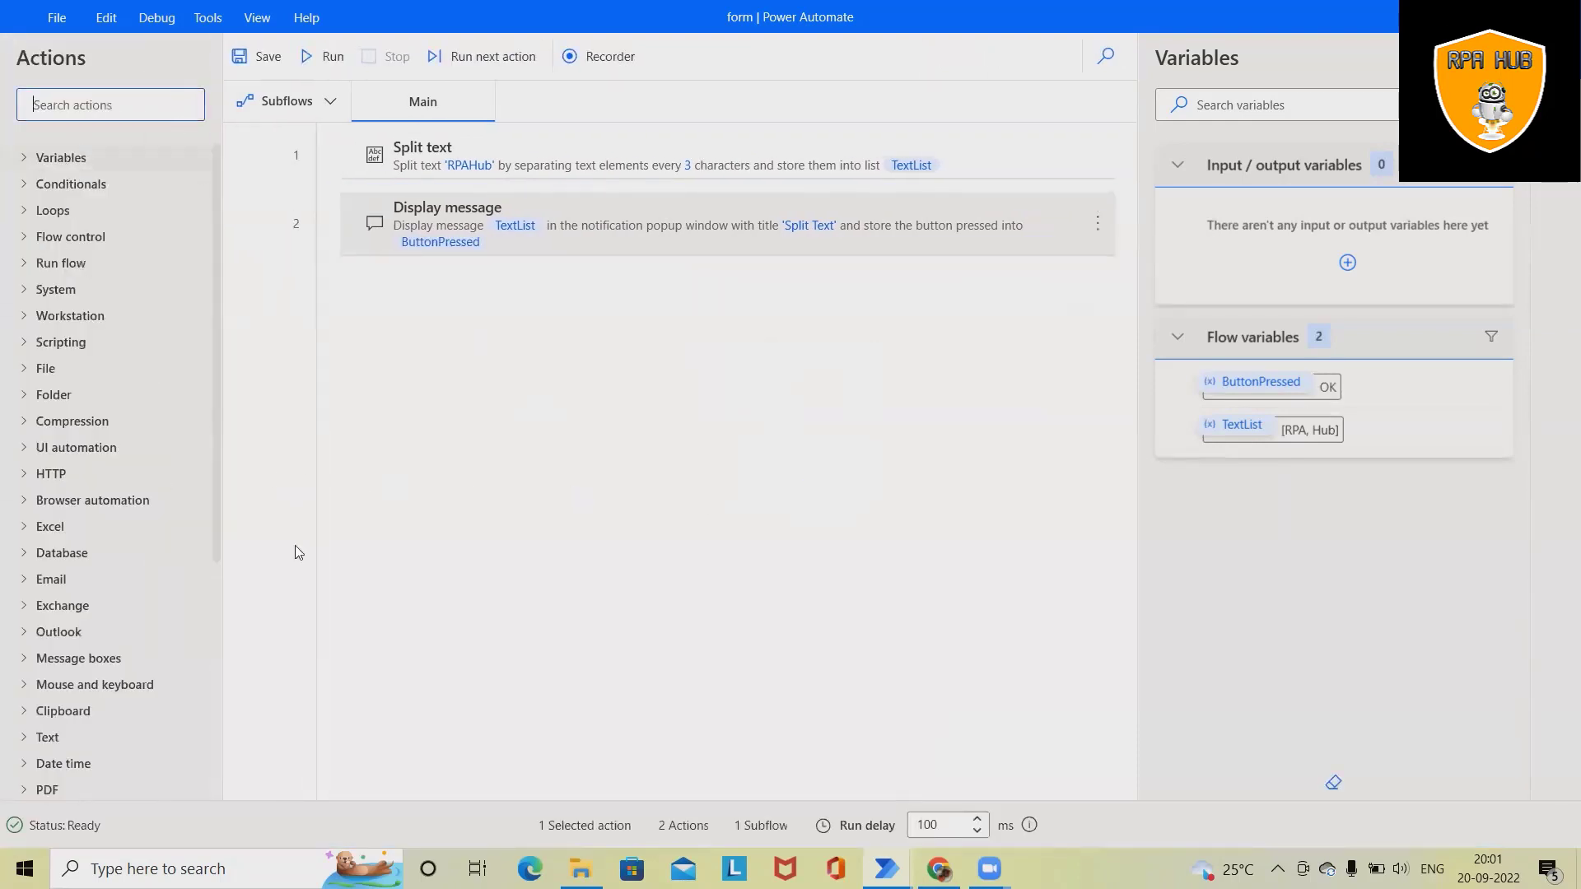
Add a Trim text action with ' Rpa hub' as the text to trim.
scroll("down", 3)
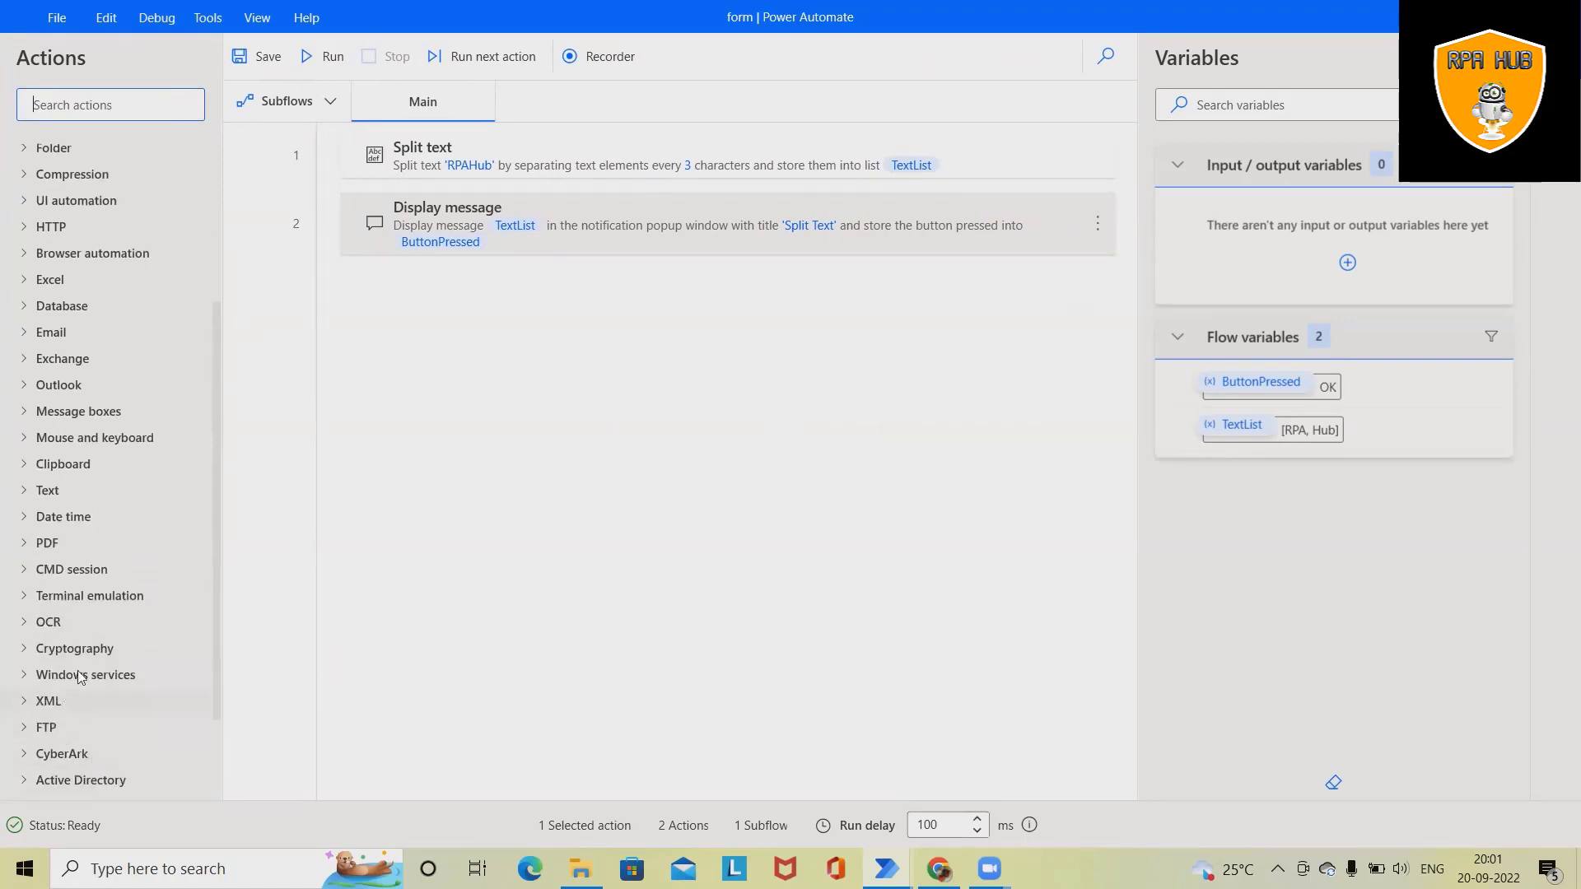
left_click(46, 491)
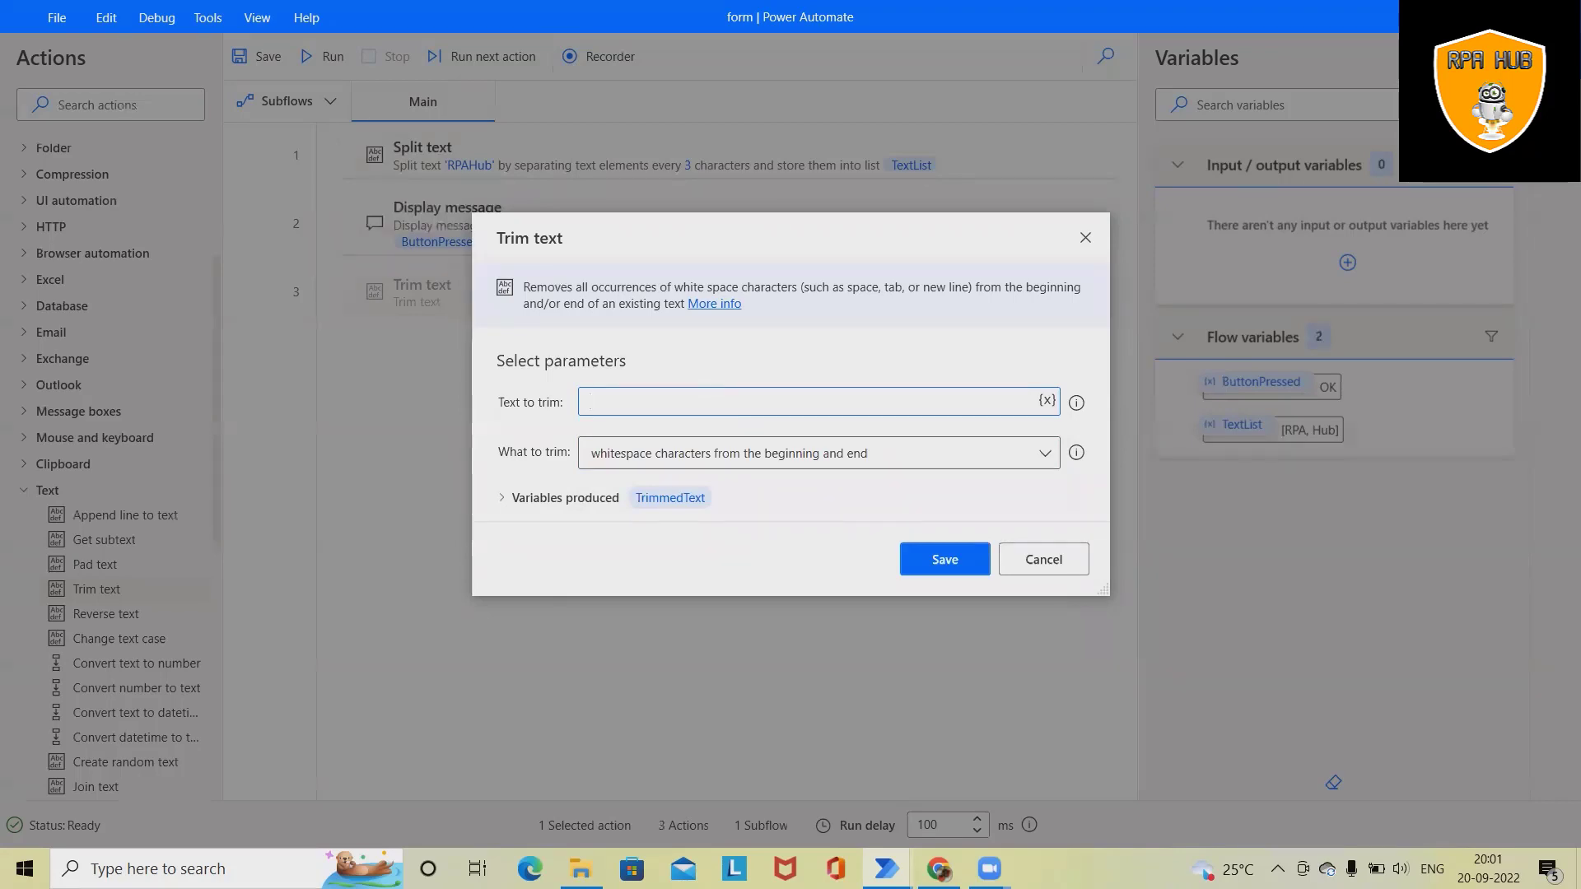
left_click(817, 402)
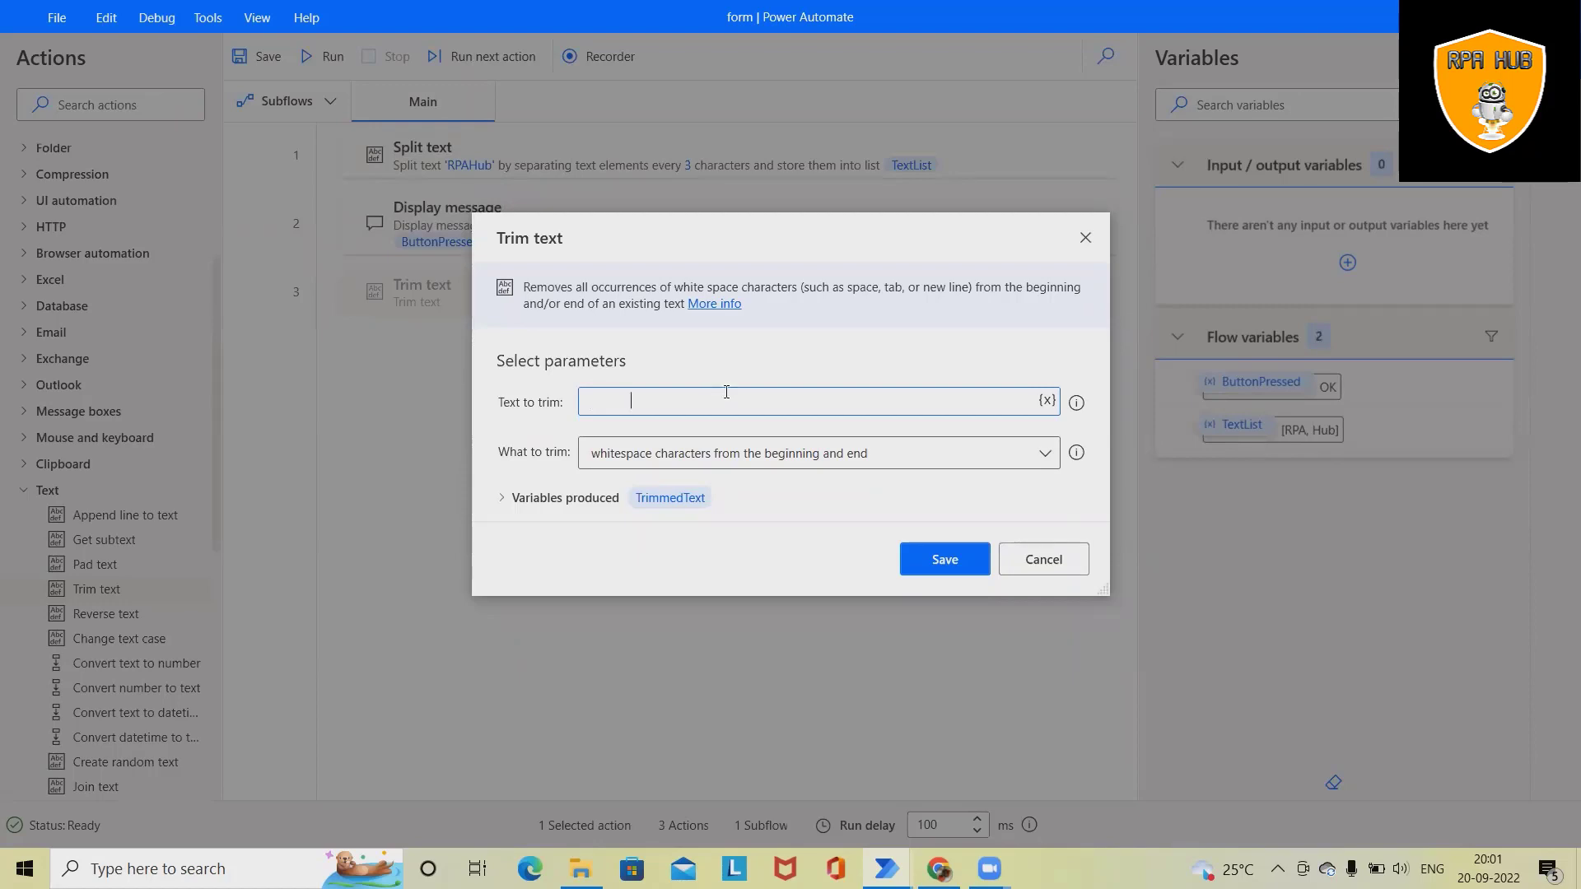
mouse_move(922, 333)
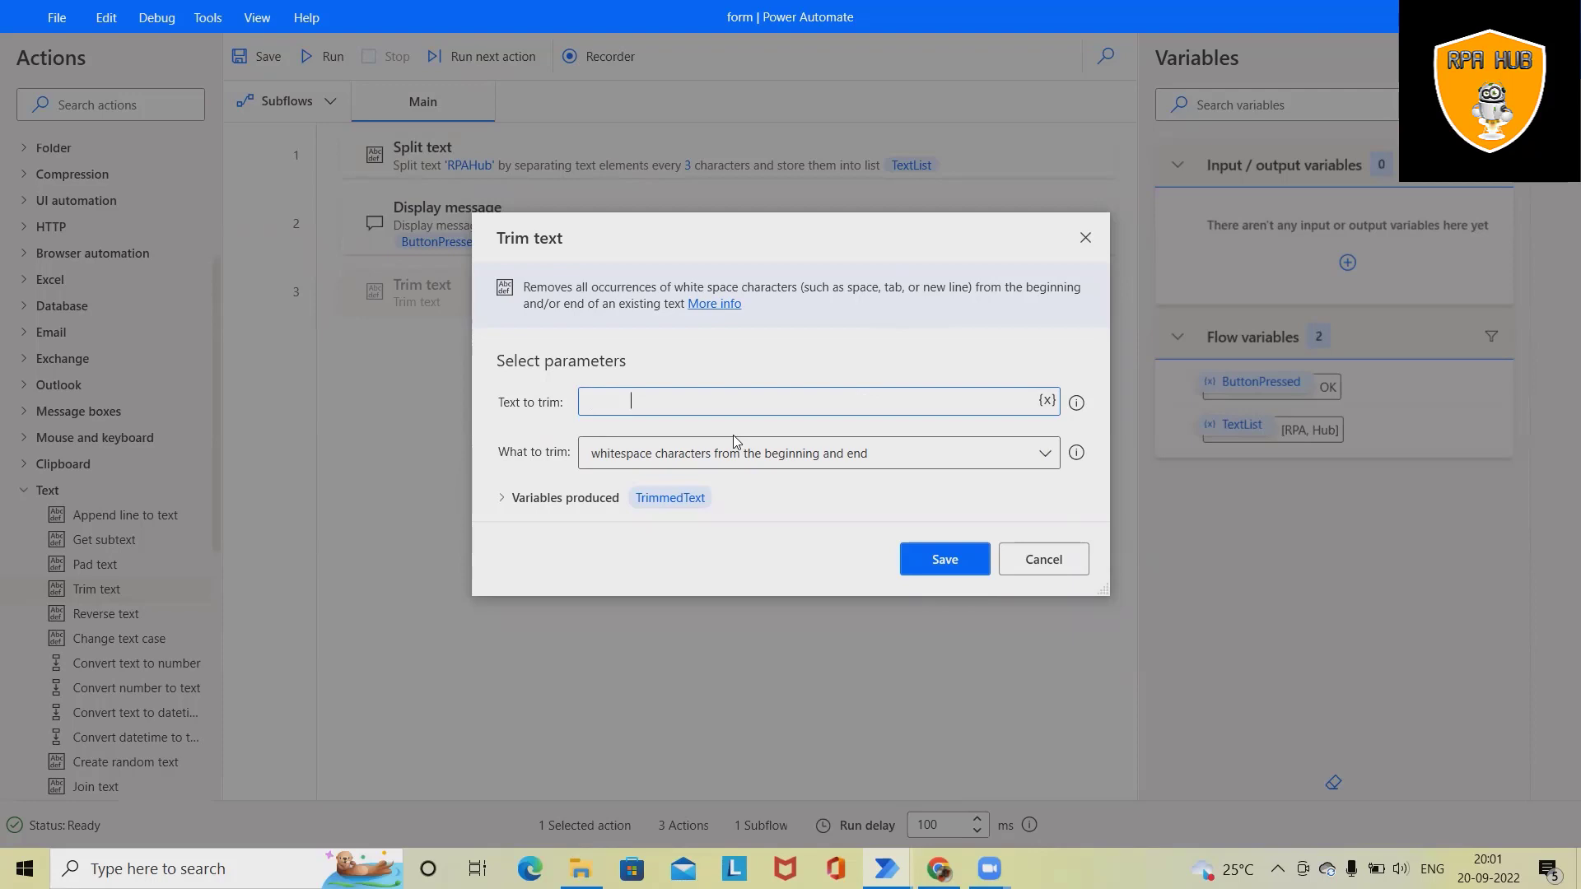
type("Ra")
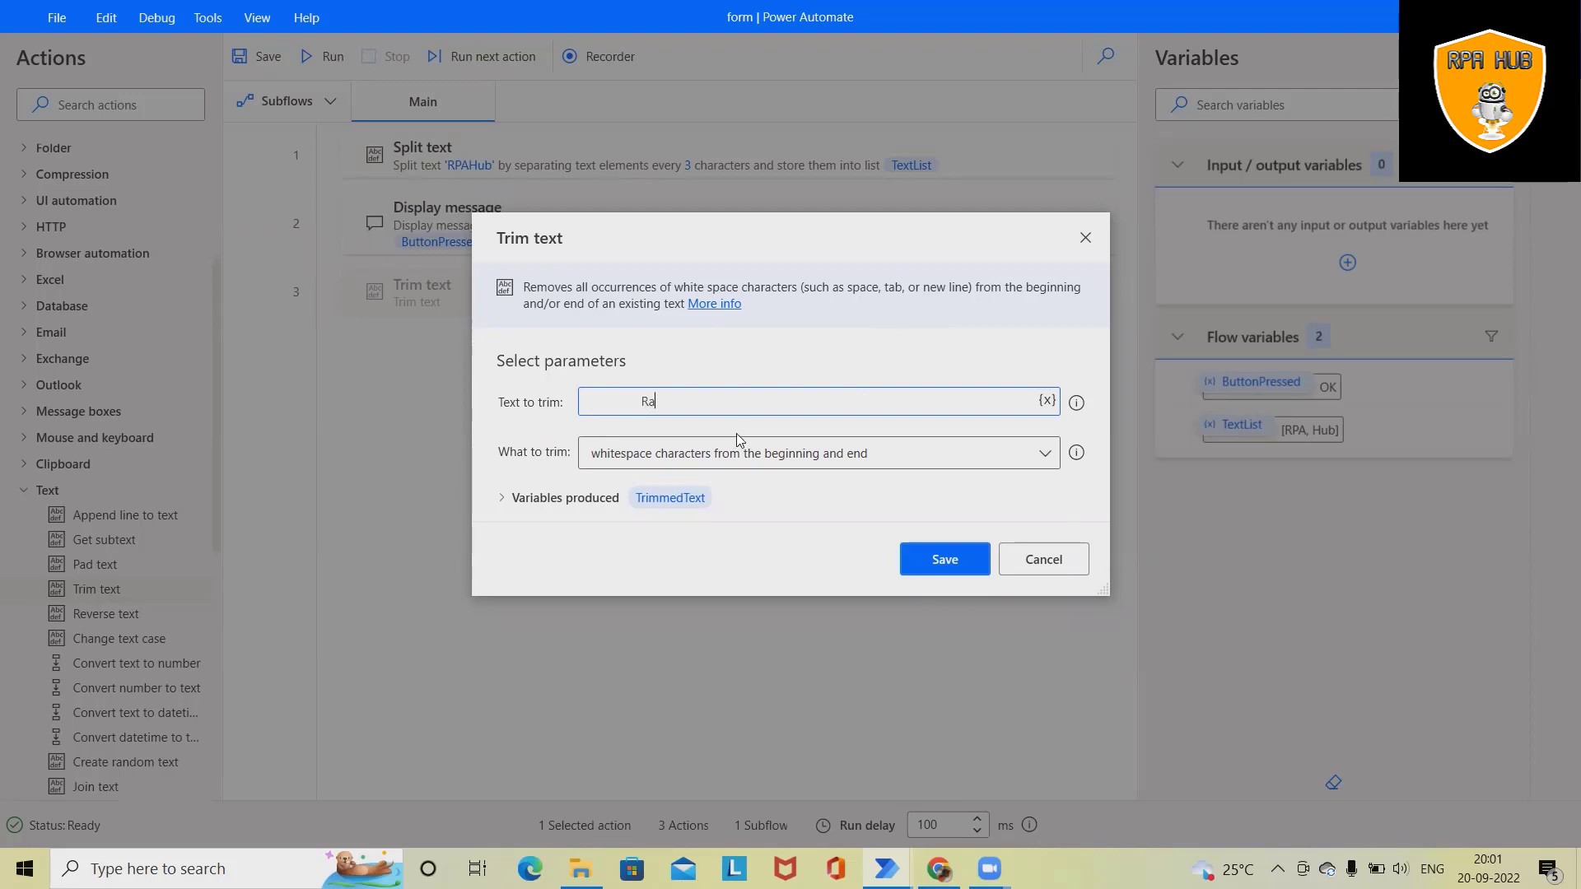
type("Rpa")
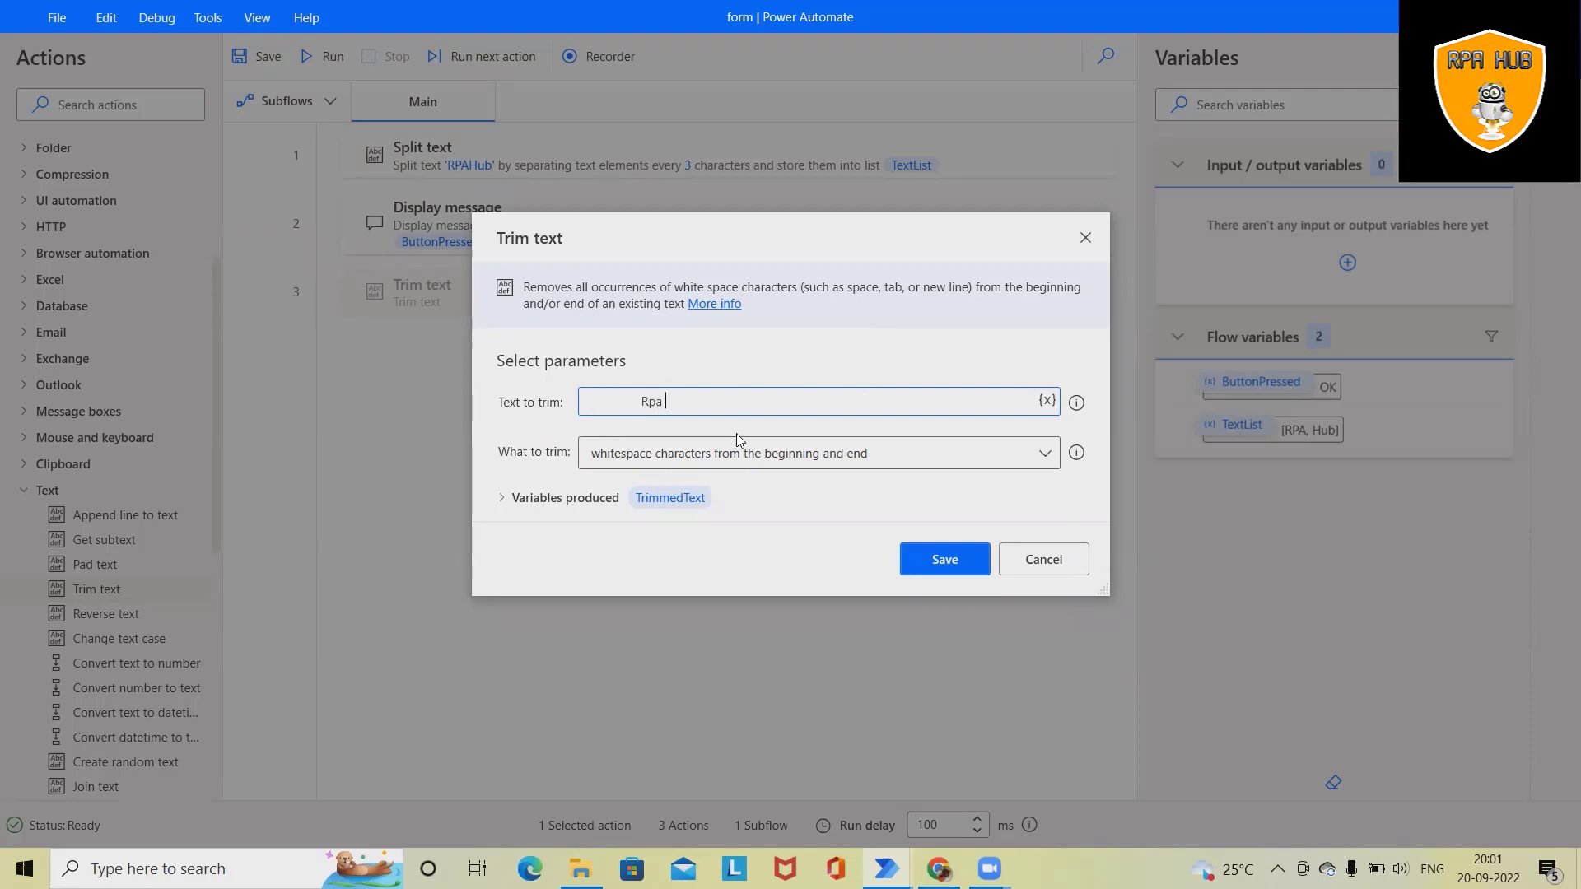
type("hub")
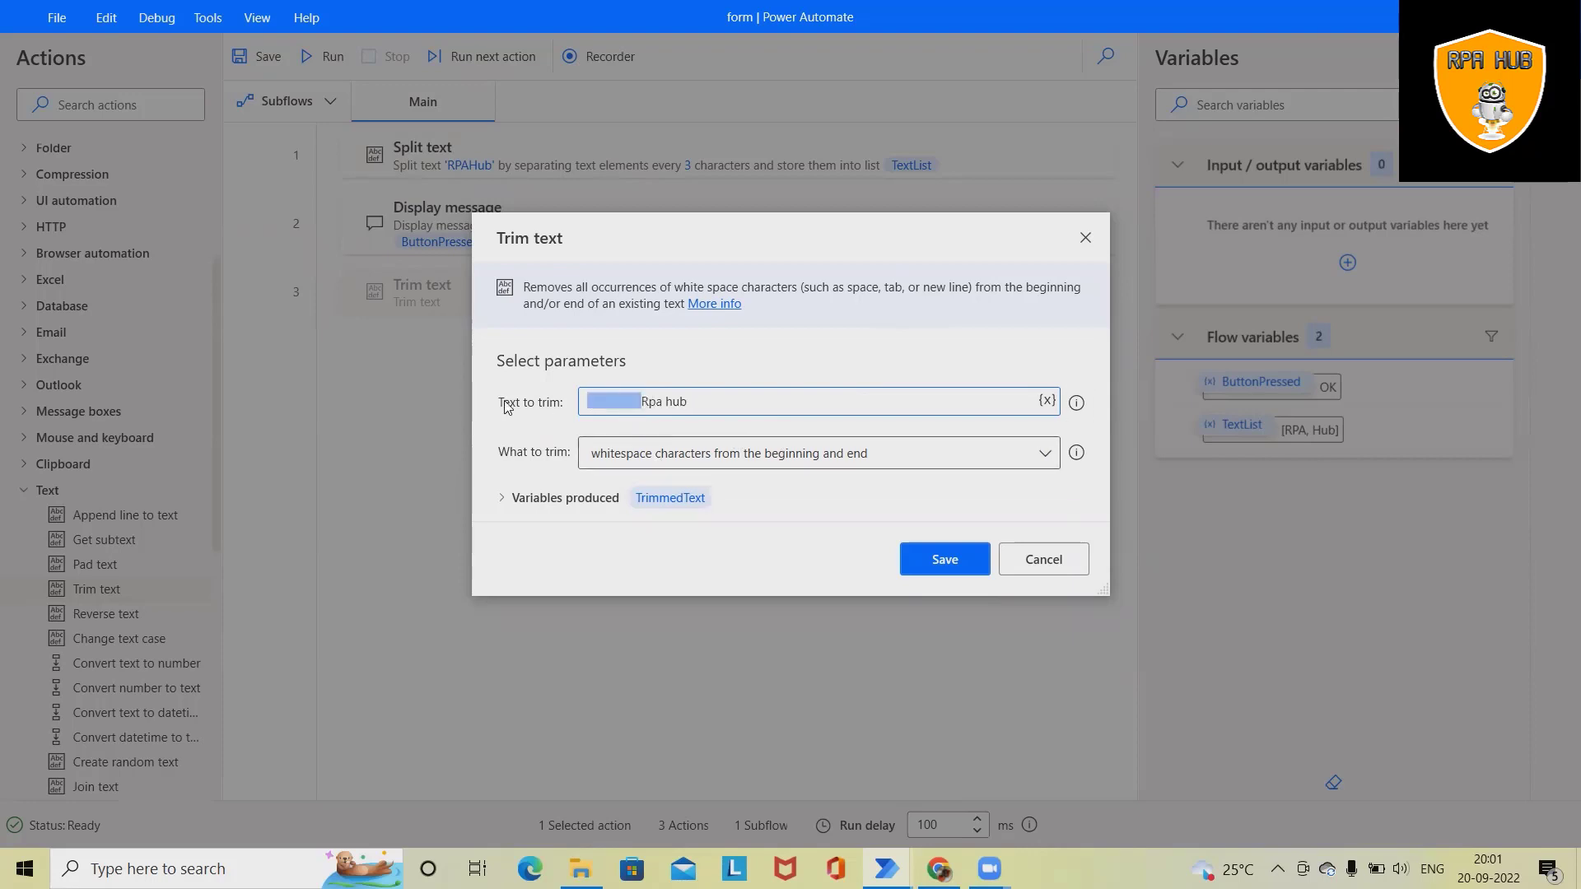
Set What to trim to whitespace characters from the beginning and save into TrimmedText.
left_click(1044, 451)
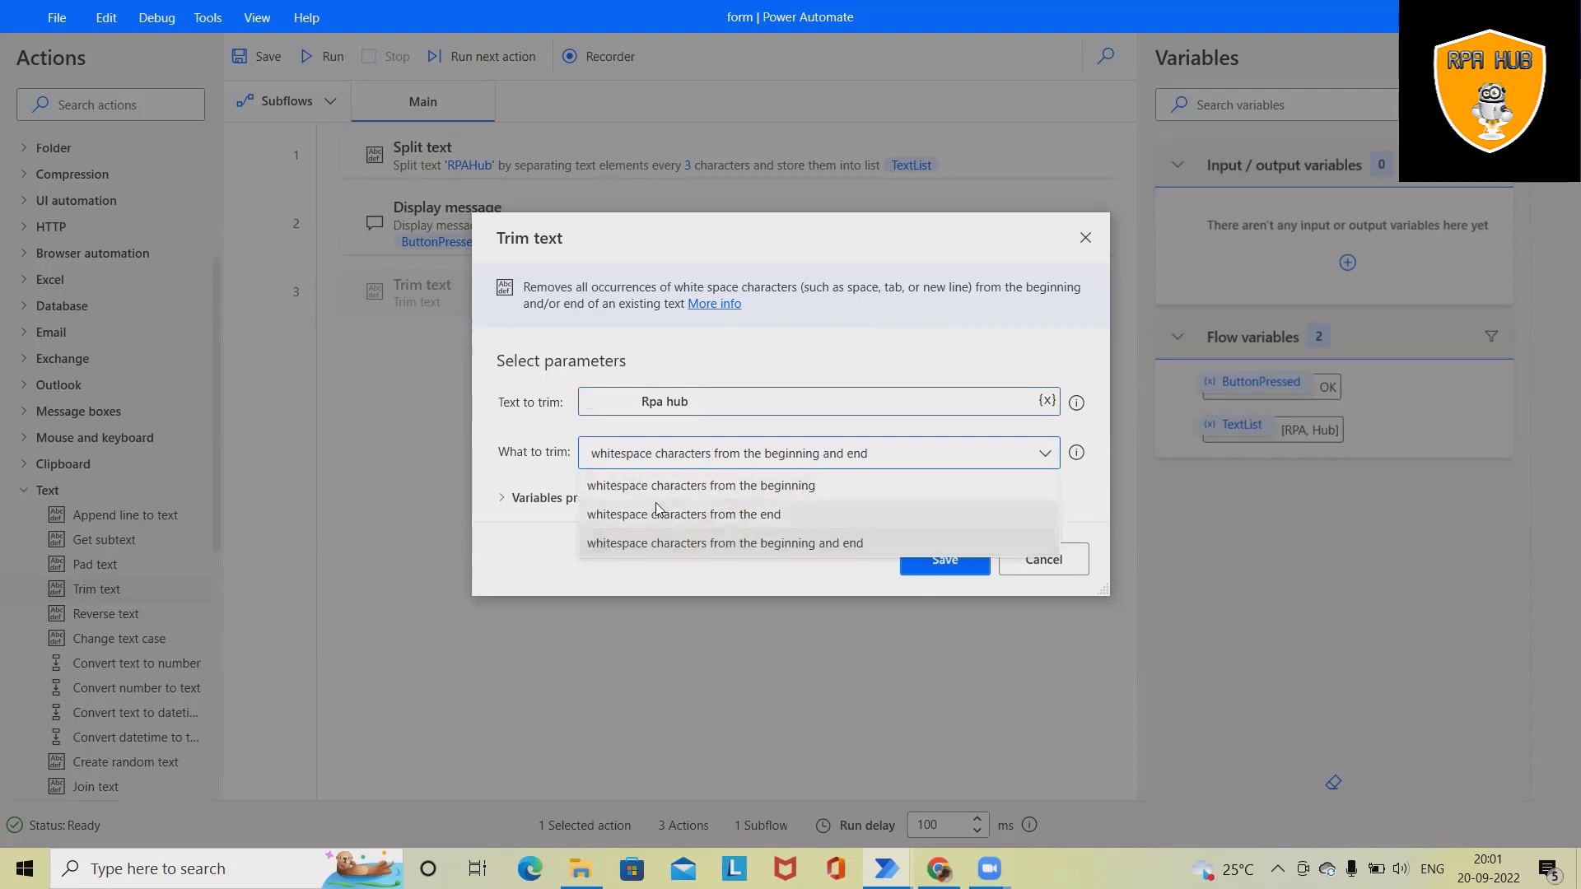
mouse_move(780, 484)
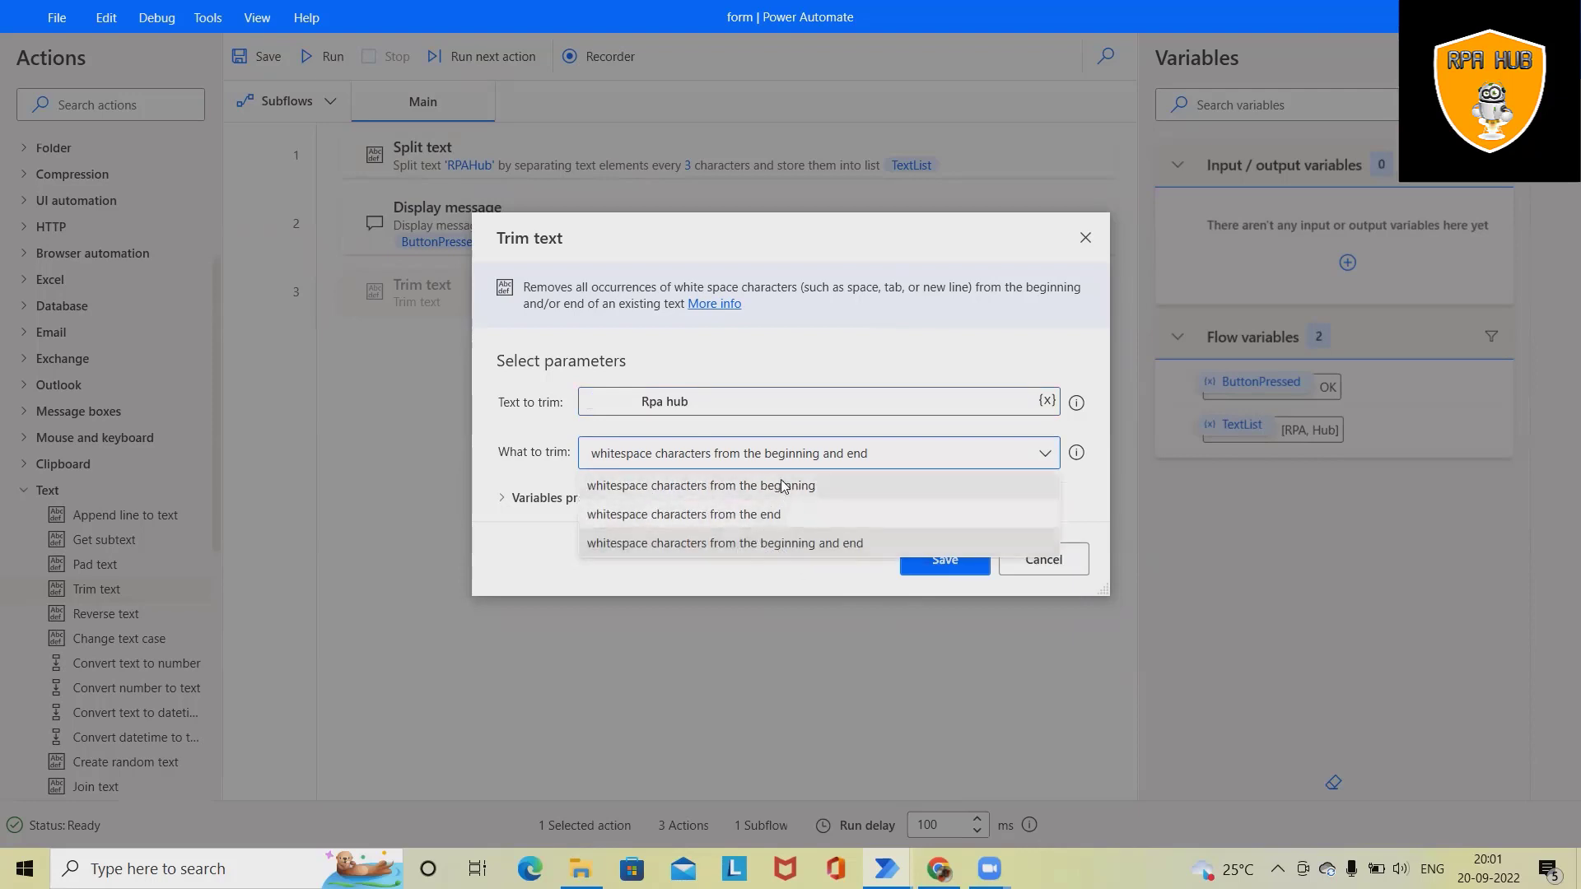
mouse_move(731, 524)
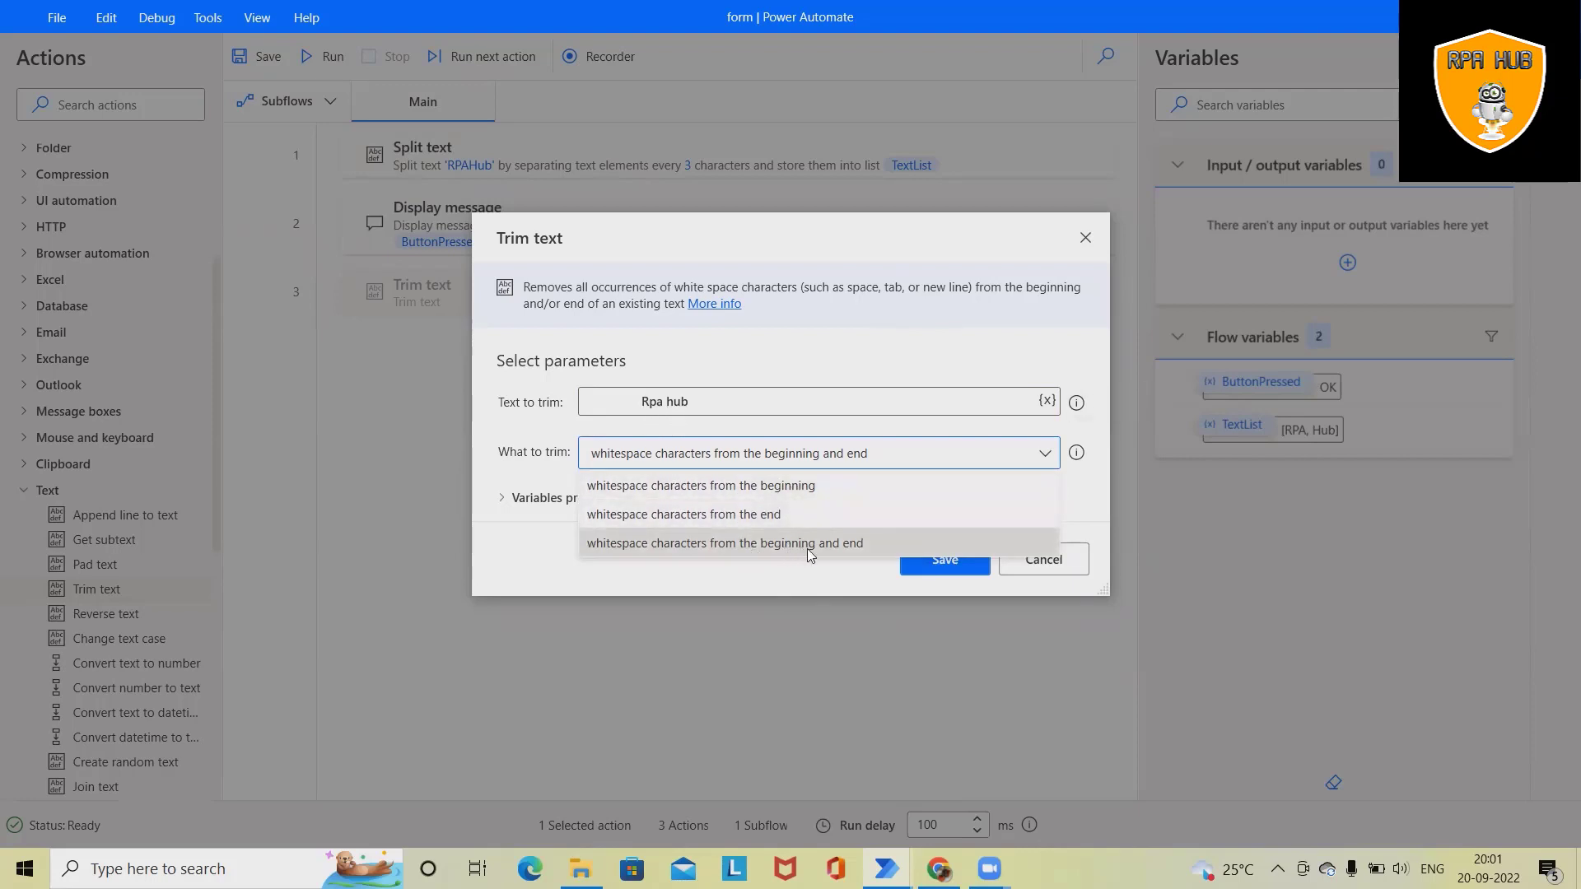
left_click(701, 484)
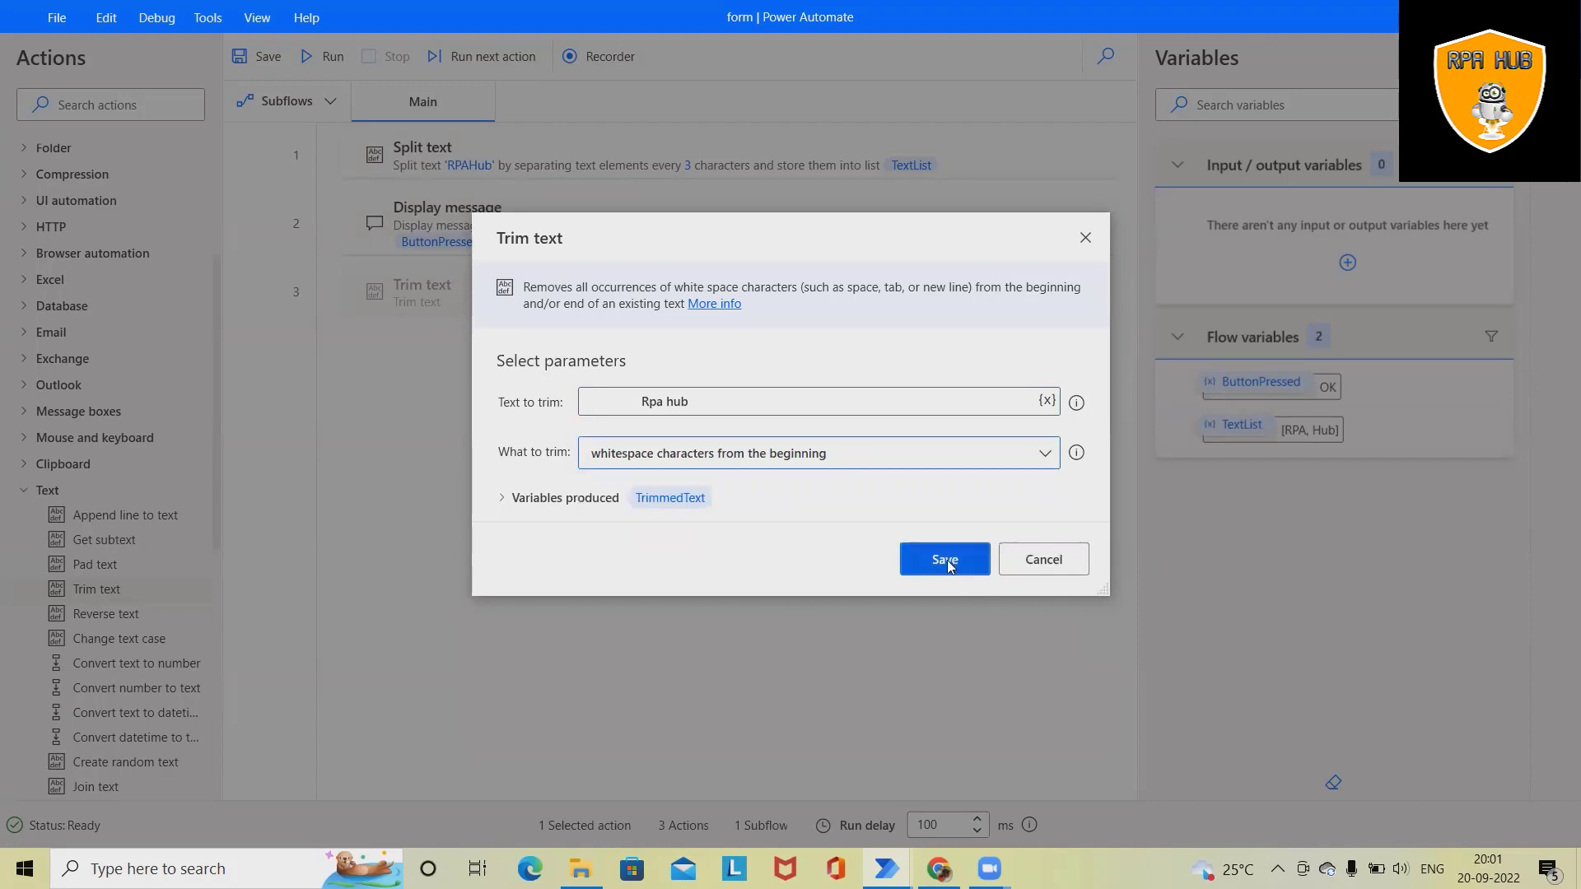
left_click(942, 560)
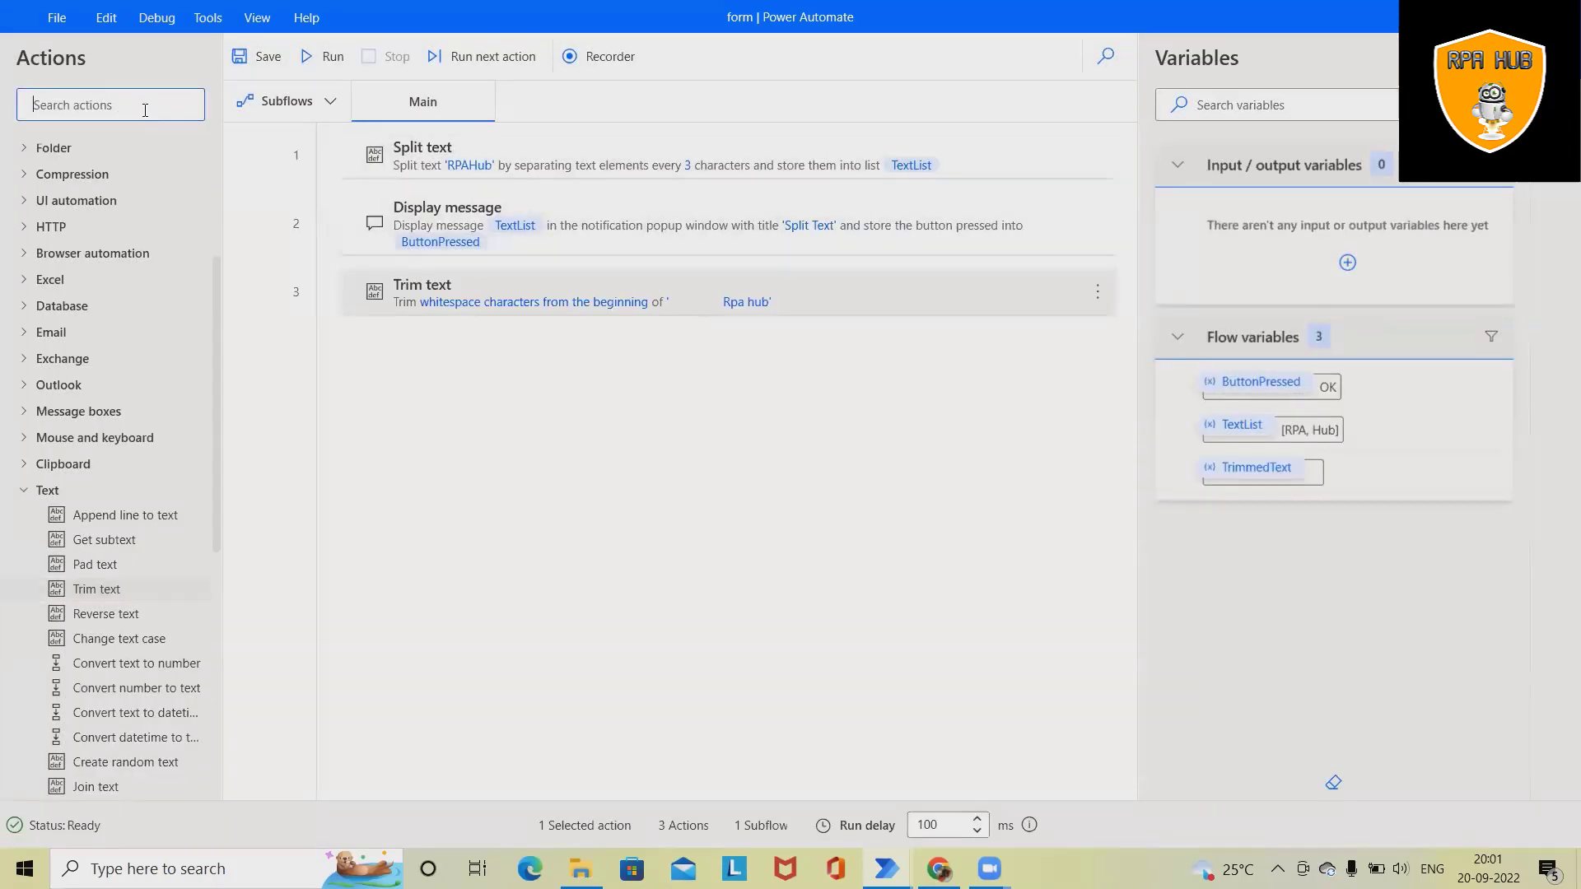
Add a Display message titled Trim Text showing %TrimmedText%, save it and clear the action search.
type("display")
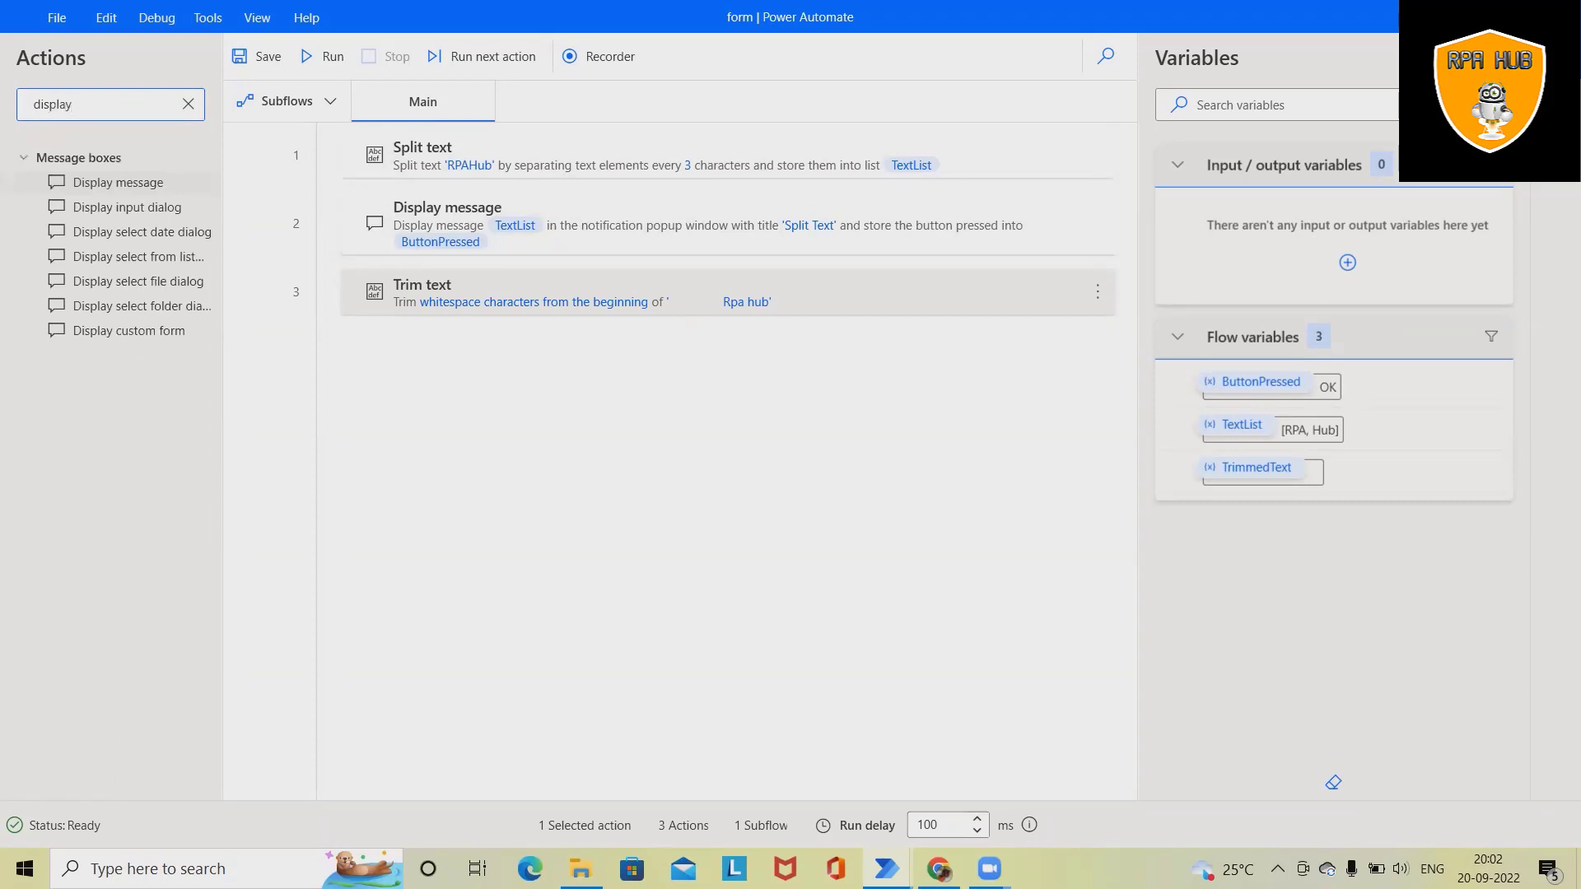
double_click(115, 183)
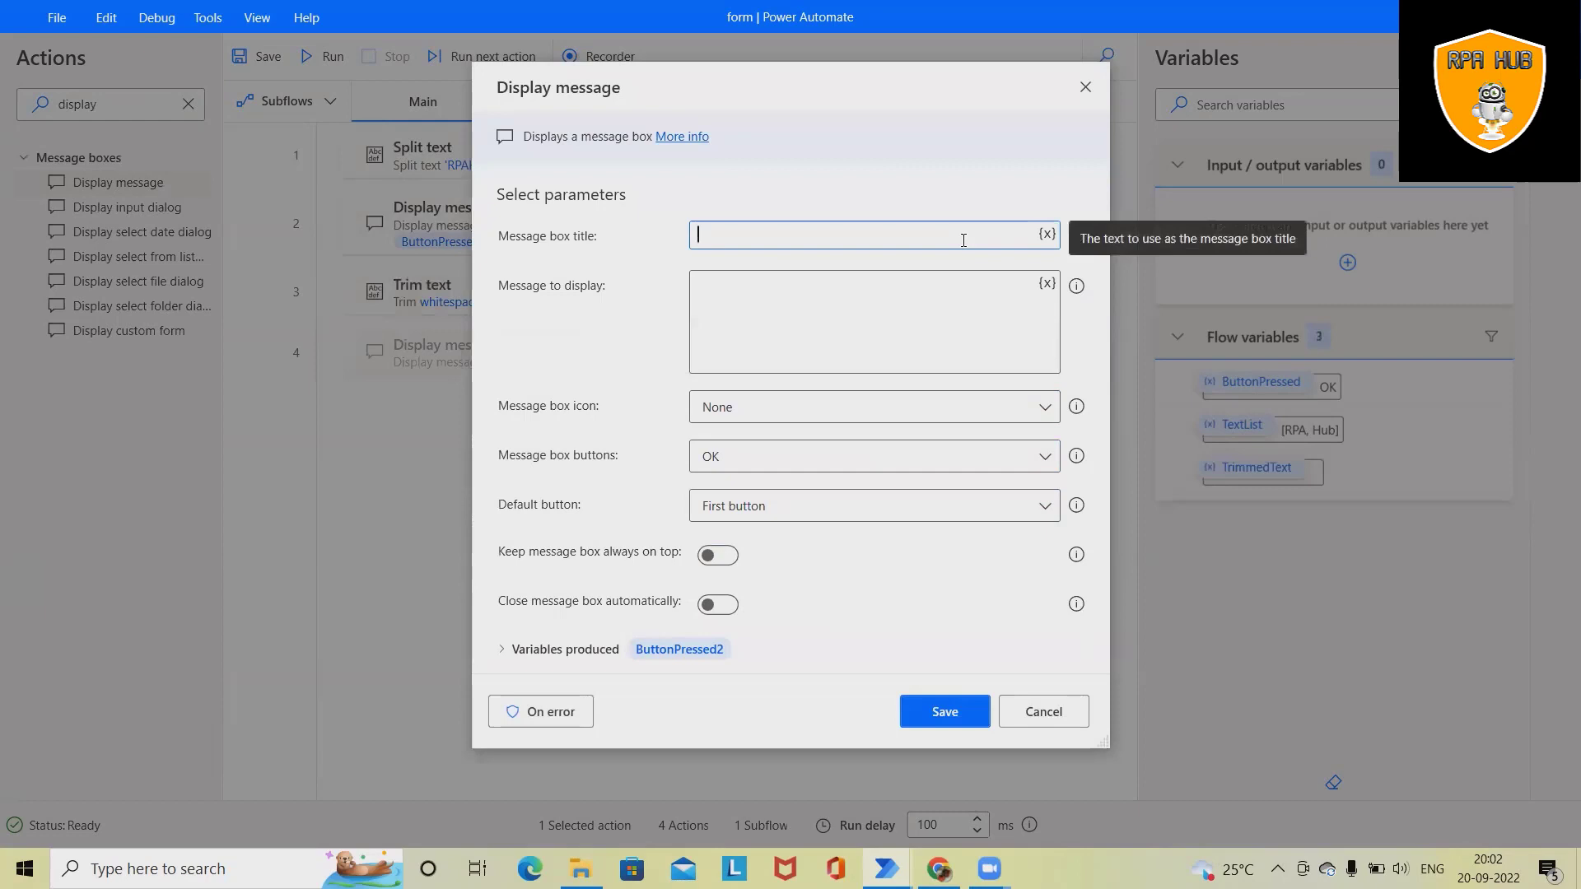
type("Trim")
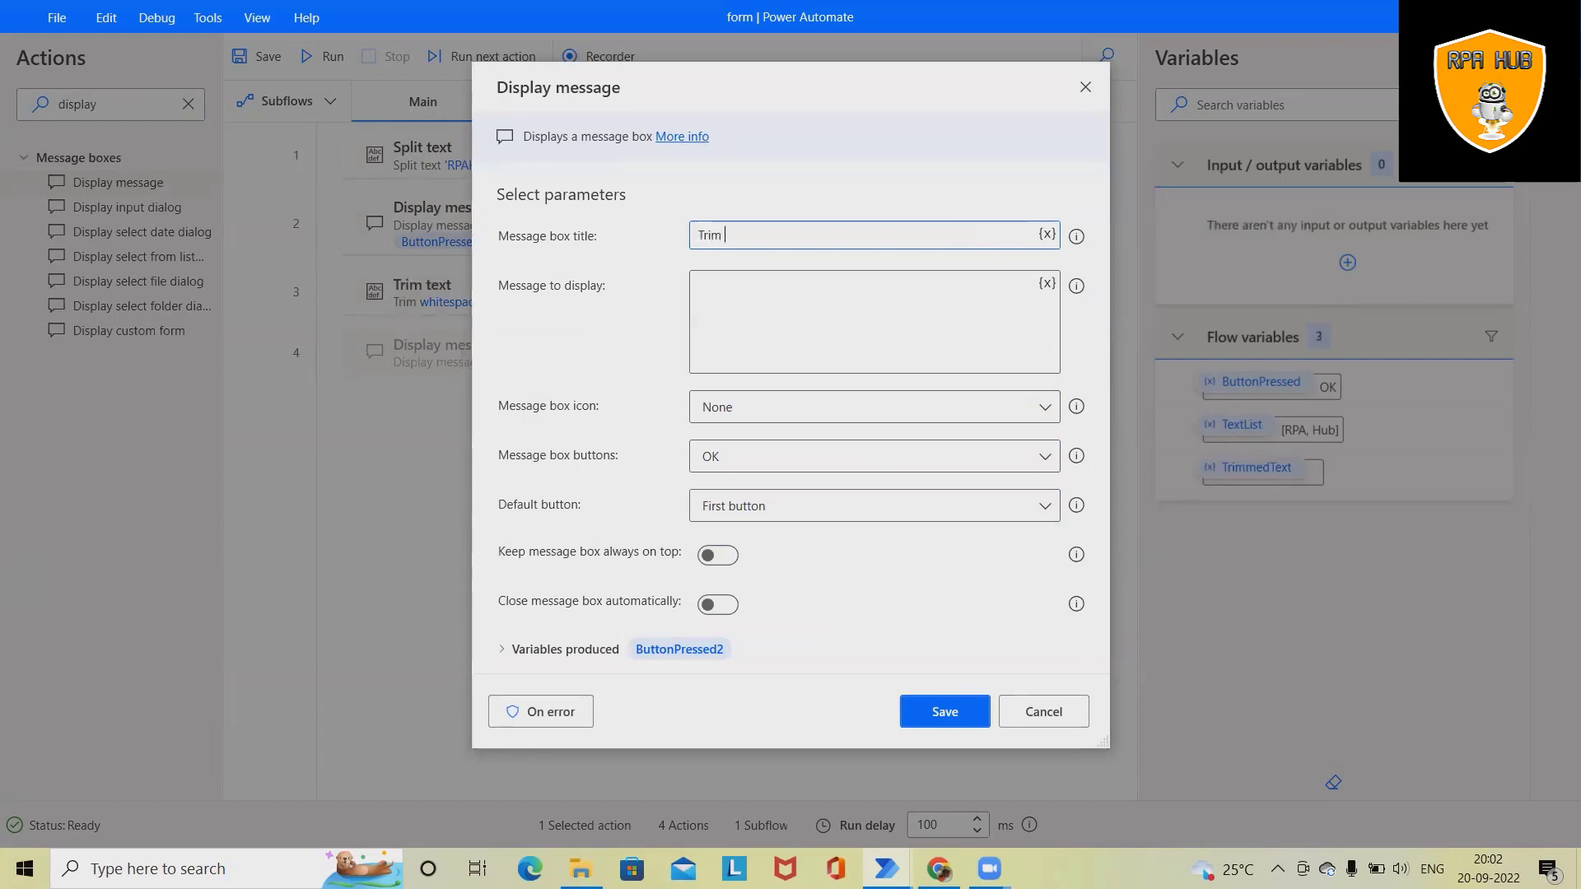
type("Text")
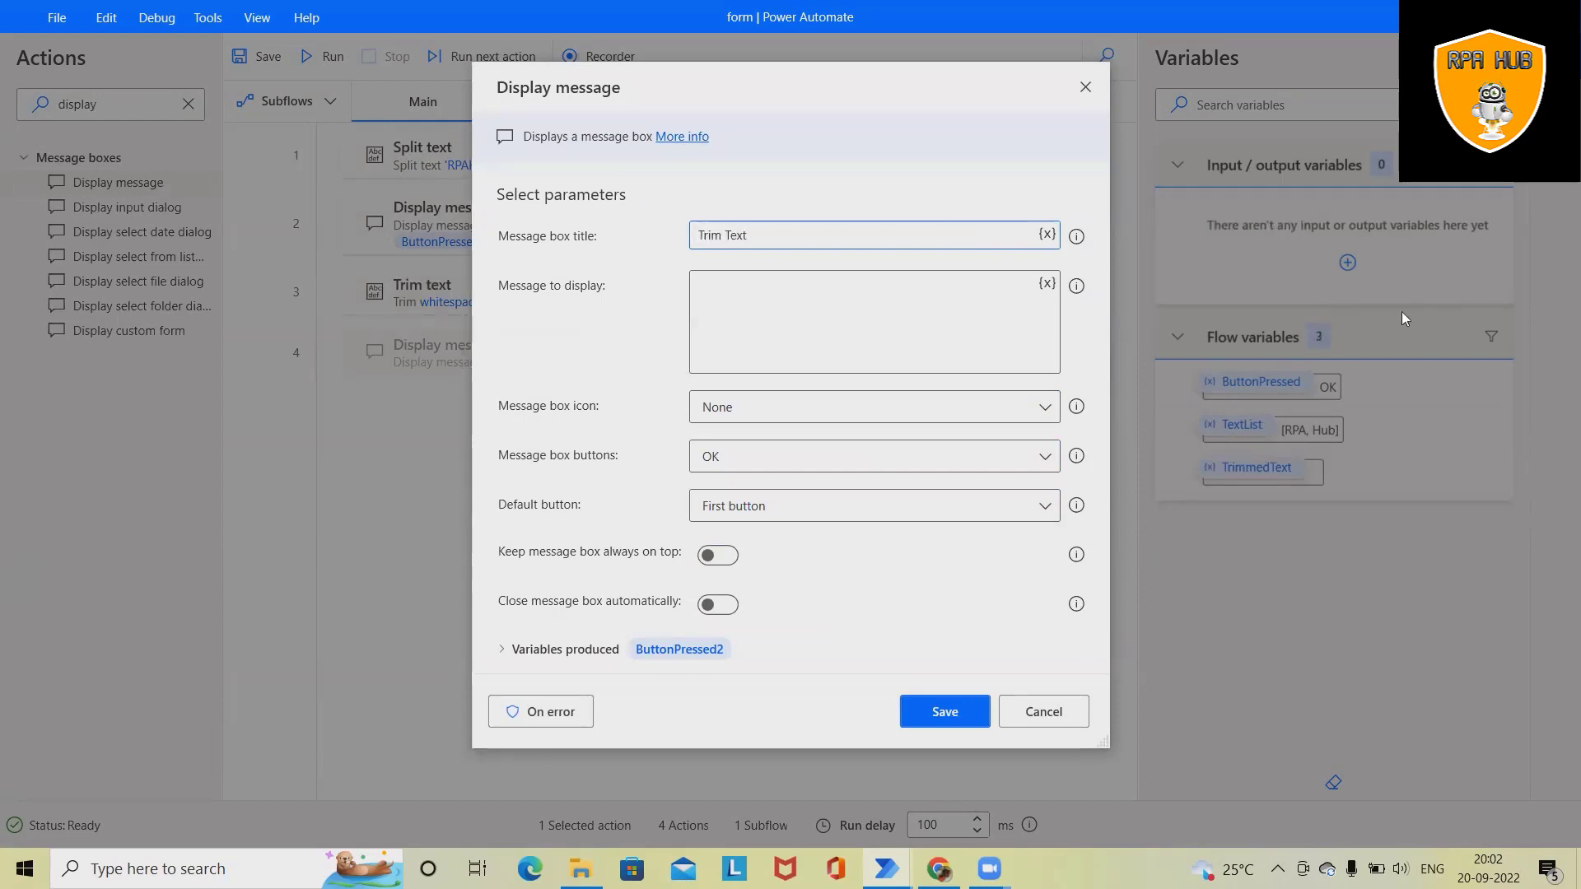
left_click(1044, 285)
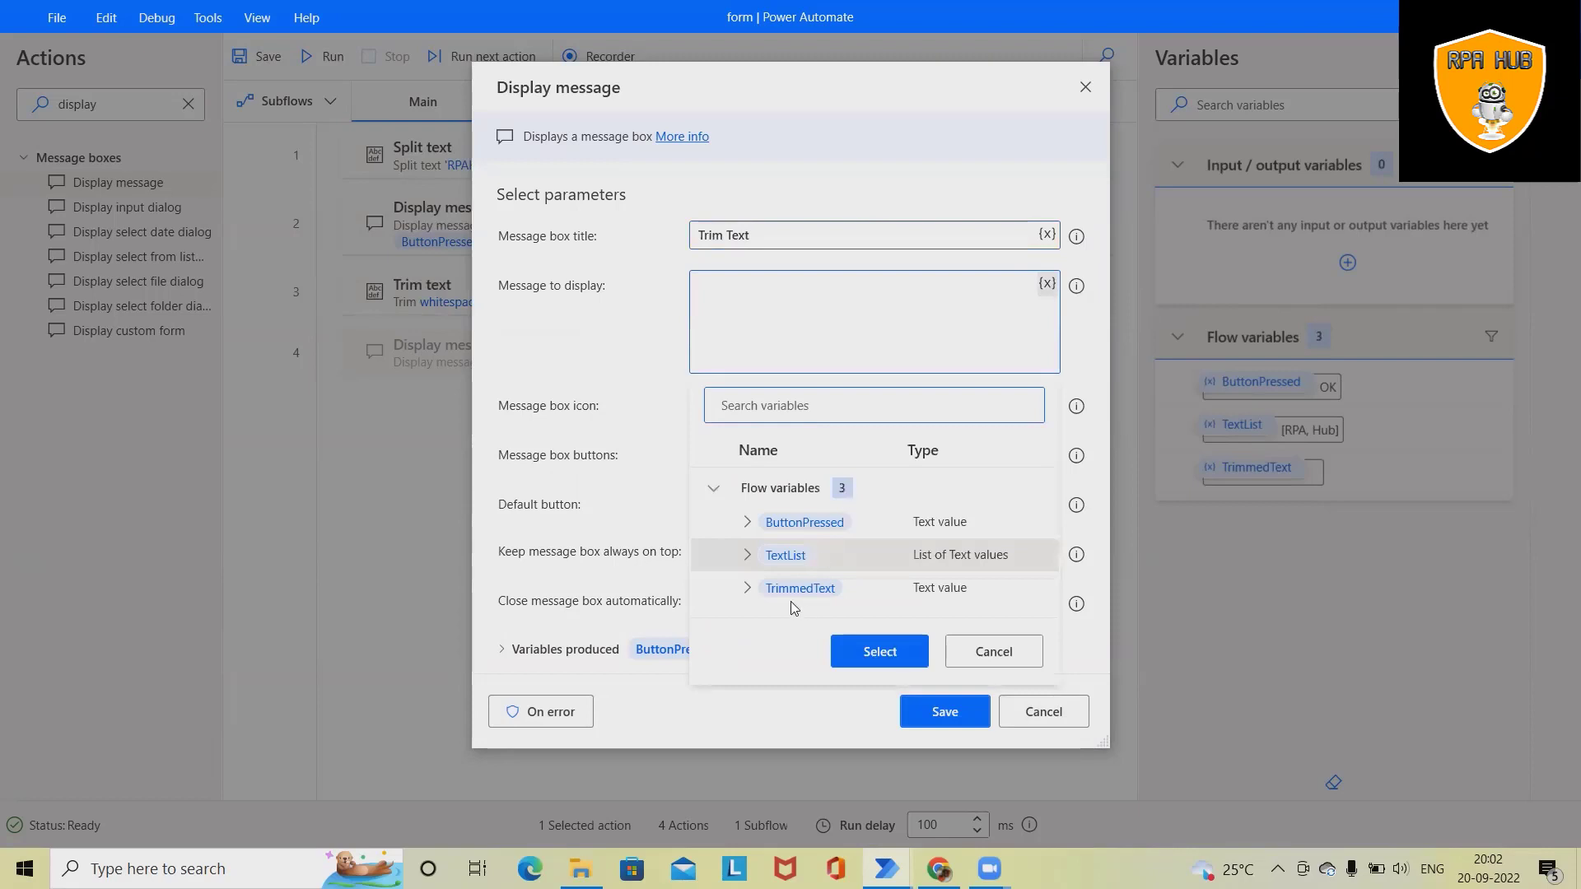
left_click(877, 652)
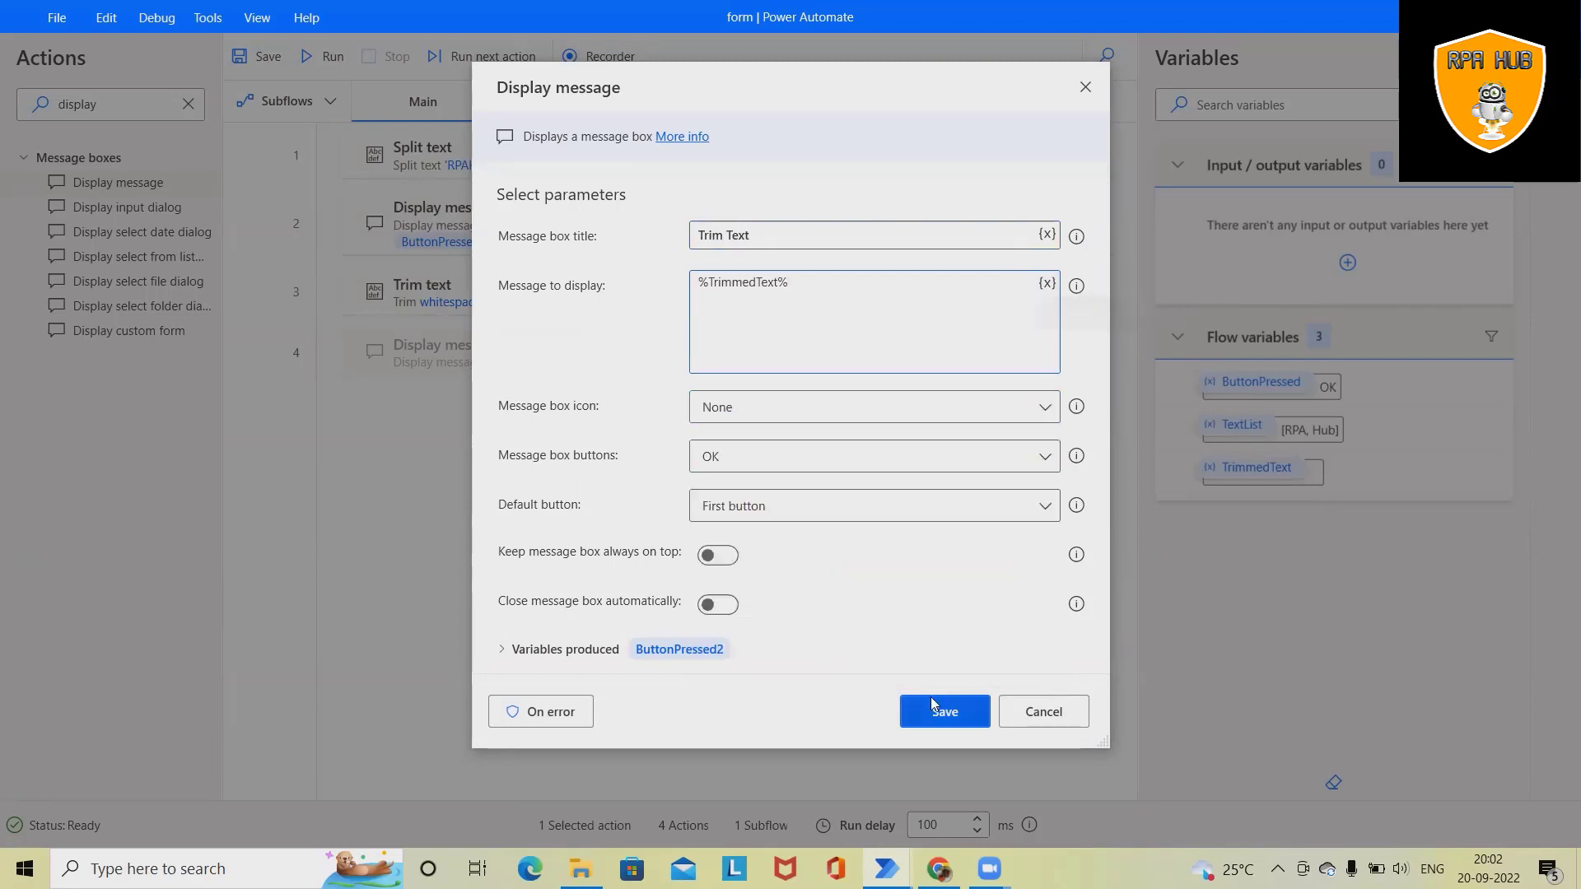
left_click(942, 712)
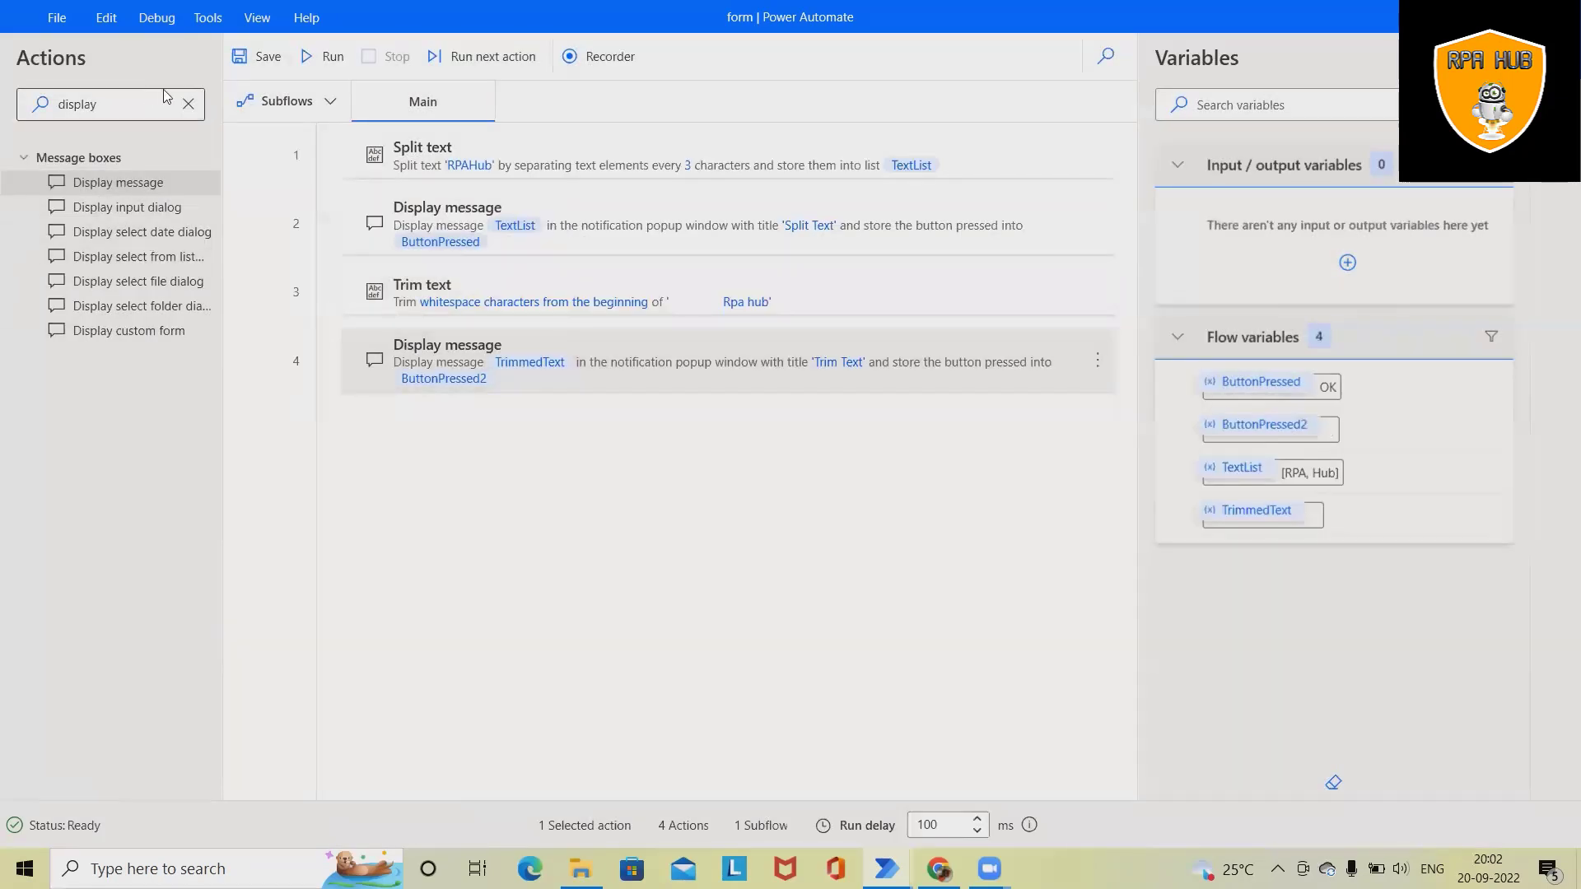
left_click(188, 103)
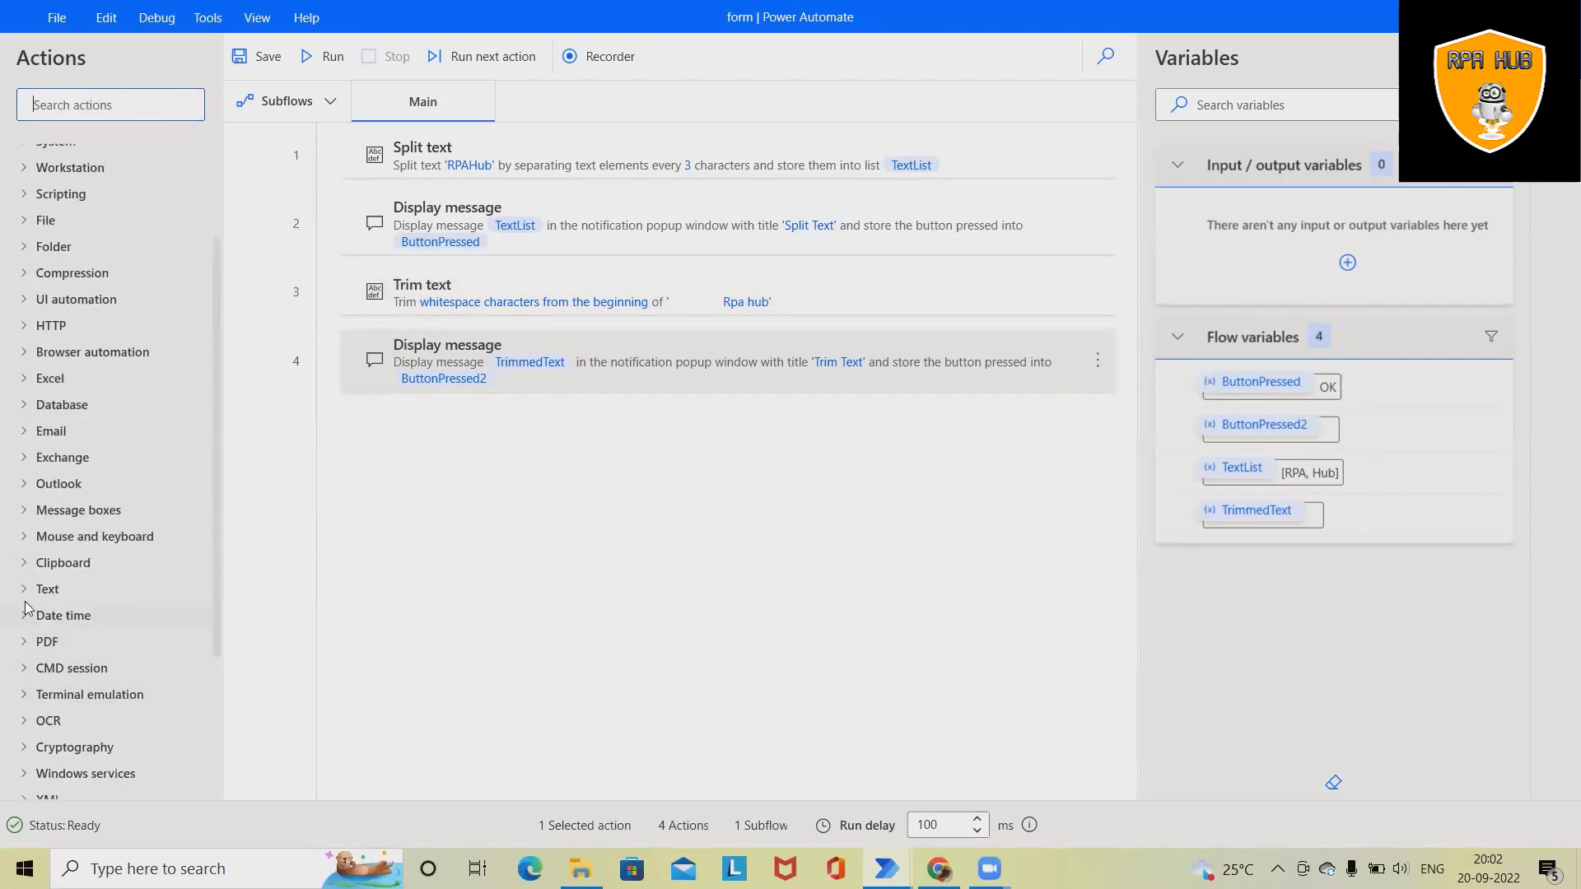
Add an Append line to text action with %TextList% as the original text.
left_click(46, 588)
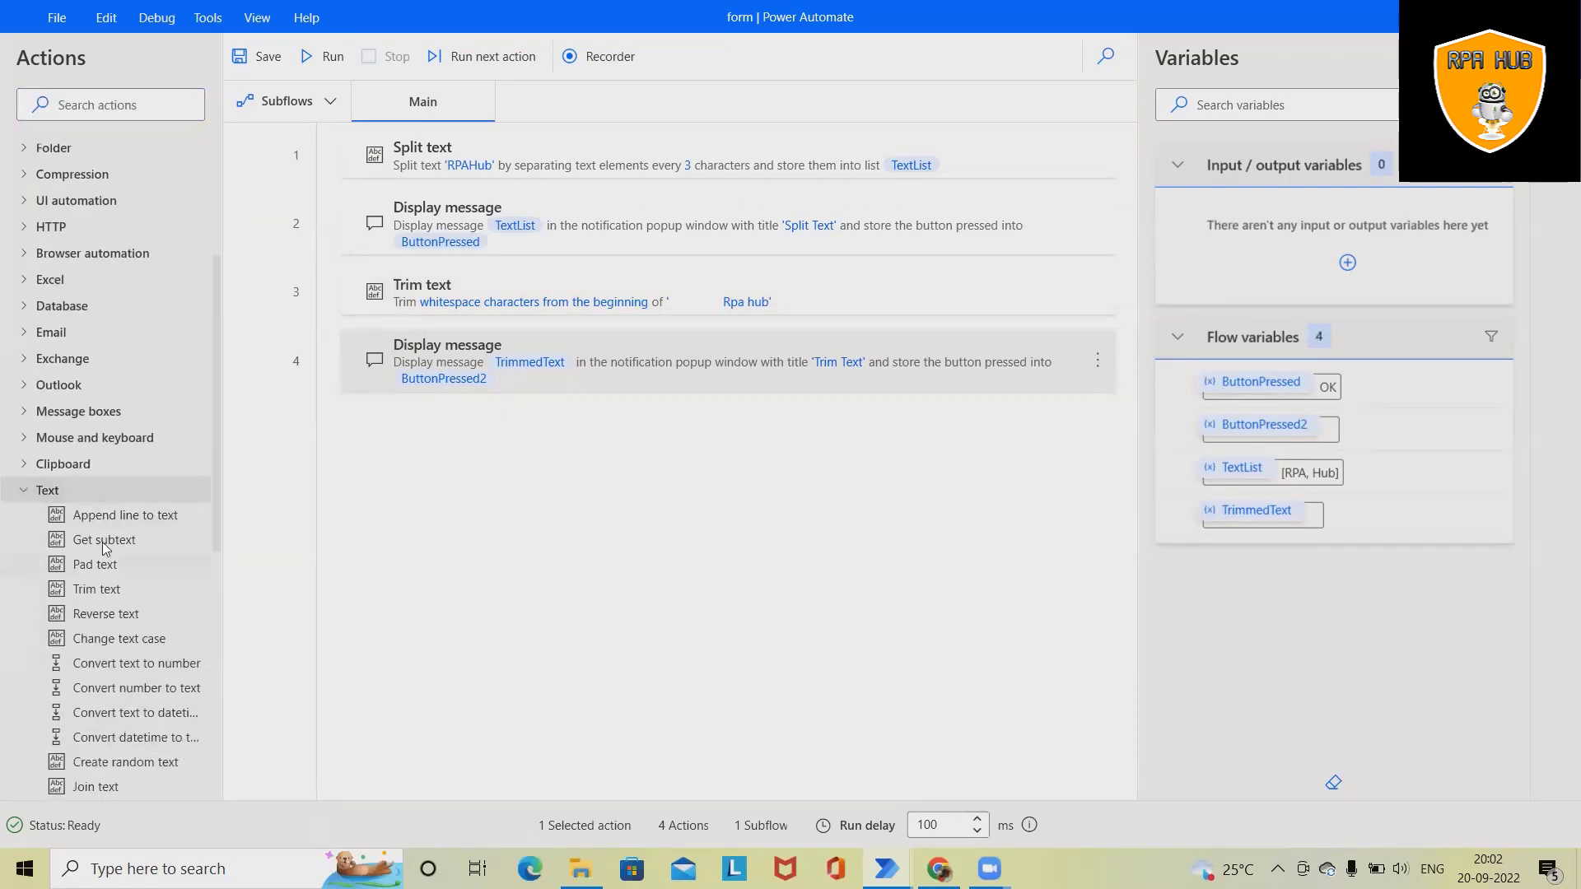
double_click(125, 514)
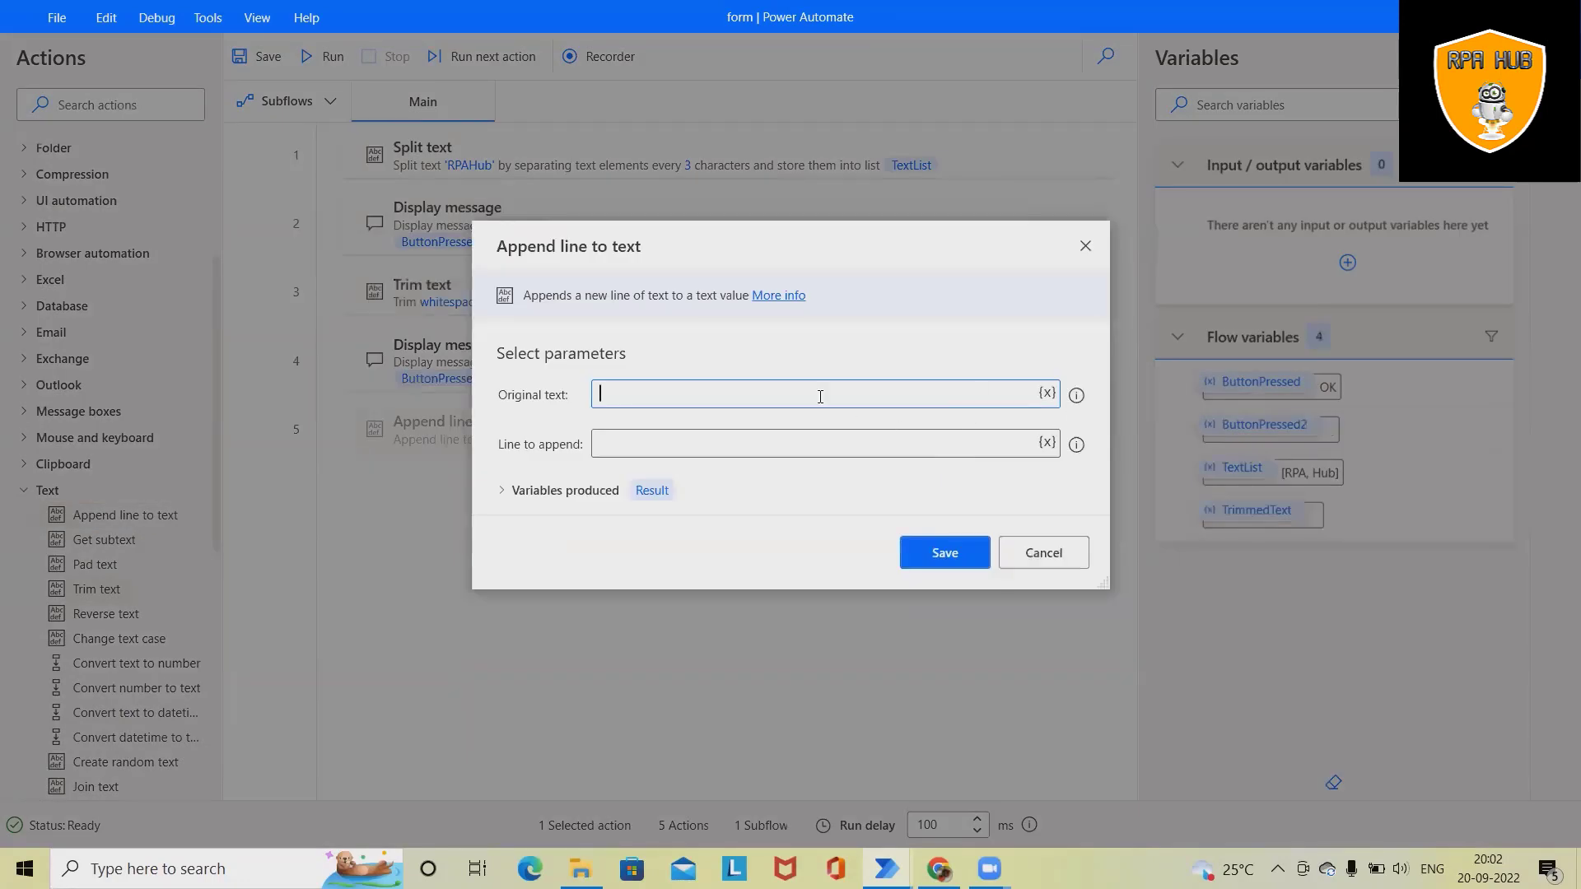
mouse_move(1075, 394)
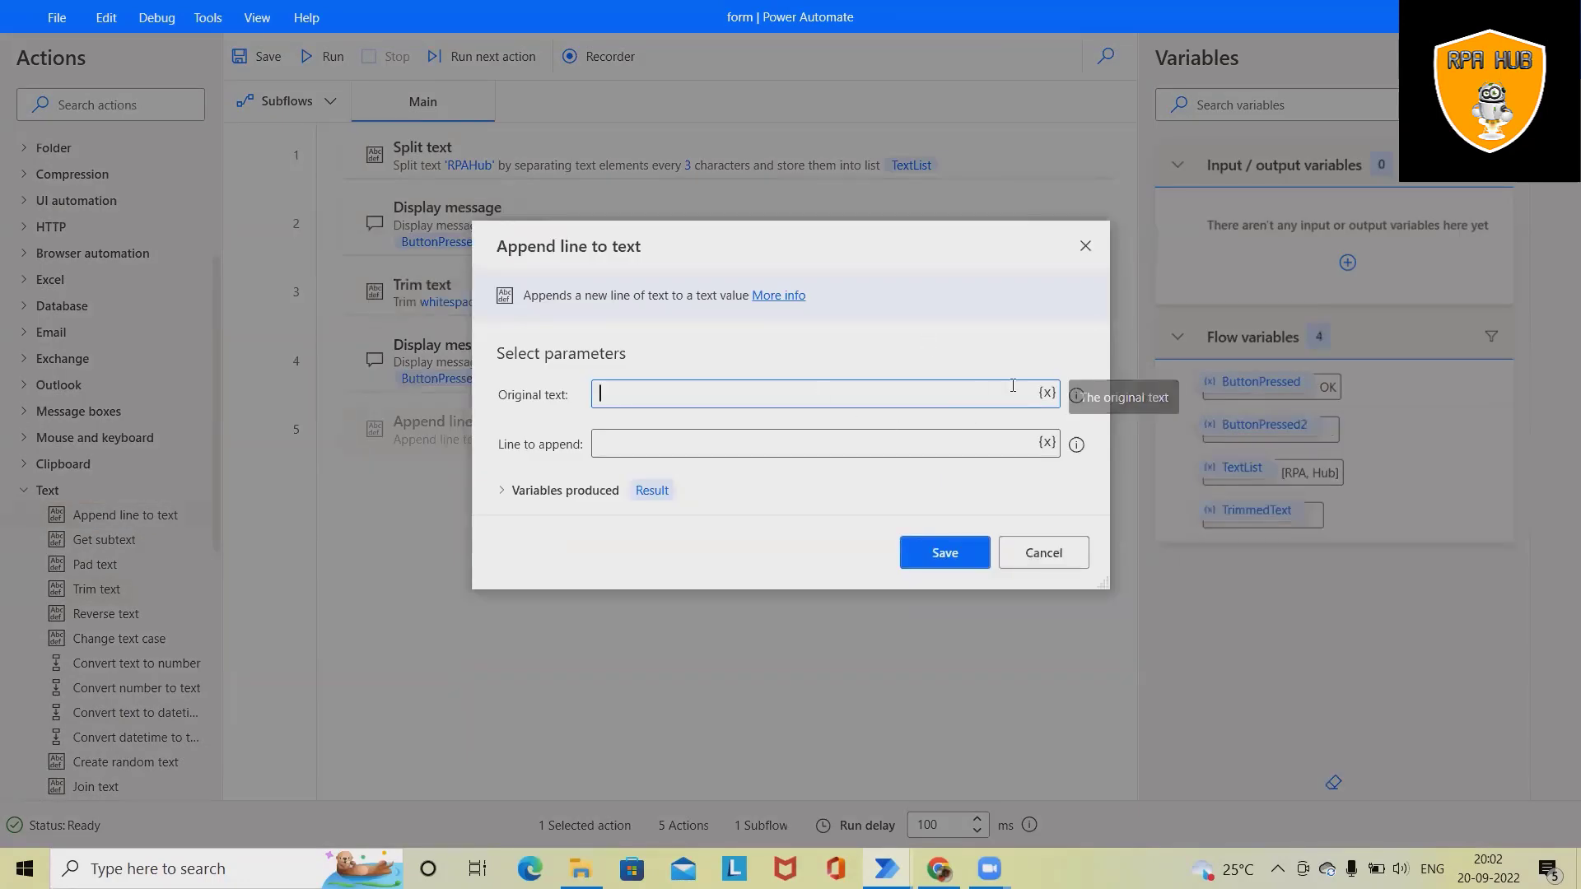
left_click(1045, 394)
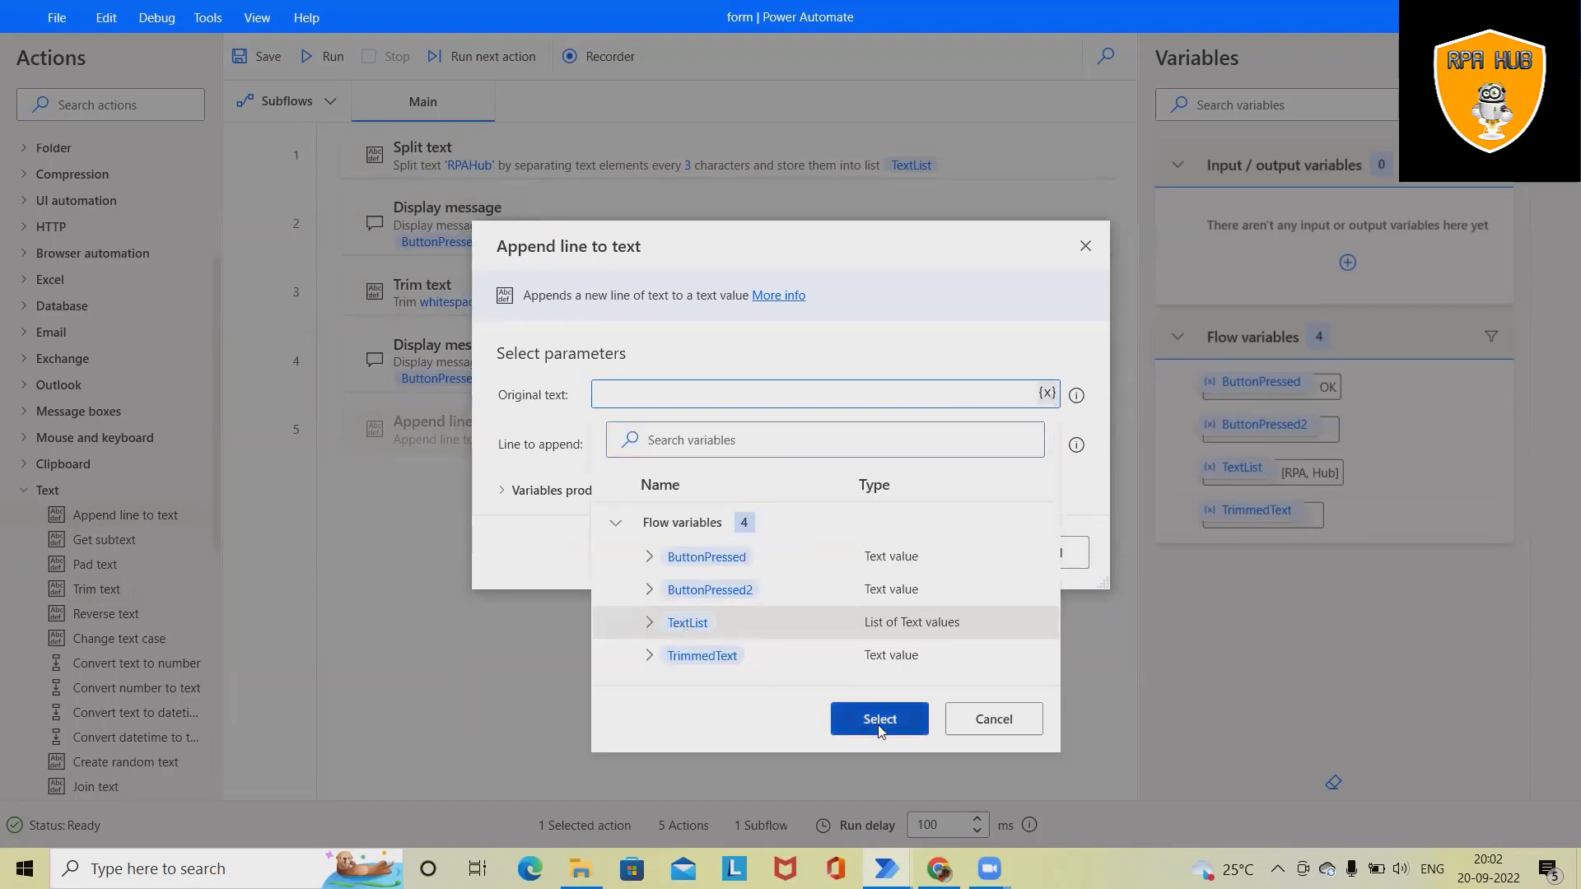
left_click(877, 720)
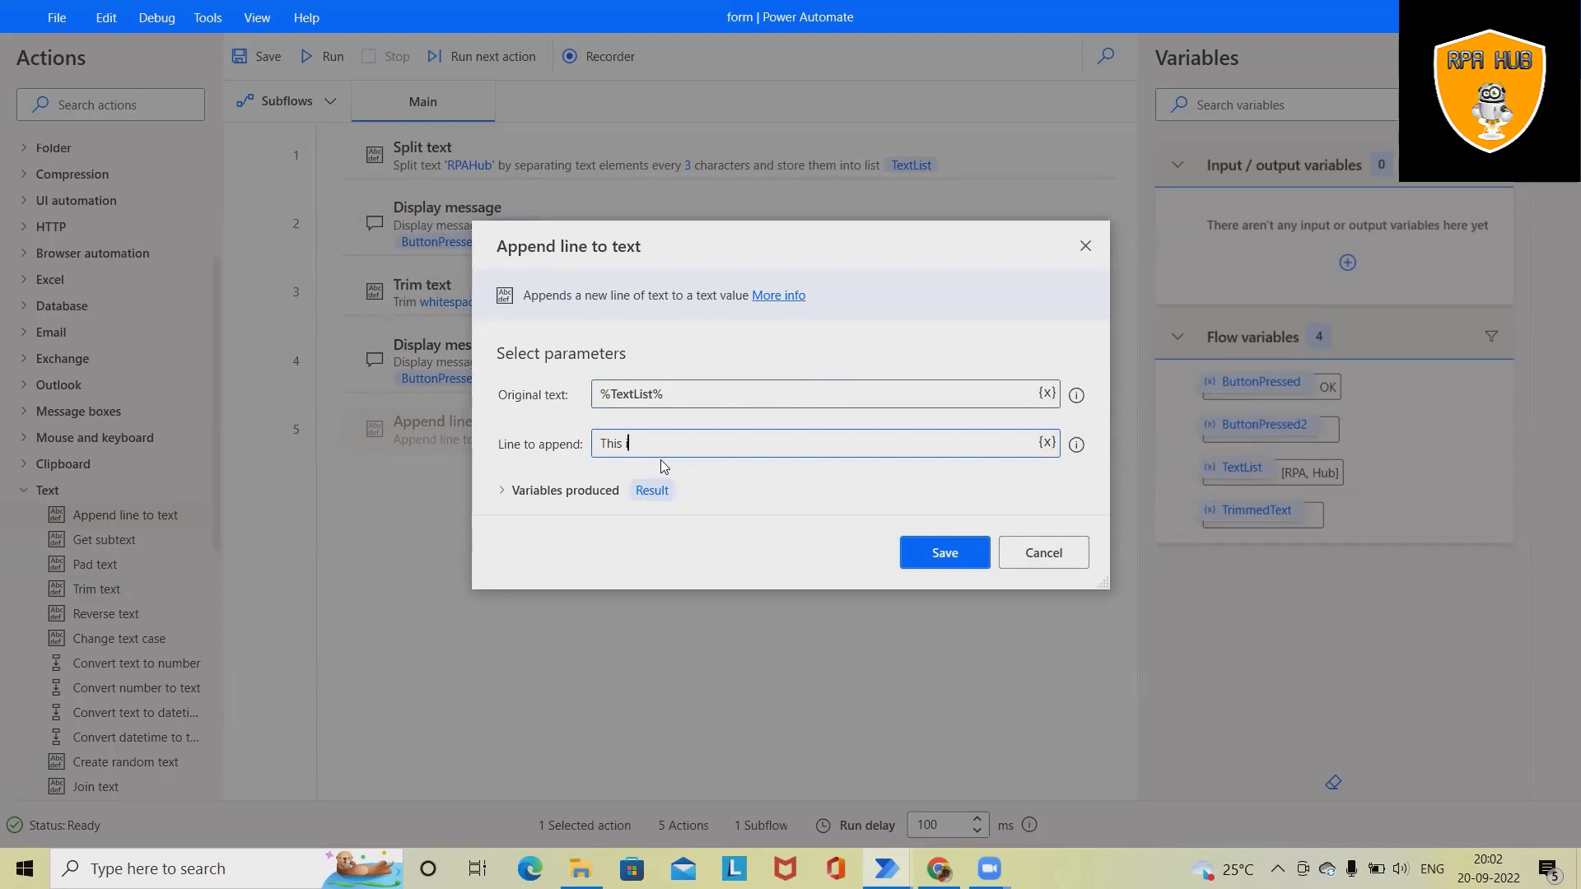
Enter 'This is a Append Line' as the line to append and save the result into Result.
type("is a RPA")
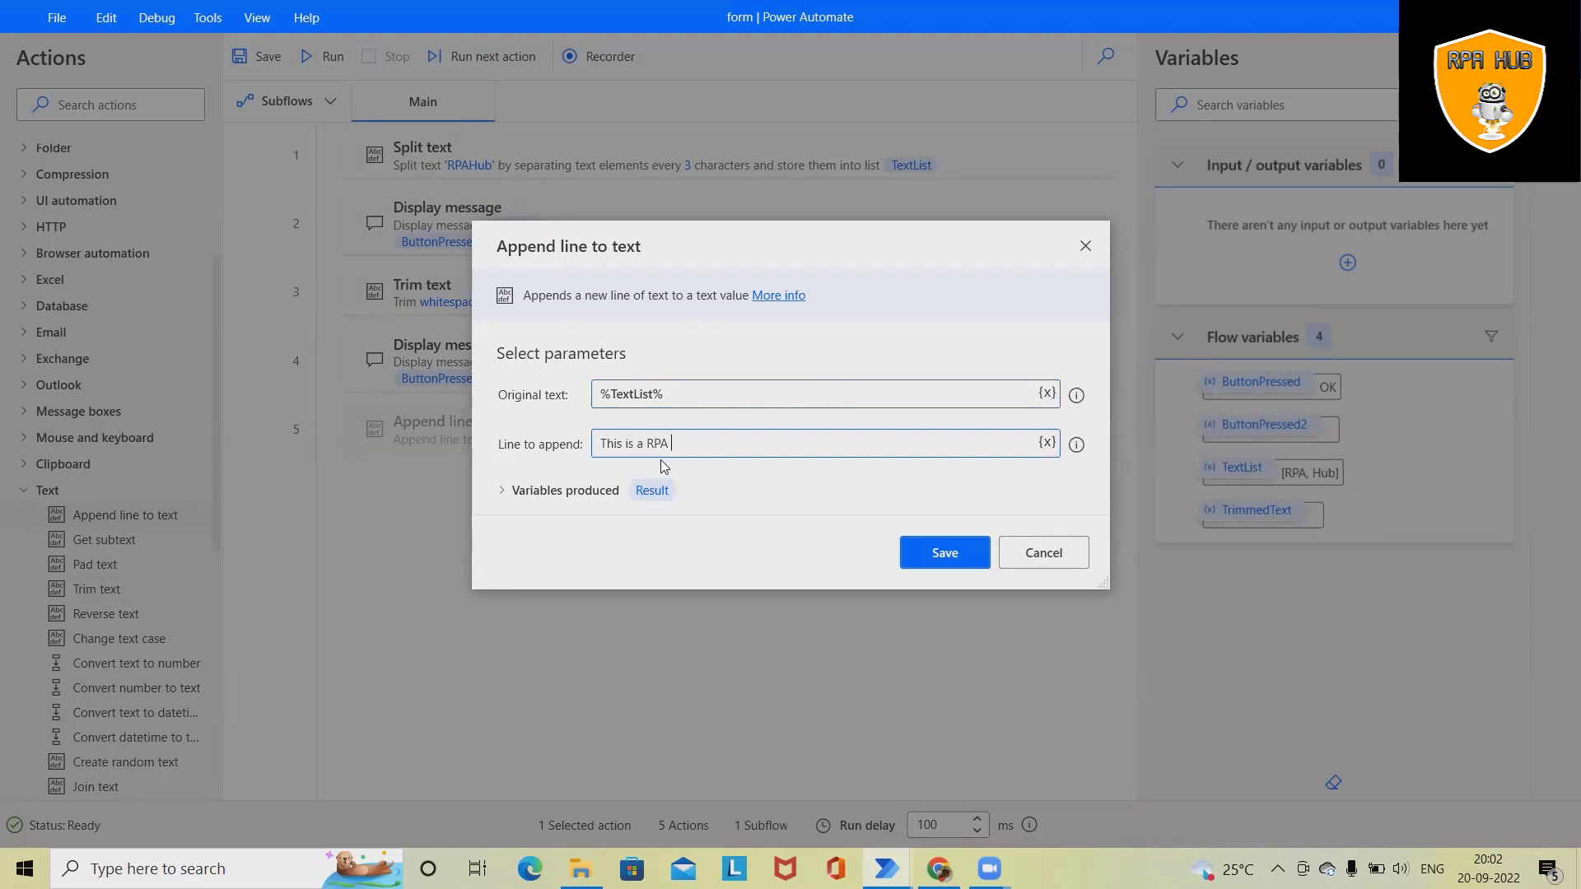
type("Hub")
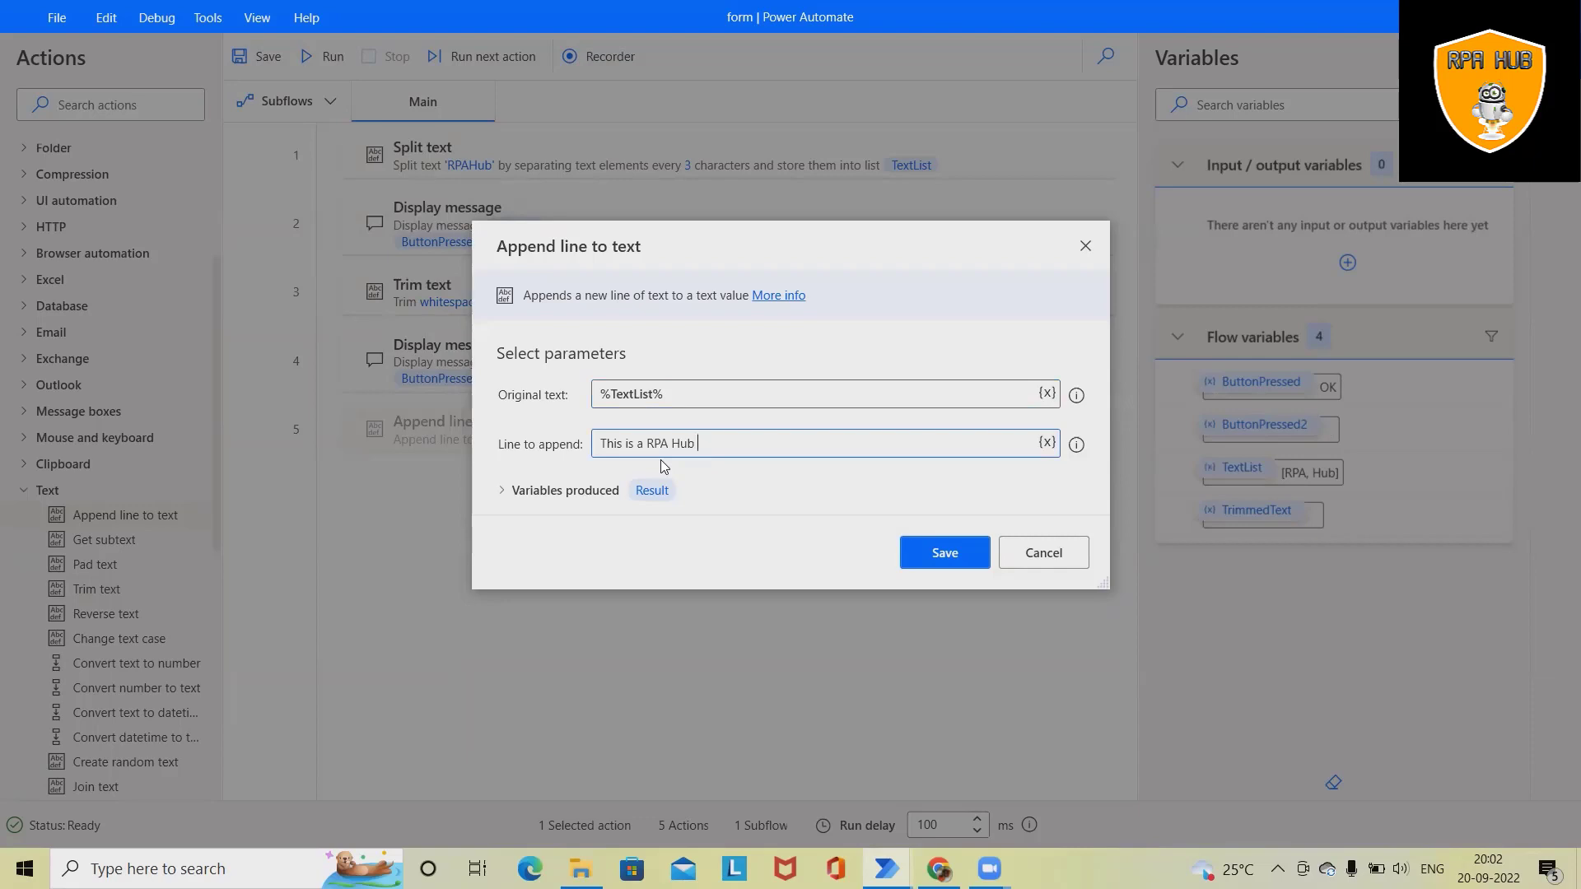
key("BackSpace")
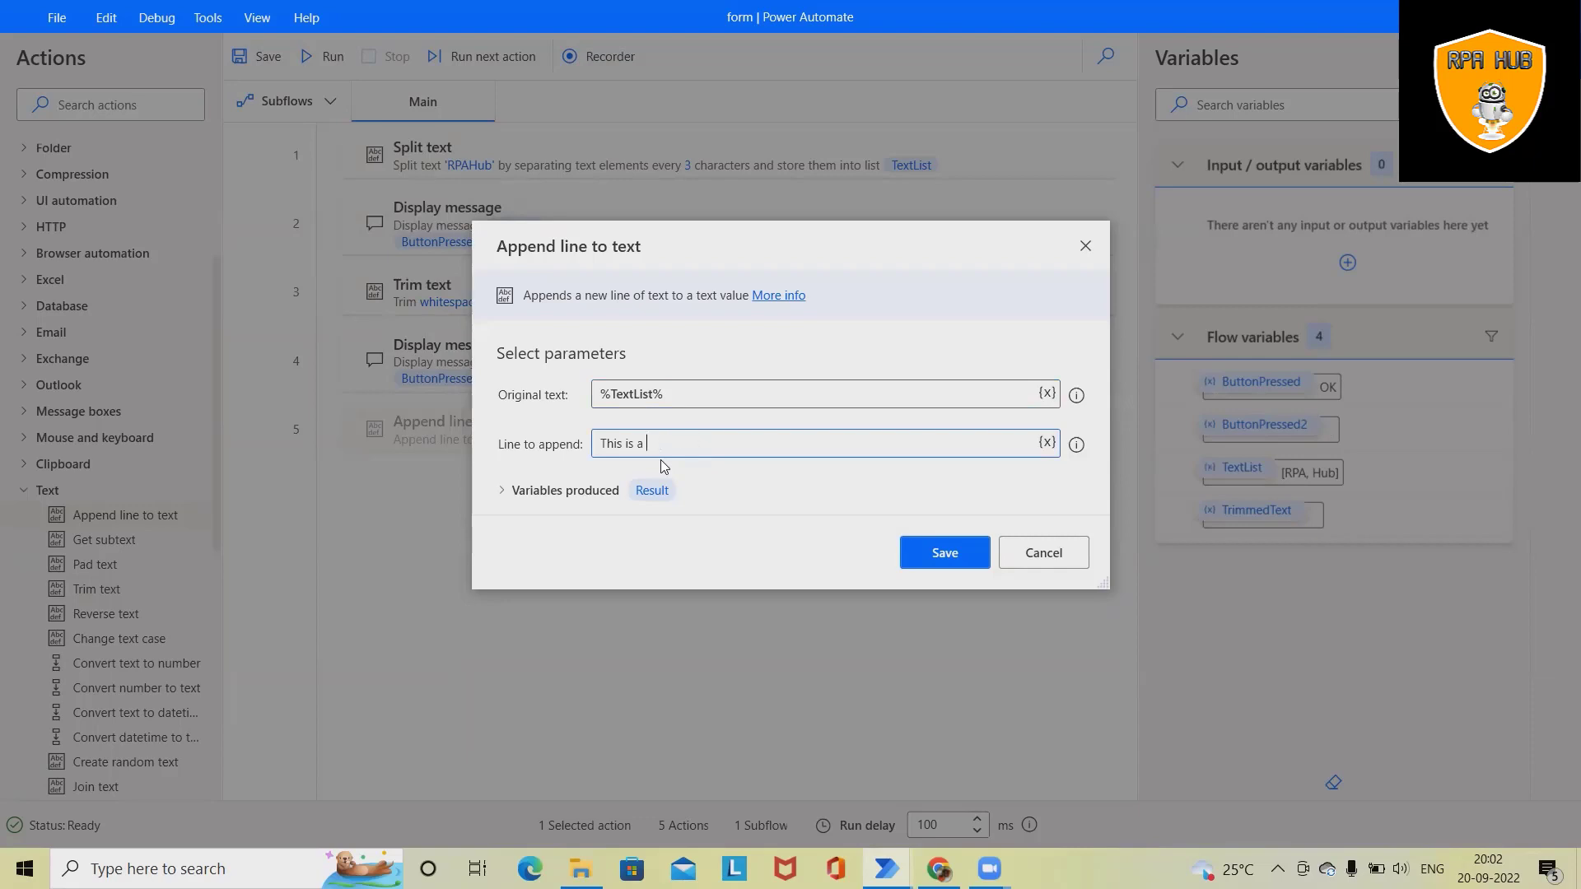
type("Append L")
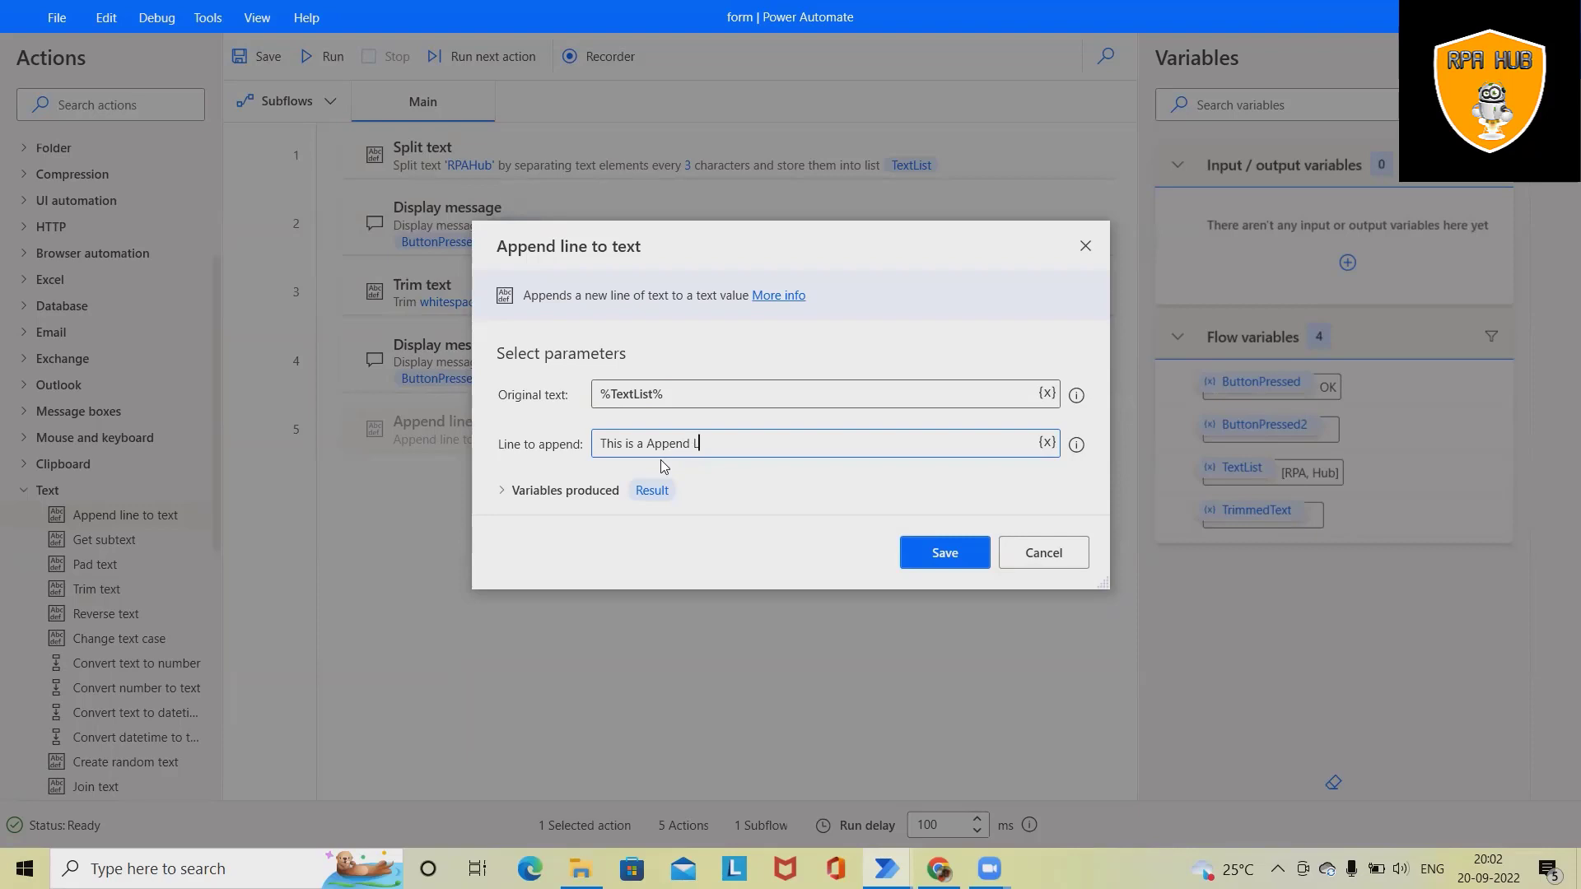
type("in")
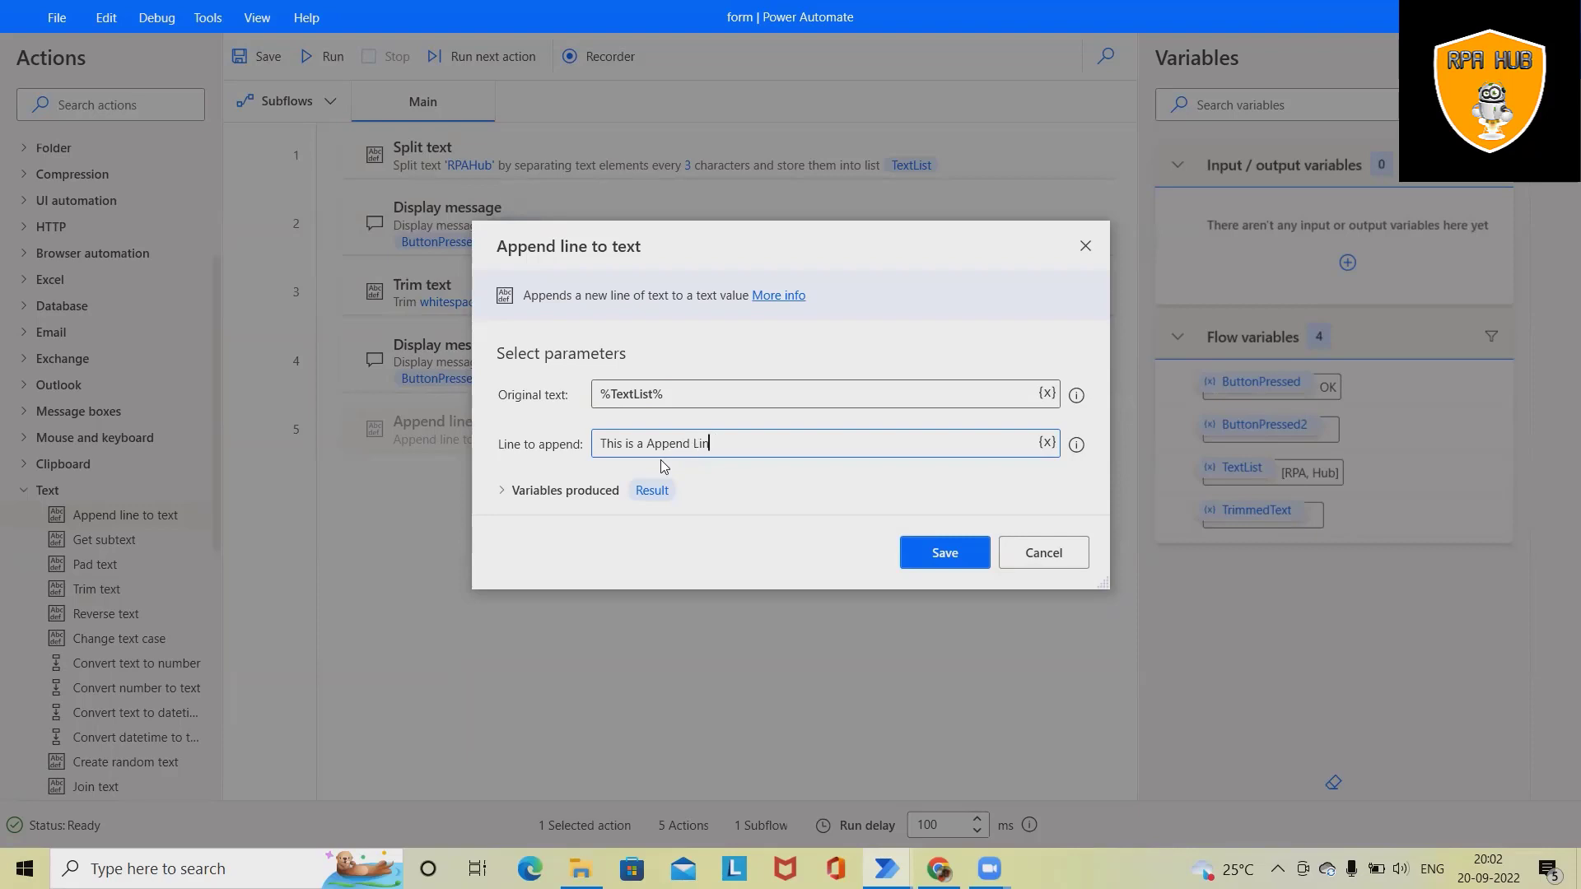
left_click(942, 553)
type("d")
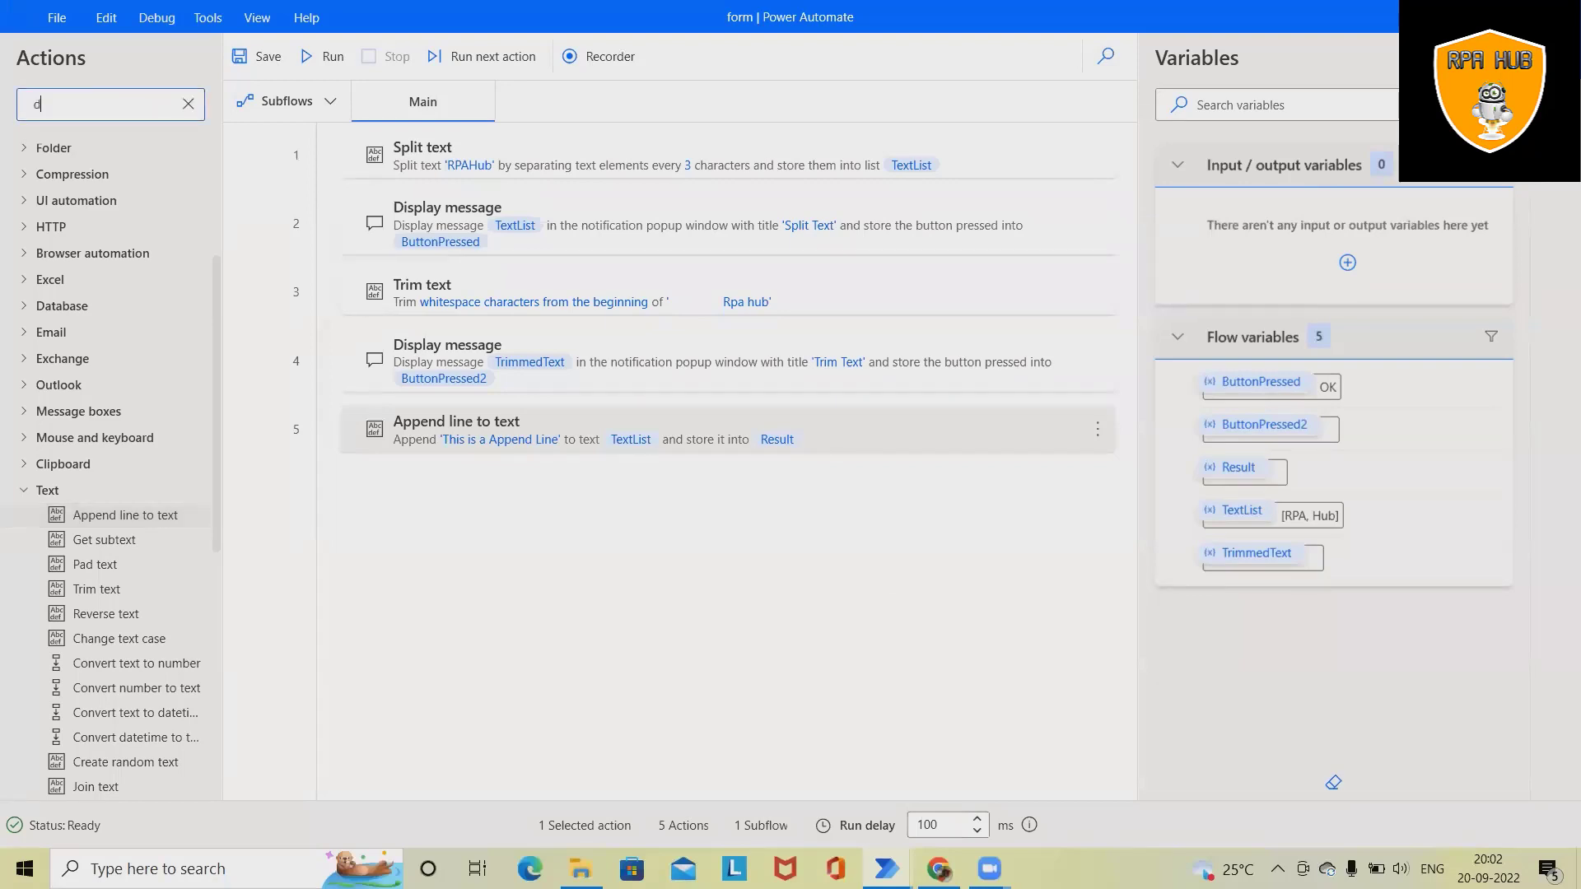
Add a Display message titled Append Text showing %Result%, save it and start the run.
type("isplay")
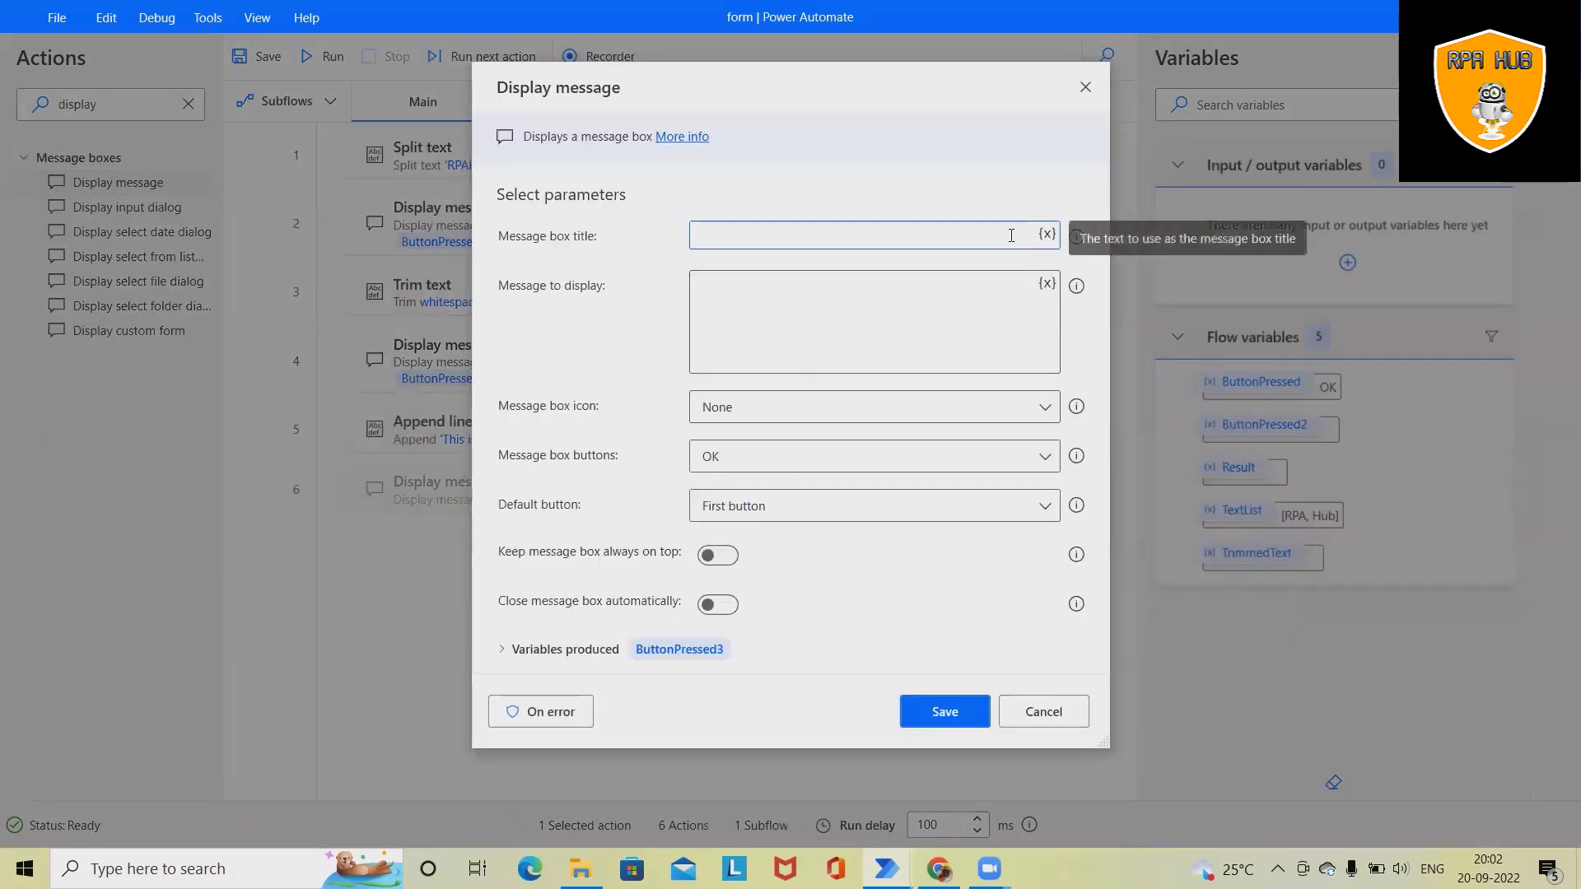
type("Append Text")
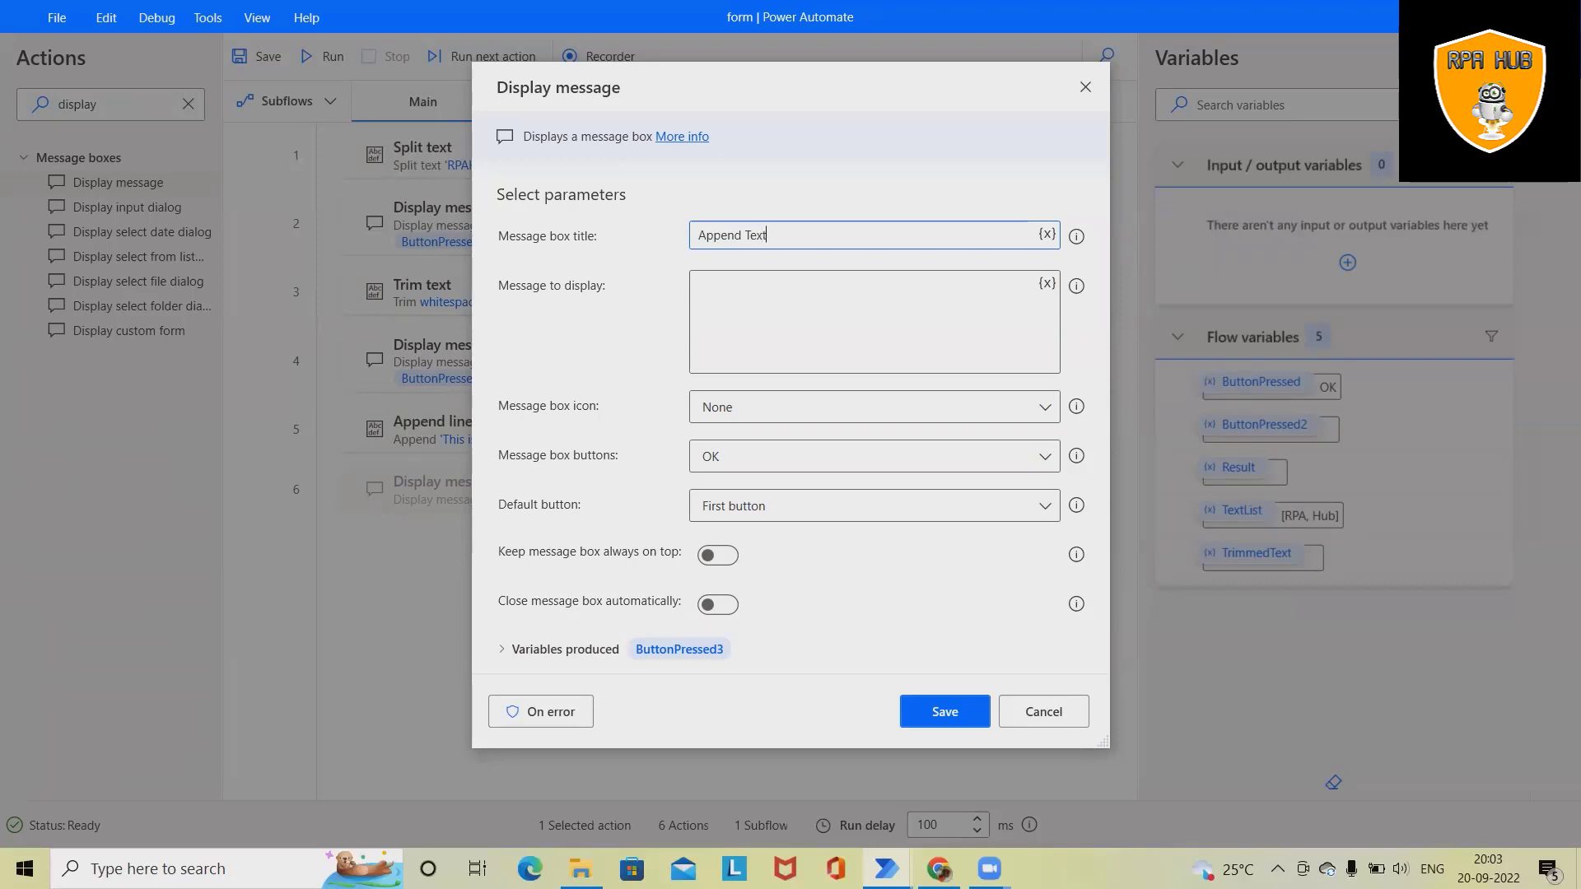
left_click(1047, 284)
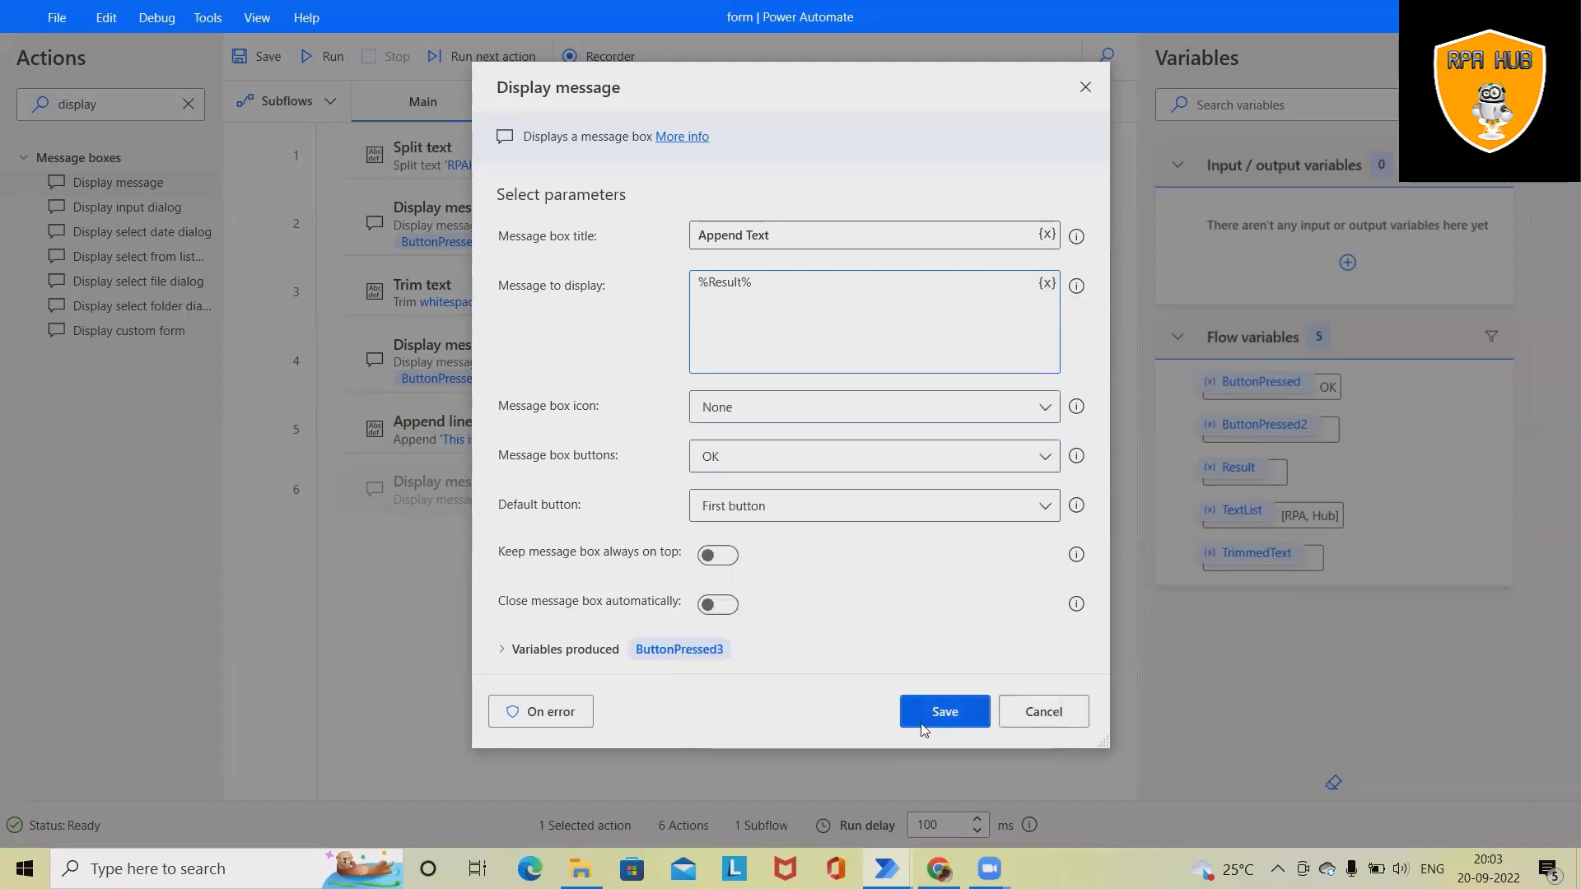
left_click(944, 711)
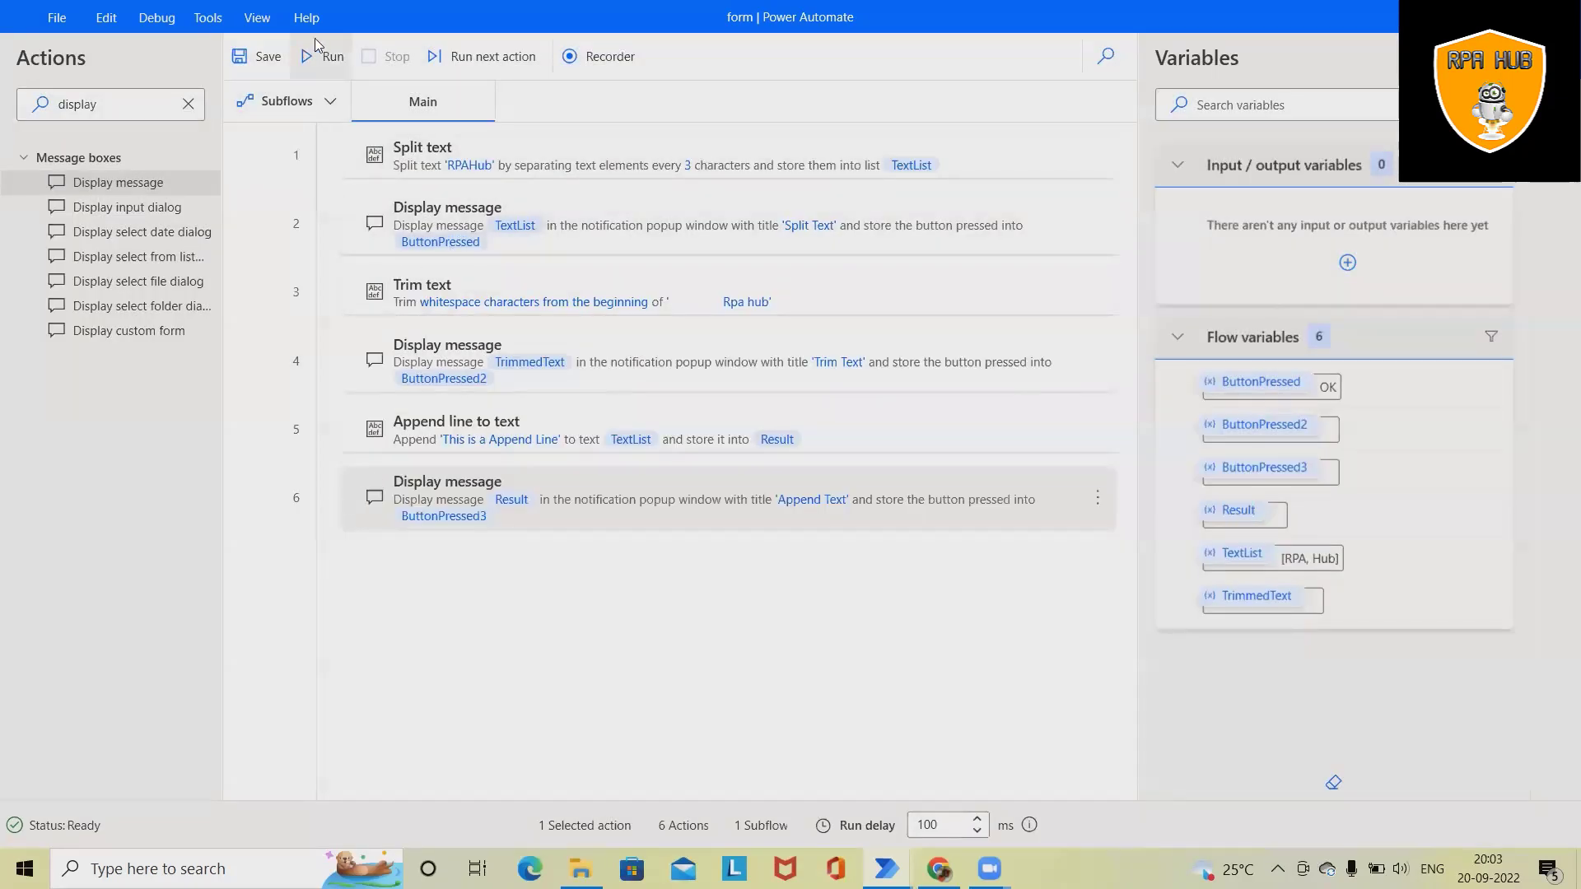
left_click(324, 56)
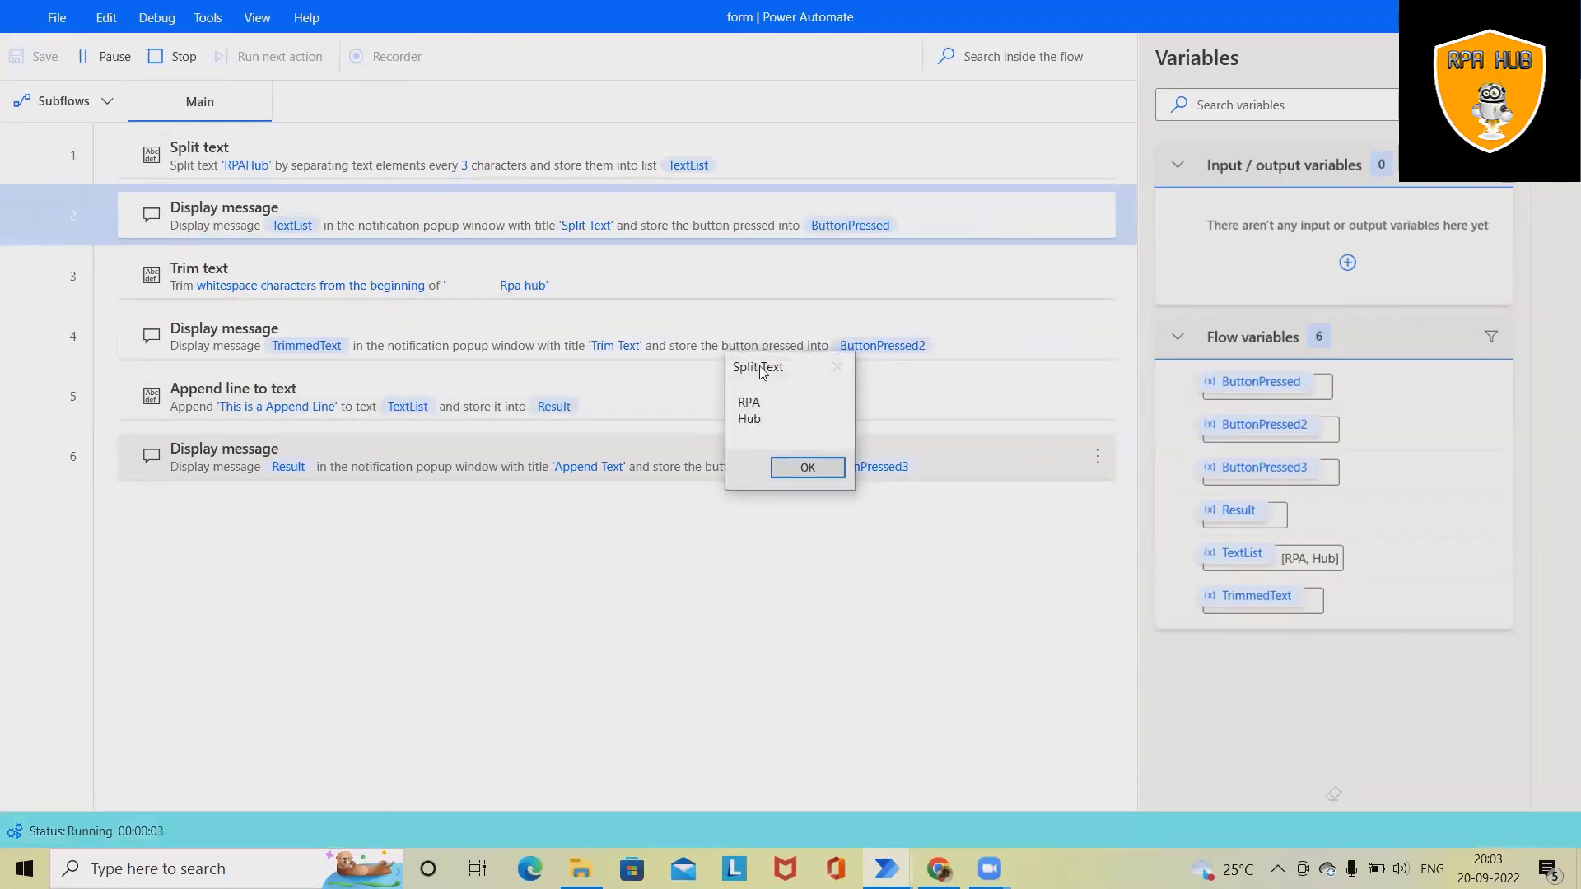
OK the Split Text, Trim Text and Append Text popups so the run finishes and the flow is Ready.
left_click(806, 466)
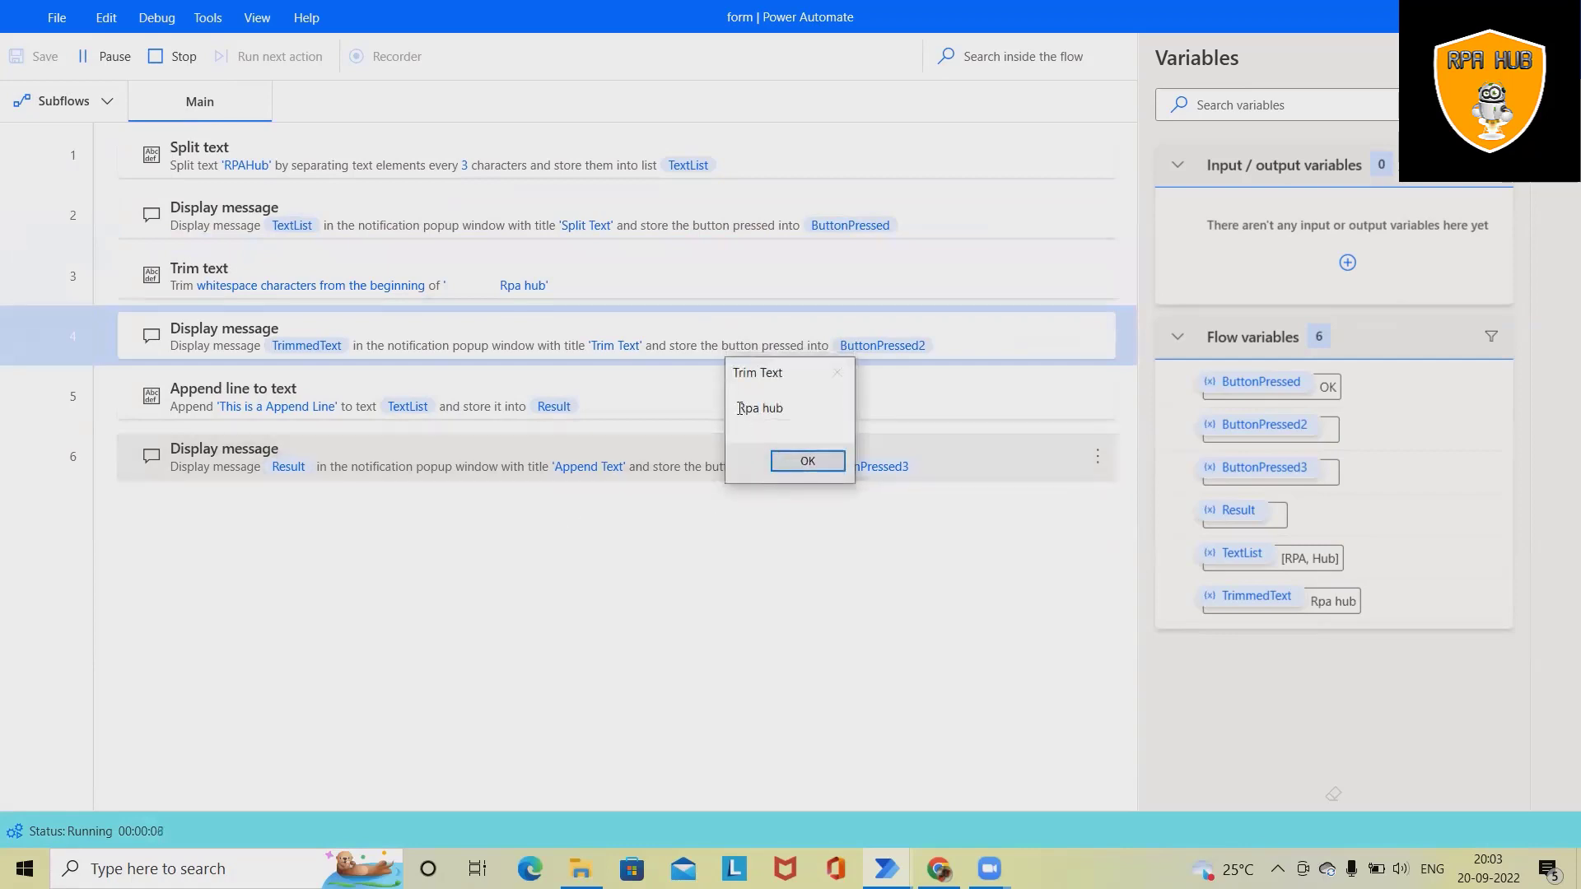
double_click(757, 407)
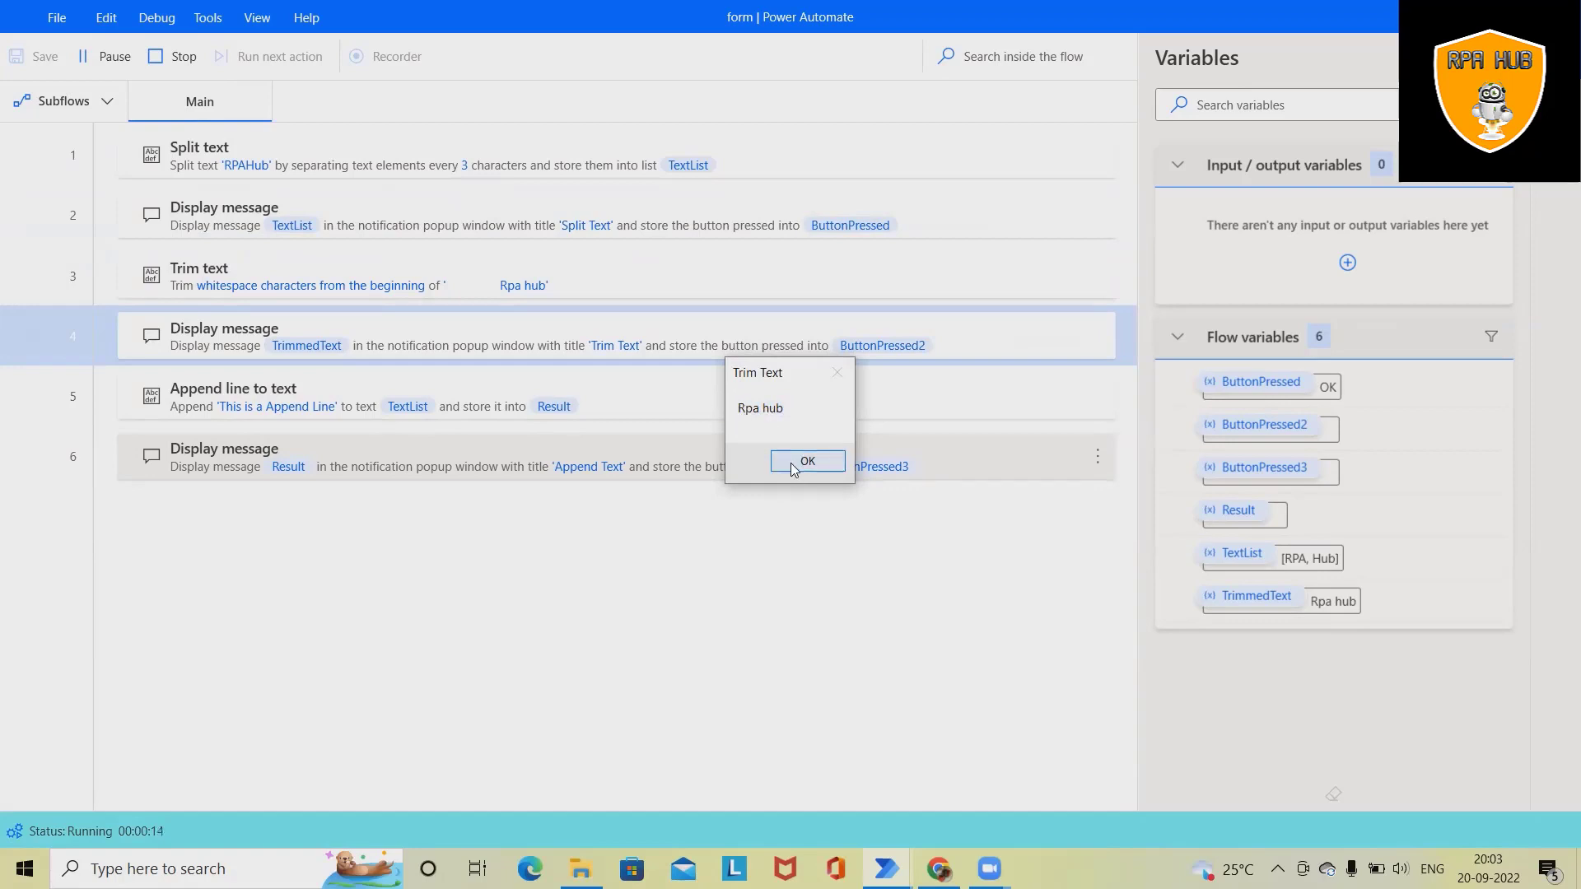
left_click(807, 459)
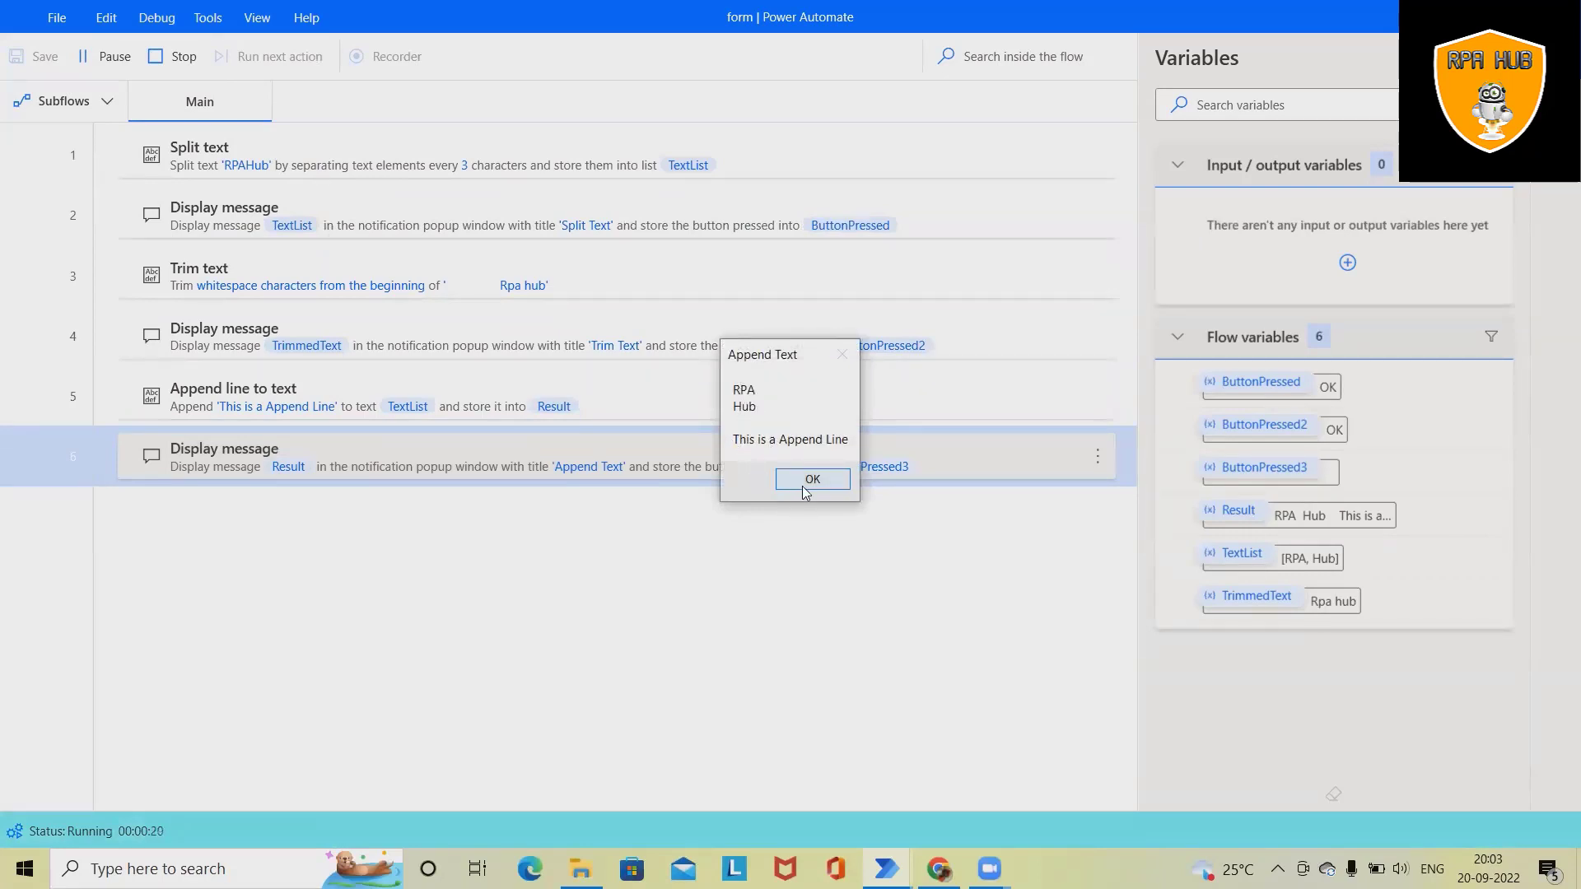
left_click(812, 477)
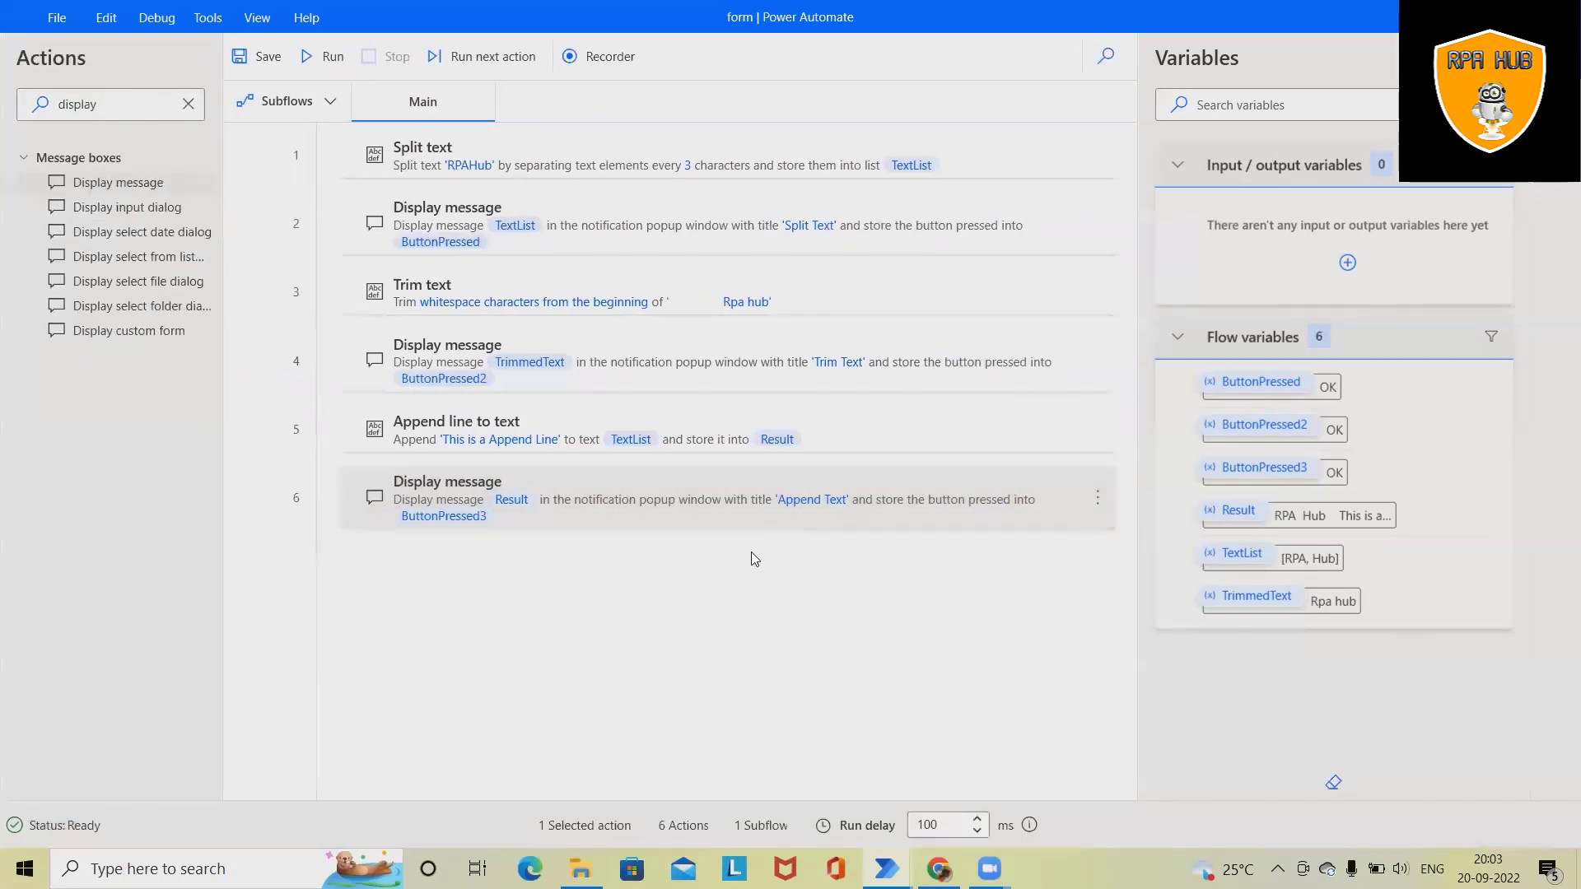